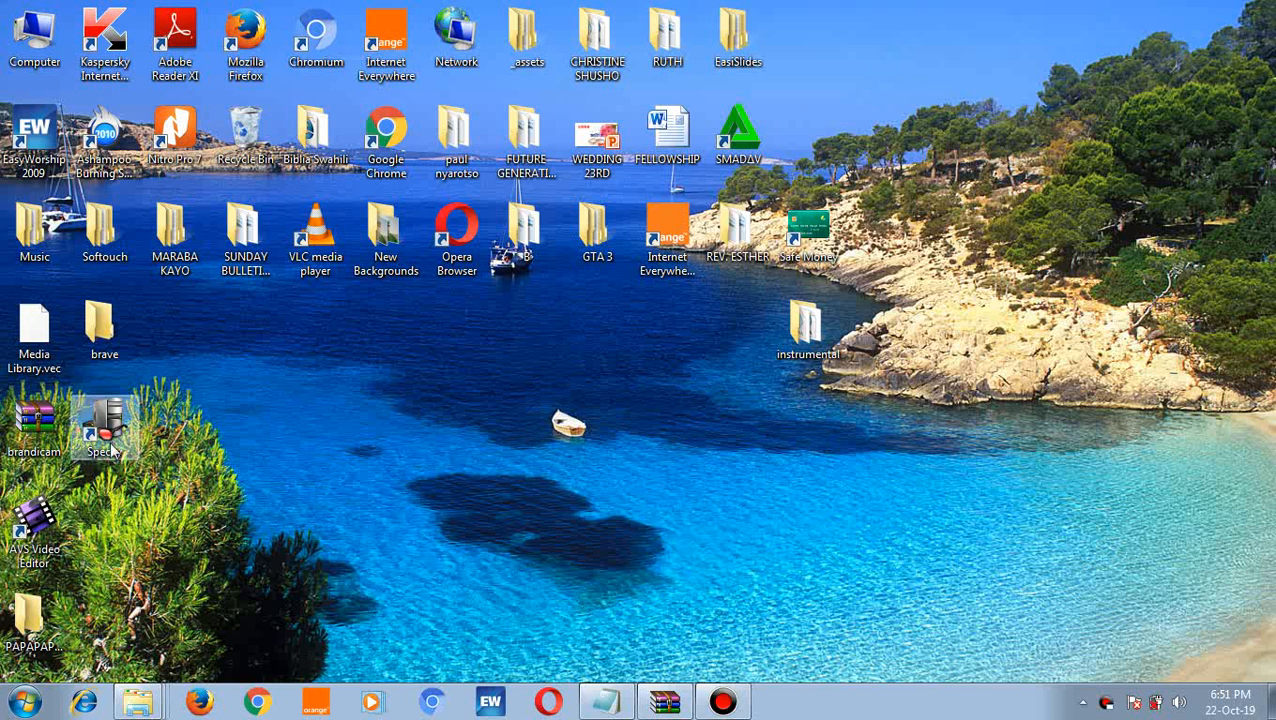
- Launch Speccy from its desktop shortcut and maximize the window while the Summary loads
{"action": "left_click", "coordinate": [104, 427]}
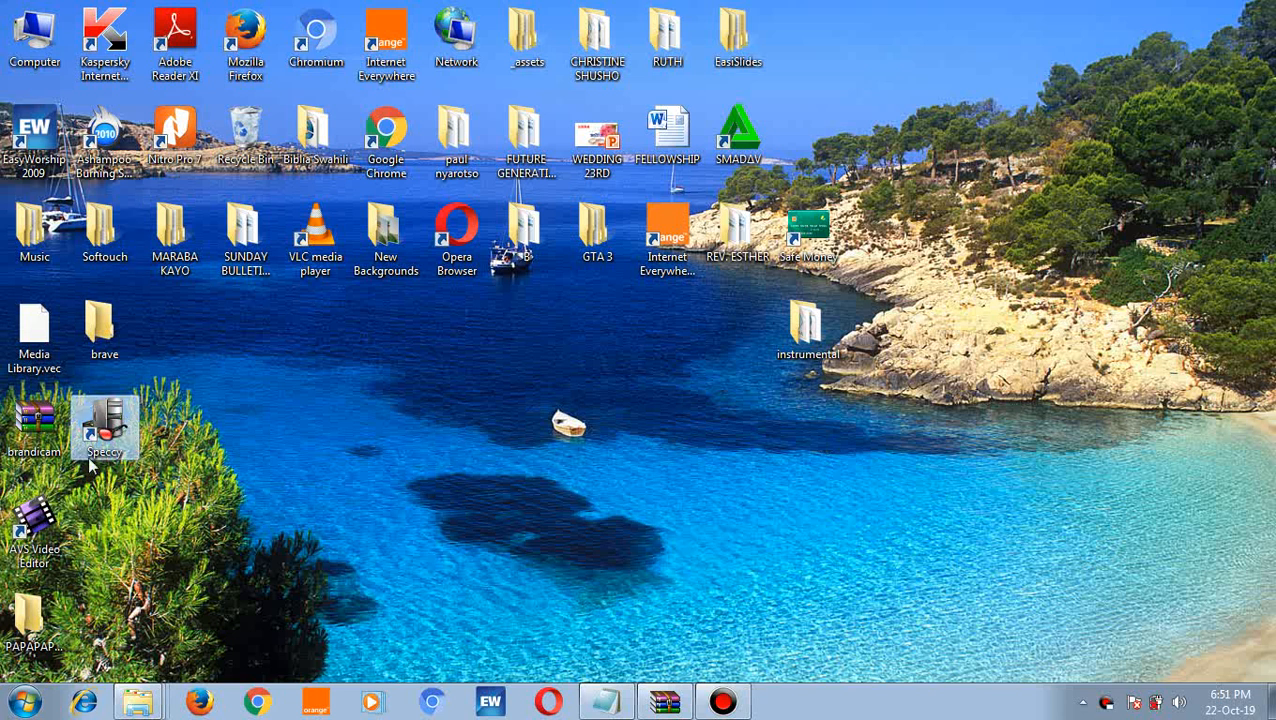
{"action": "mouse_move", "coordinate": [90, 435]}
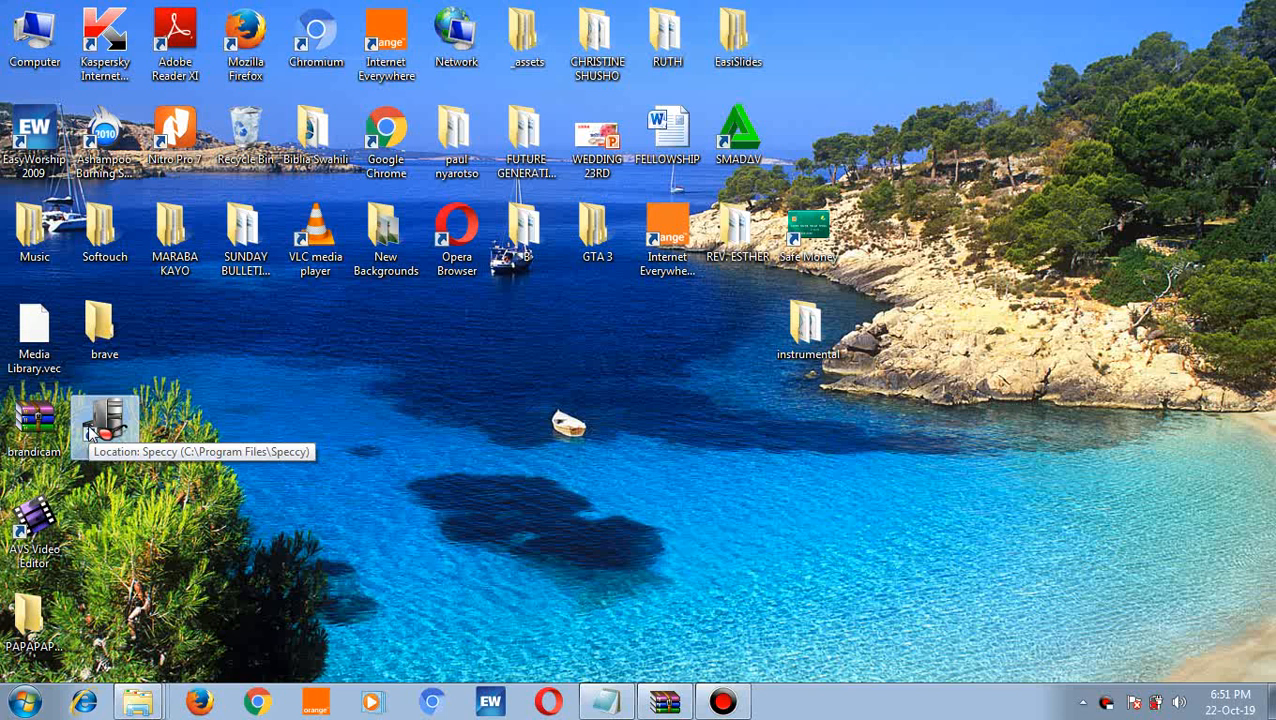
{"action": "mouse_move", "coordinate": [113, 425]}
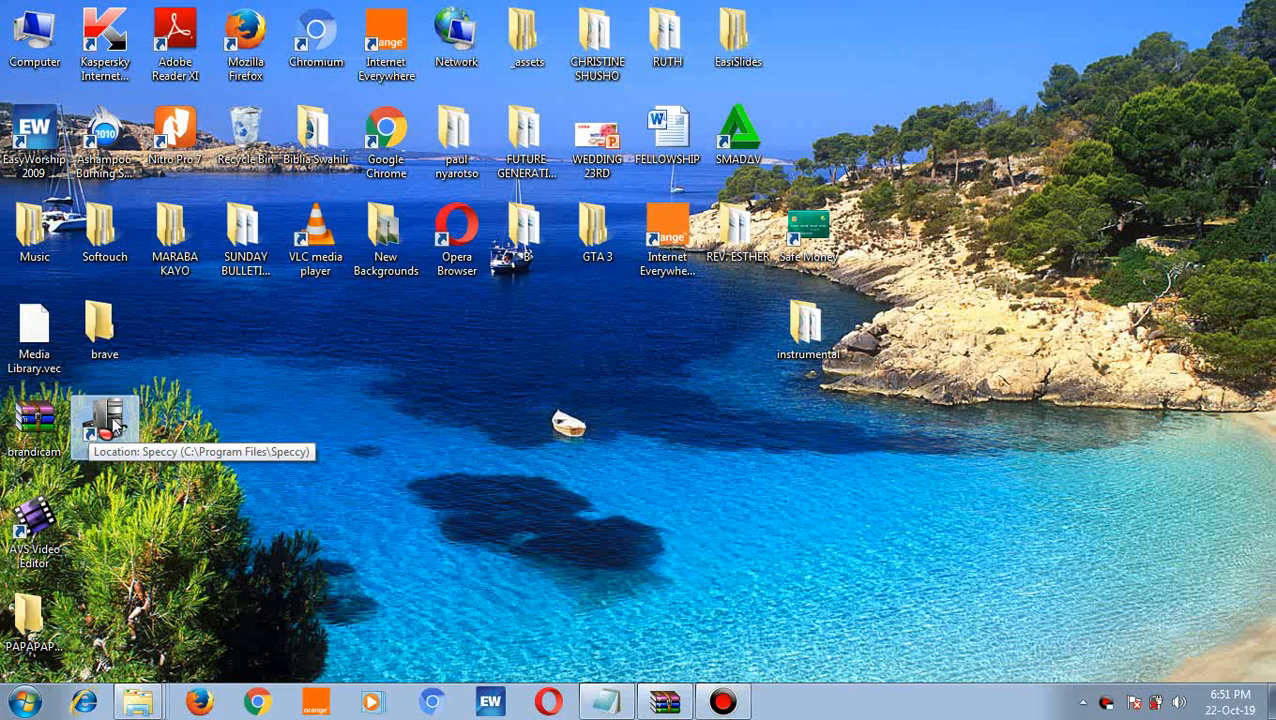
{"action": "mouse_move", "coordinate": [113, 425]}
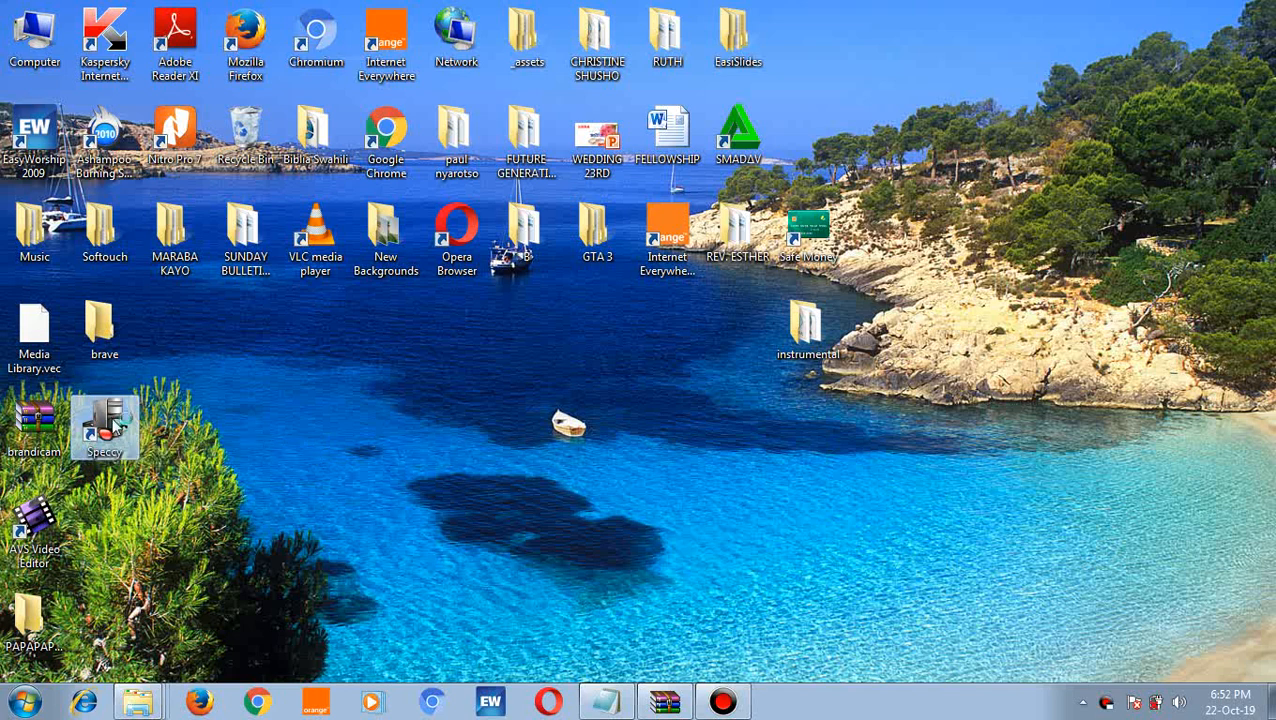
{"action": "double_click", "coordinate": [104, 427]}
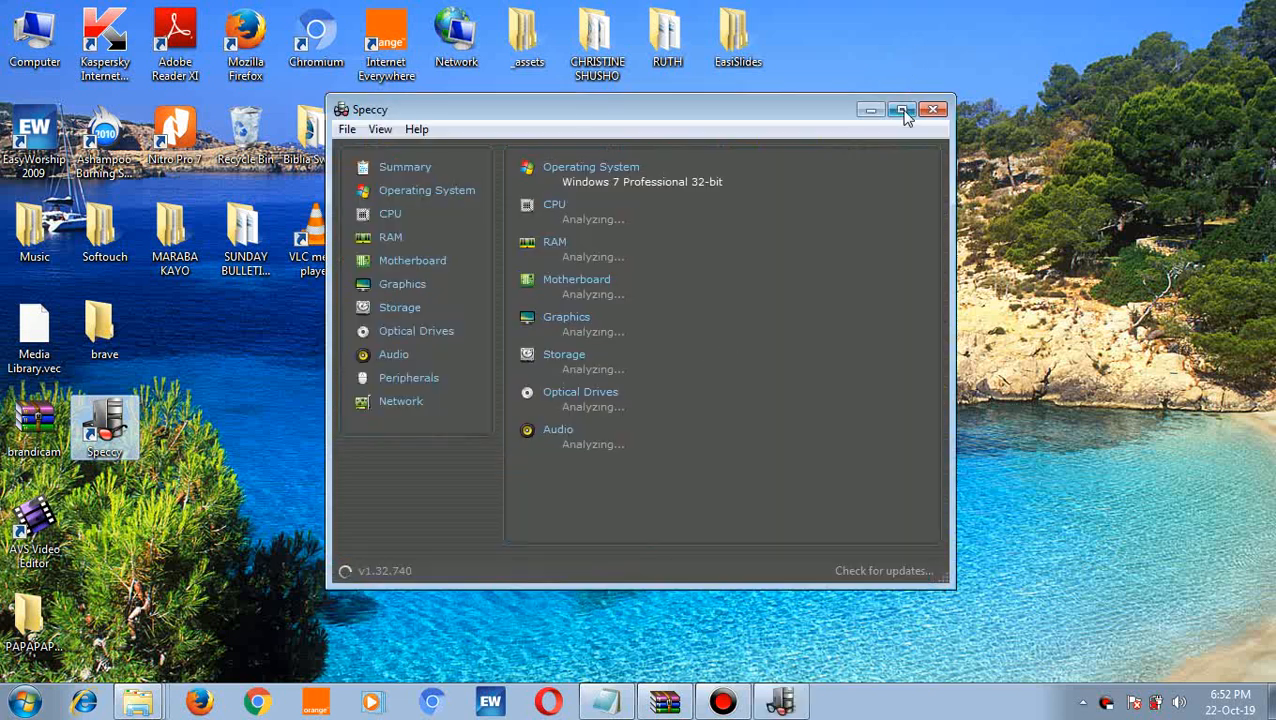
{"action": "left_click", "coordinate": [902, 110]}
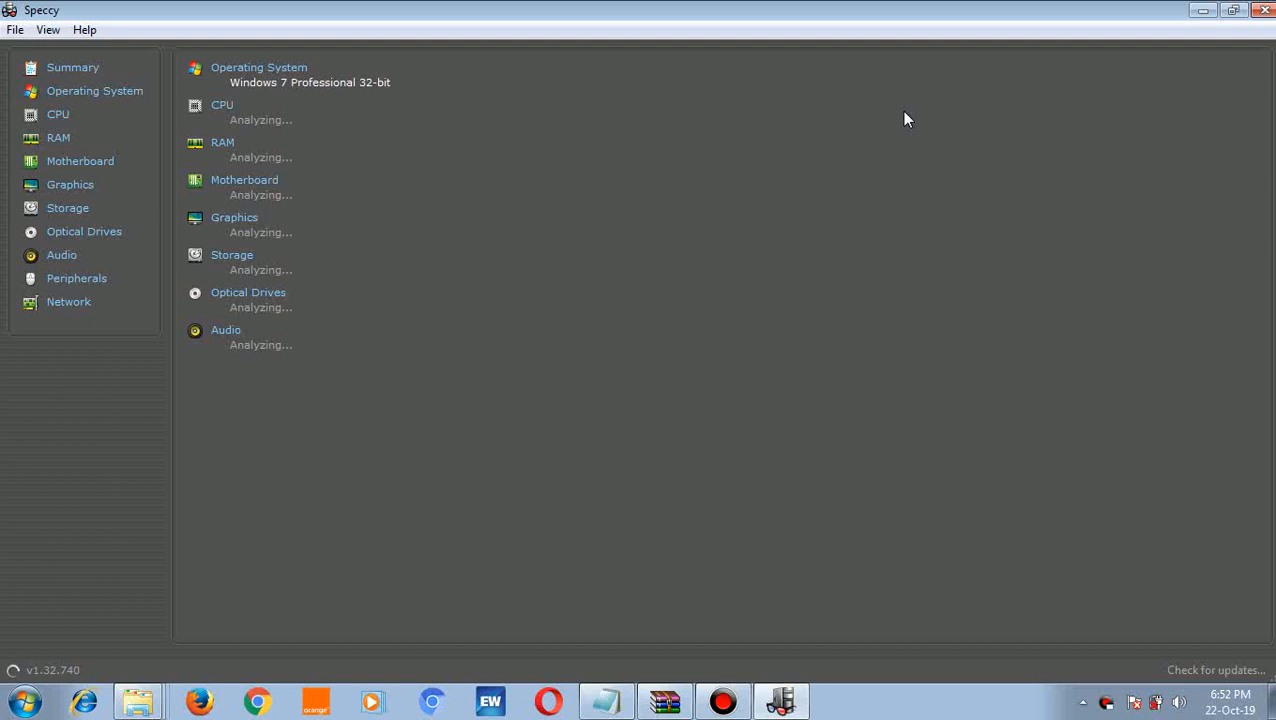
{"action": "mouse_move", "coordinate": [60, 68]}
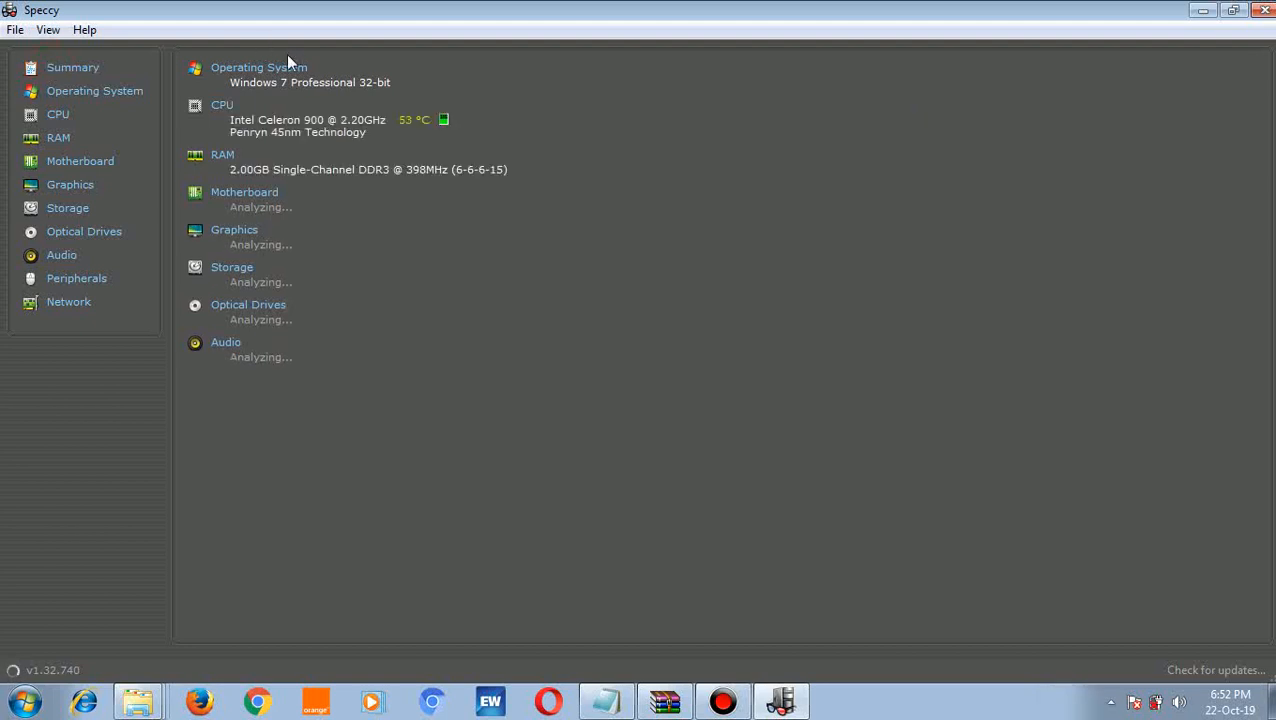
{"action": "mouse_move", "coordinate": [297, 84]}
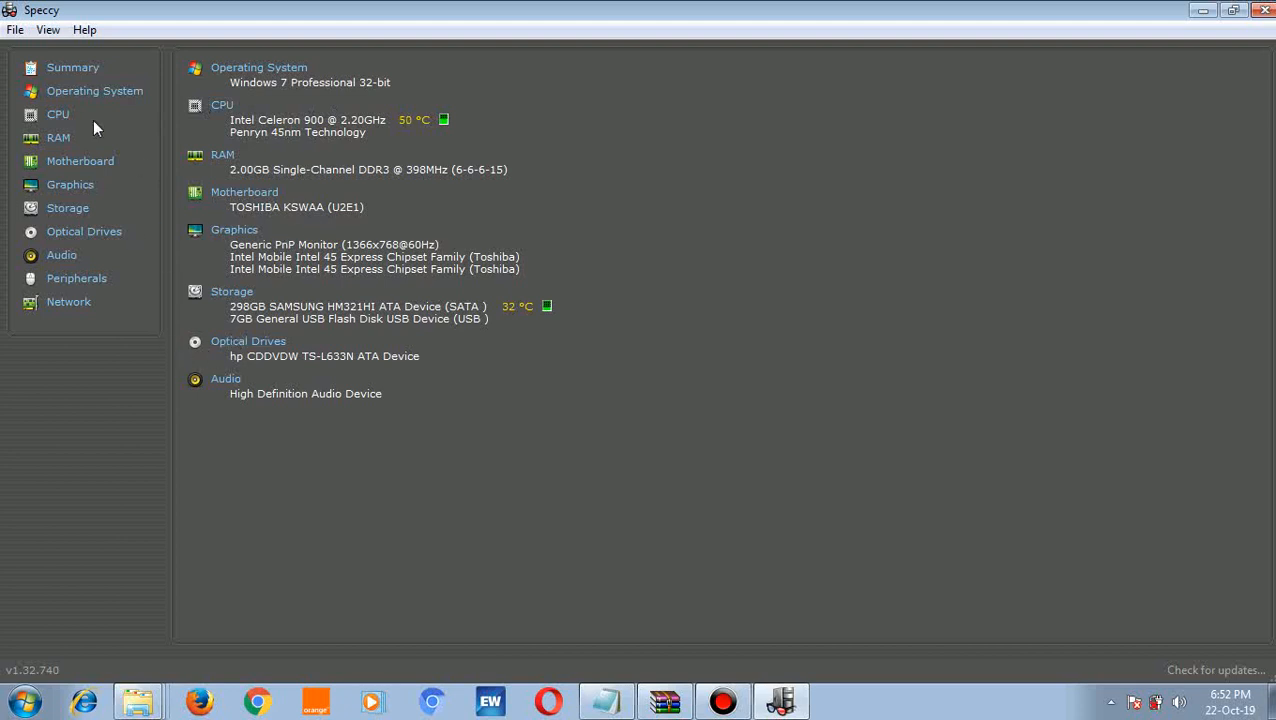
{"action": "mouse_move", "coordinate": [96, 95]}
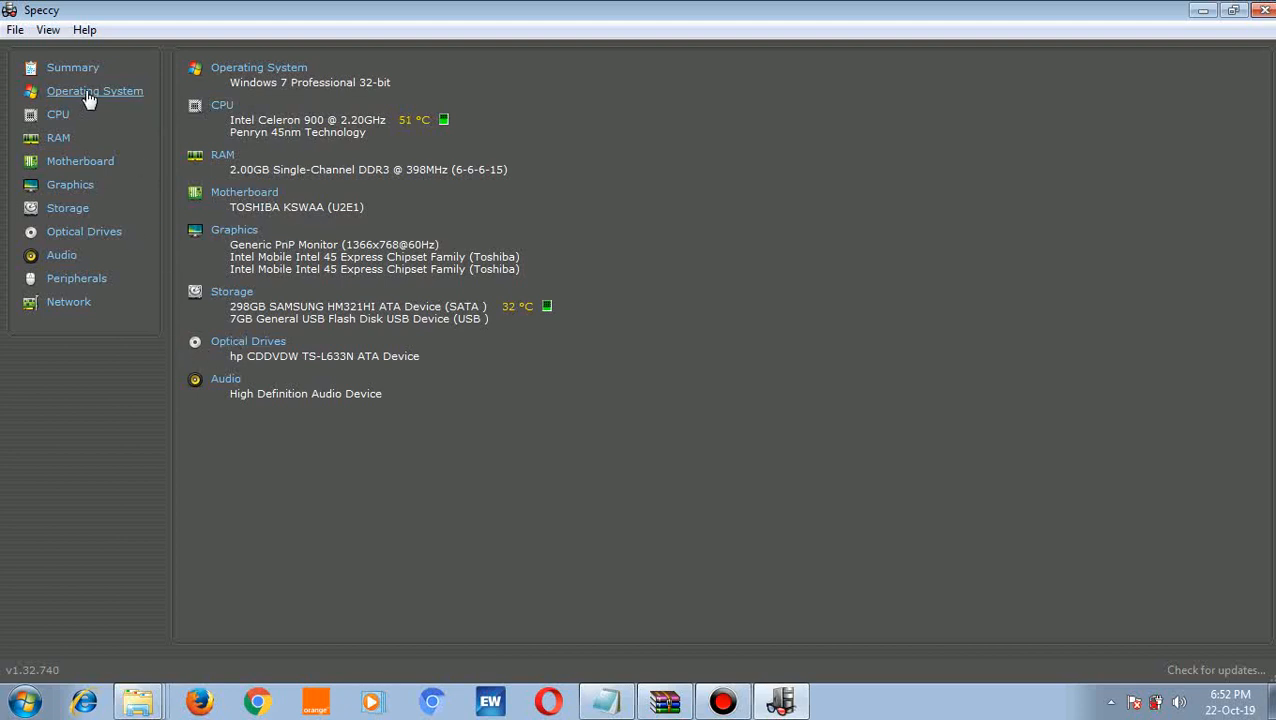
- Show the Operating System details, restore the window to smaller size, and reveal hidden tray icons
{"action": "left_click", "coordinate": [95, 91]}
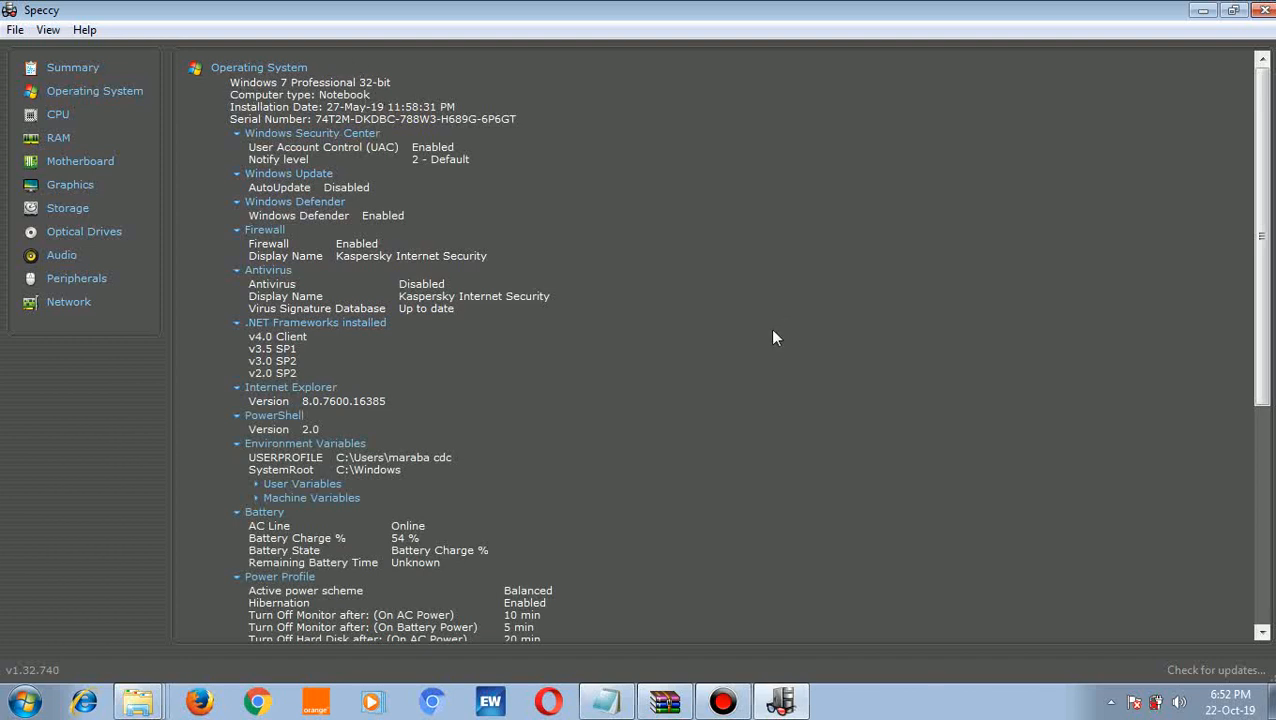
{"action": "mouse_move", "coordinate": [1206, 76]}
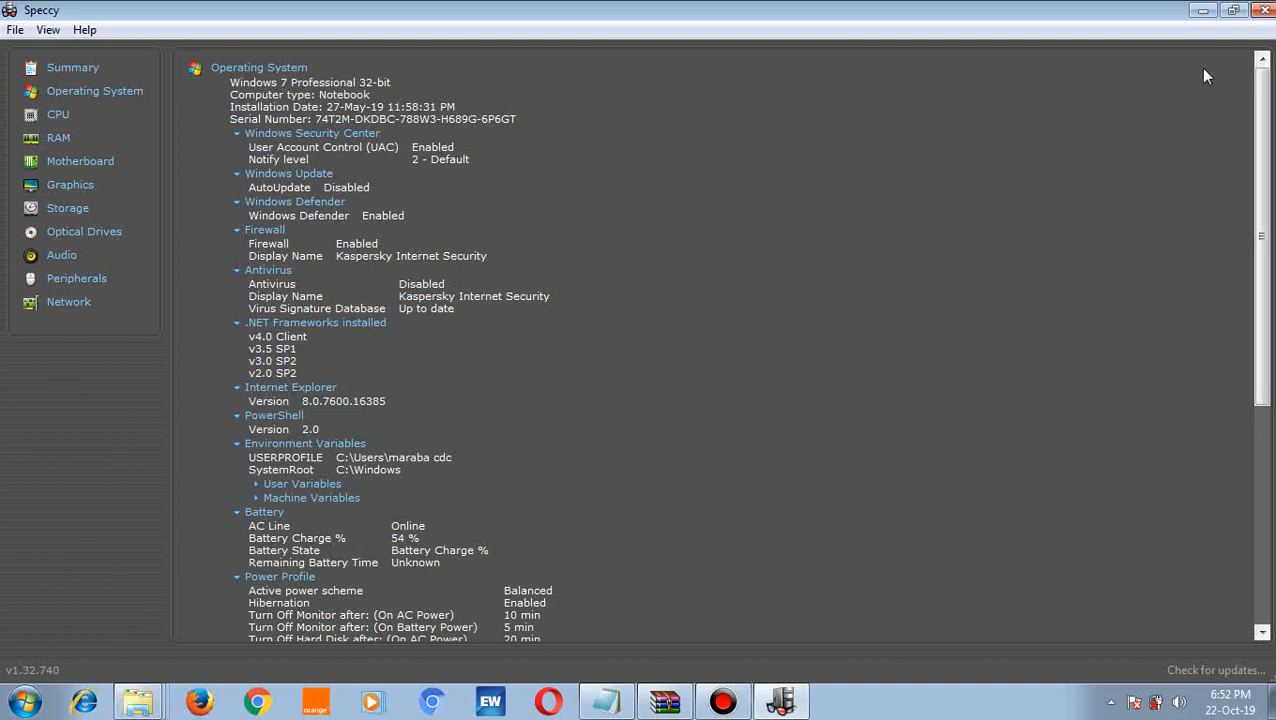
{"action": "left_click", "coordinate": [1231, 12]}
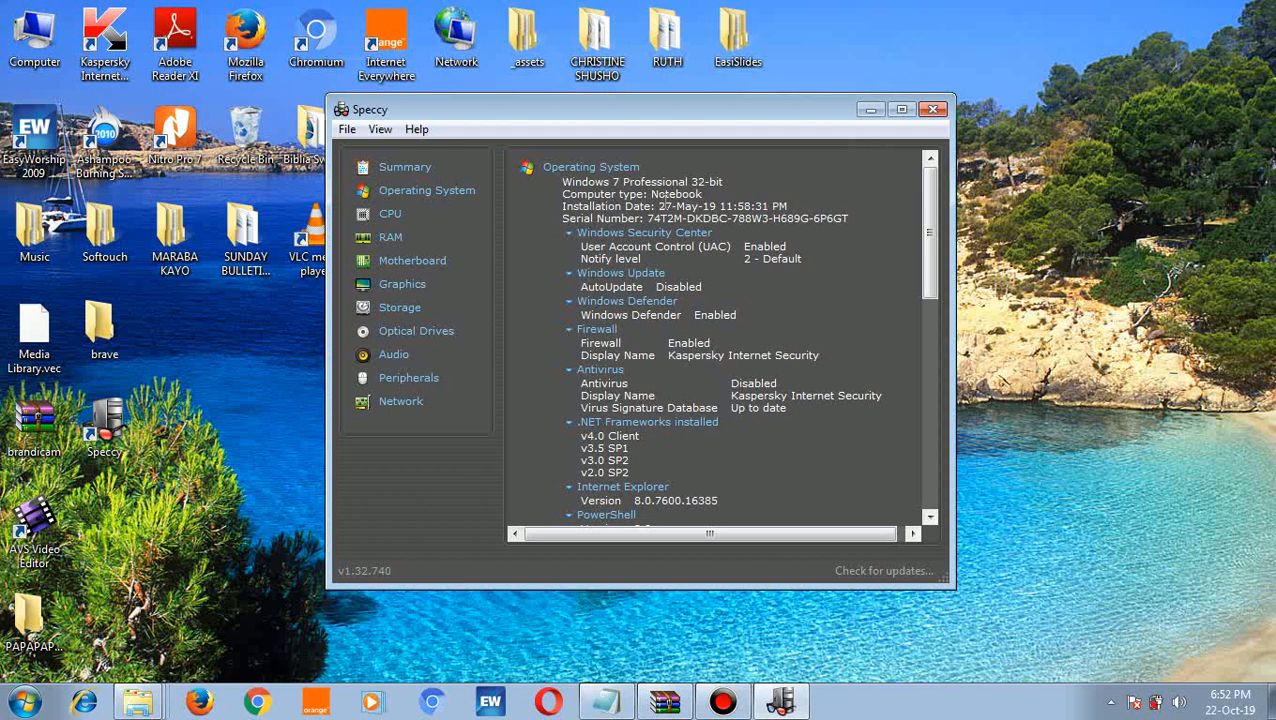
{"action": "mouse_move", "coordinate": [944, 529]}
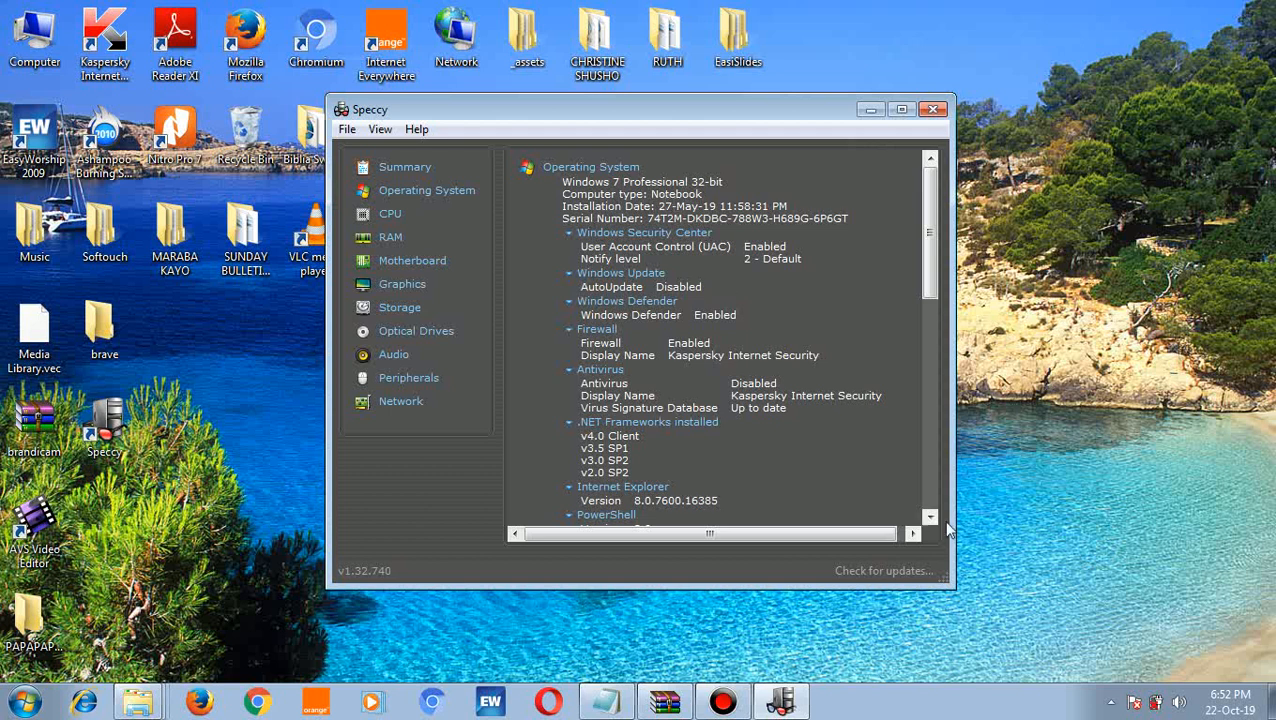
{"action": "left_click", "coordinate": [1111, 703]}
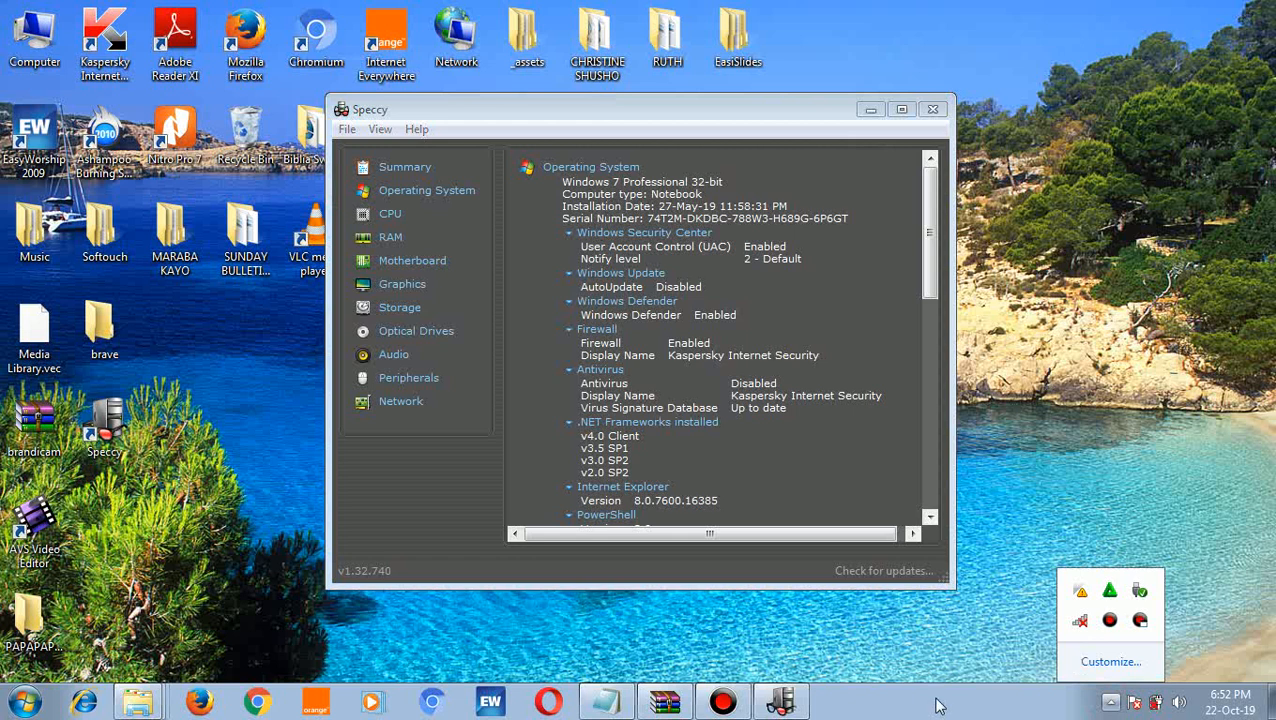
{"action": "mouse_move", "coordinate": [995, 636]}
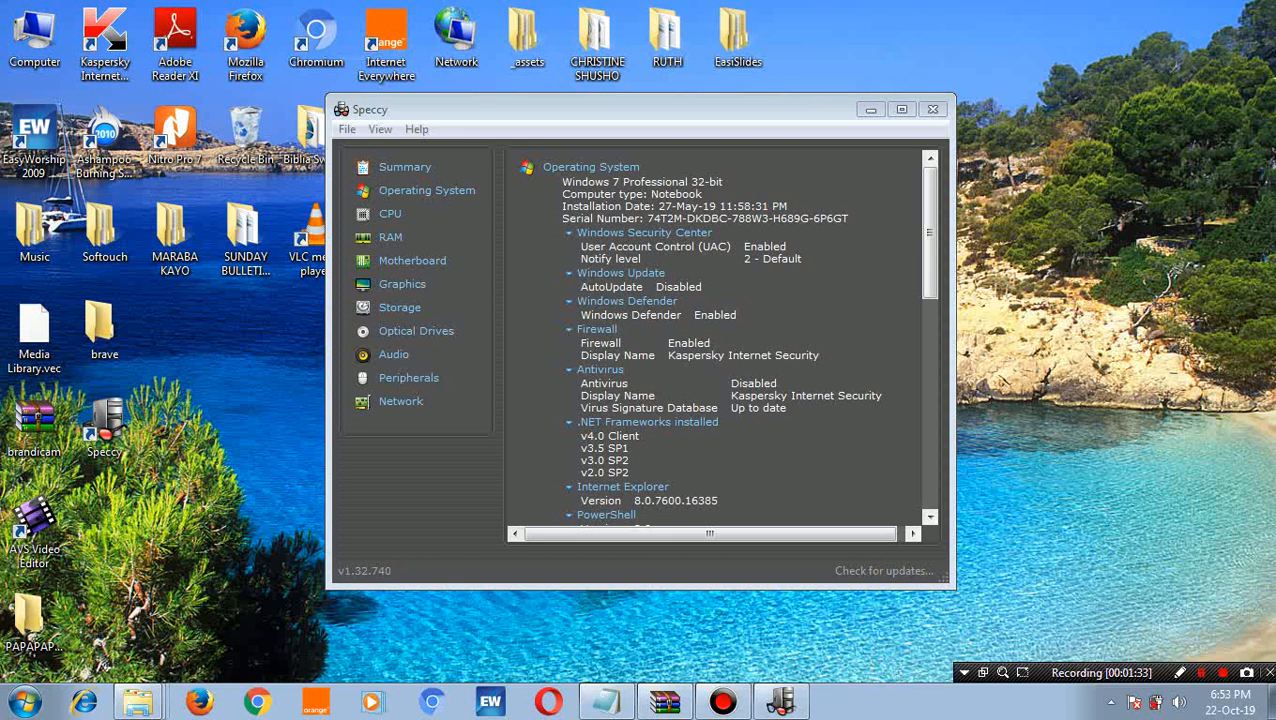
{"action": "left_click", "coordinate": [1179, 672]}
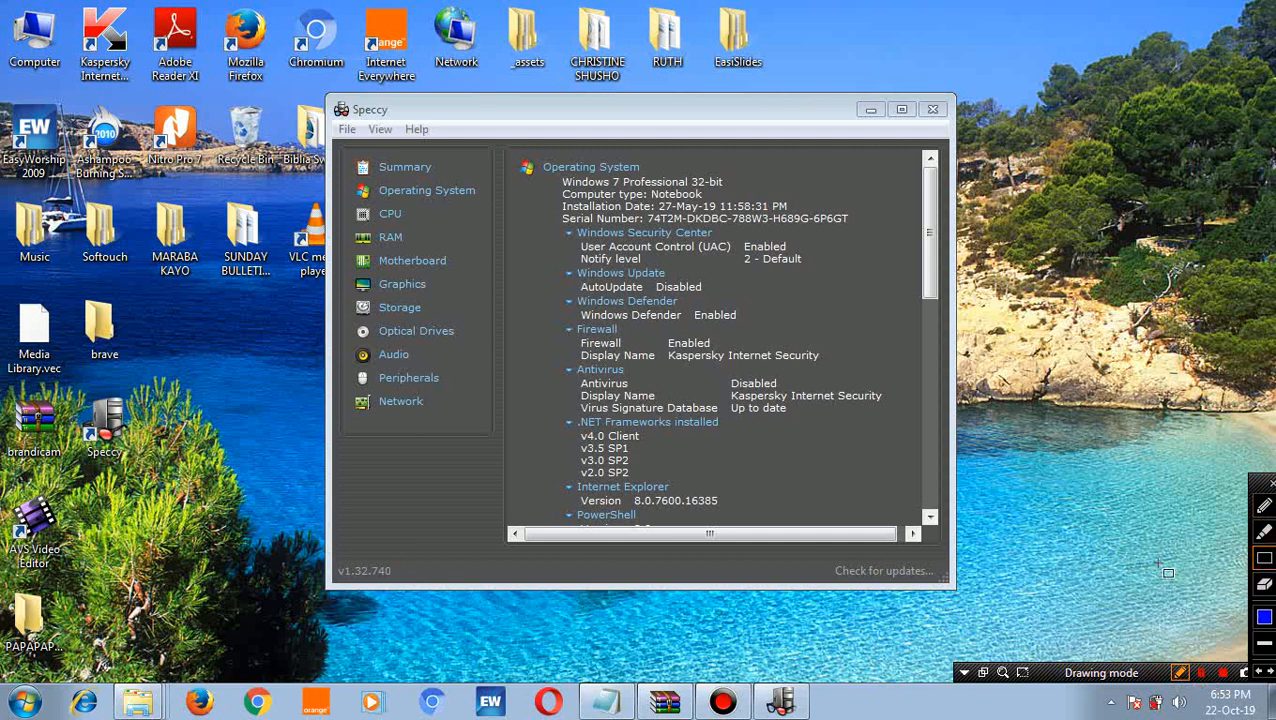
{"action": "mouse_move", "coordinate": [560, 199]}
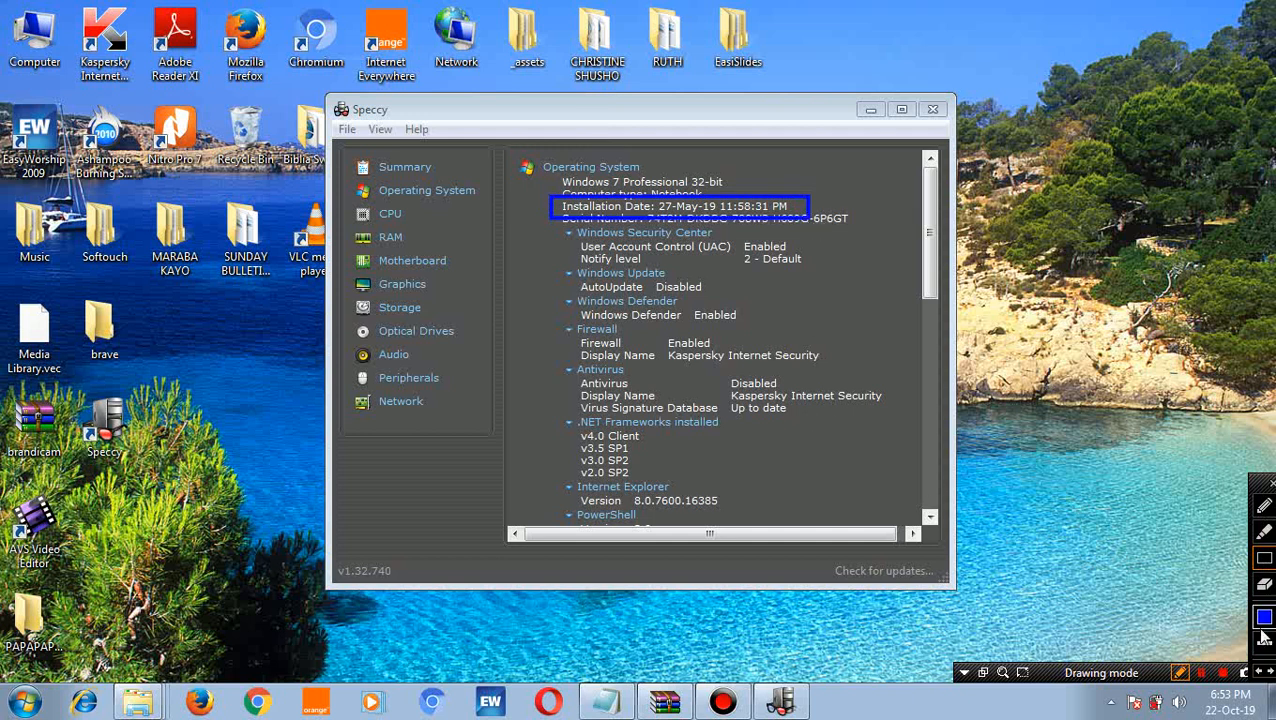
{"action": "mouse_move", "coordinate": [670, 278]}
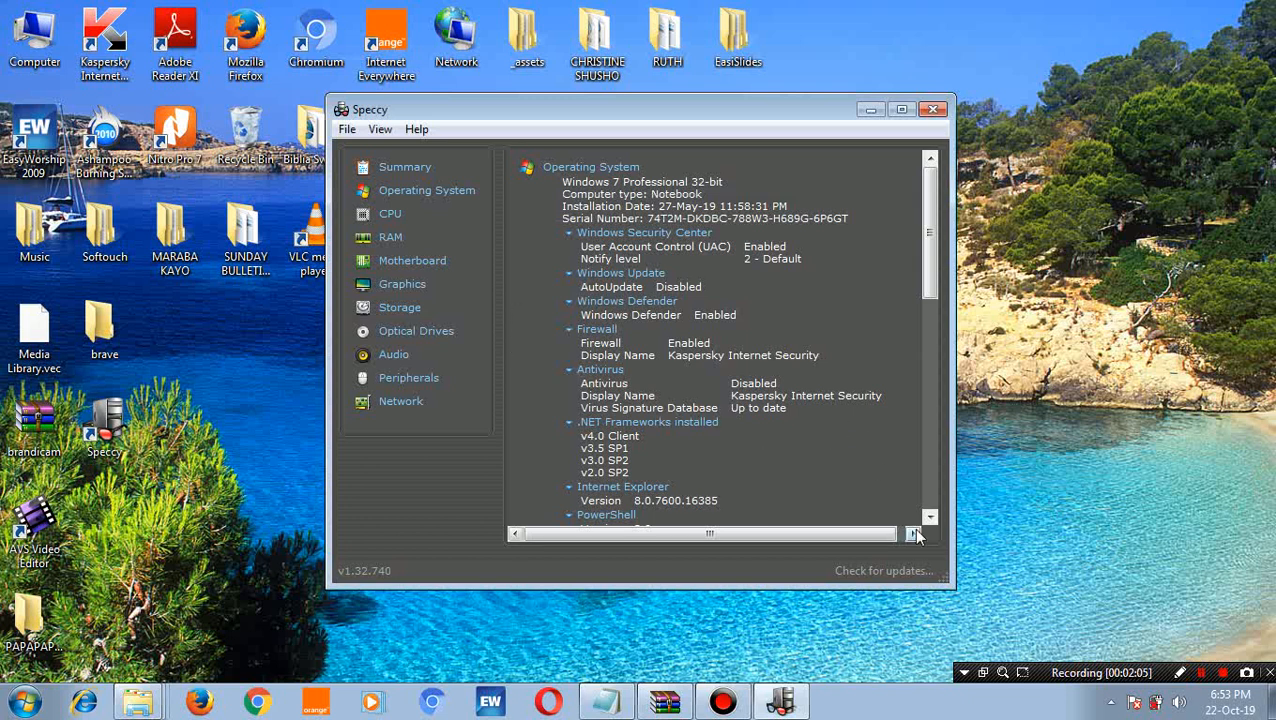
- Scroll the Operating System report down to the uptime, timezone, Scheduler and Device Tree entries
{"action": "scroll", "scroll_direction": "down", "scroll_amount": 3}
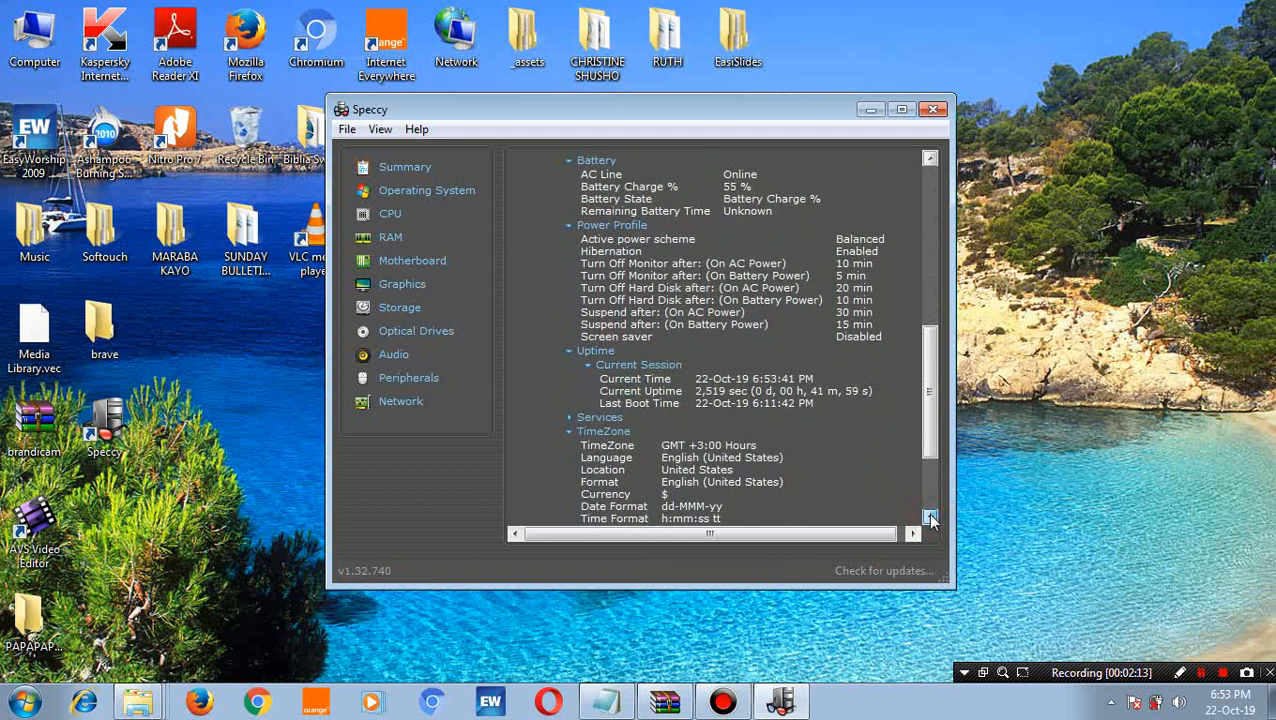
{"action": "scroll", "scroll_direction": "down", "scroll_amount": 3}
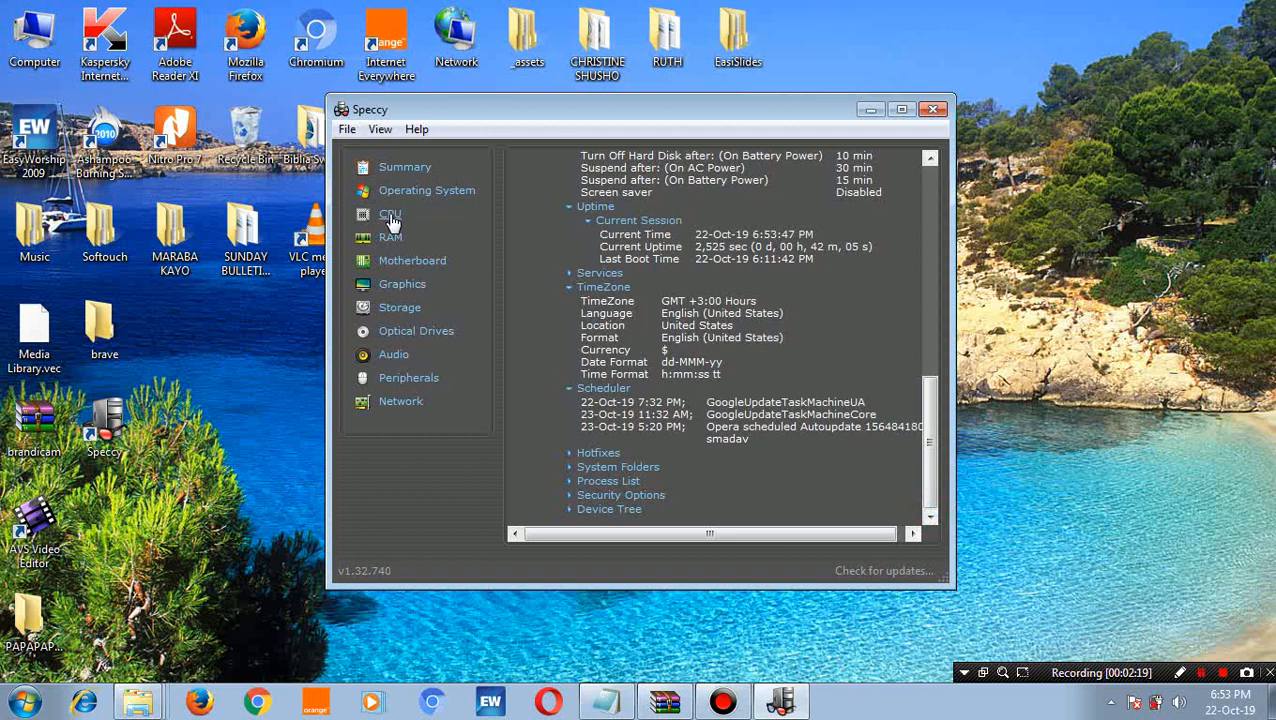
- Open the CPU report for the Intel Celeron 900 with its cores, cache and temperature
{"action": "left_click", "coordinate": [390, 218]}
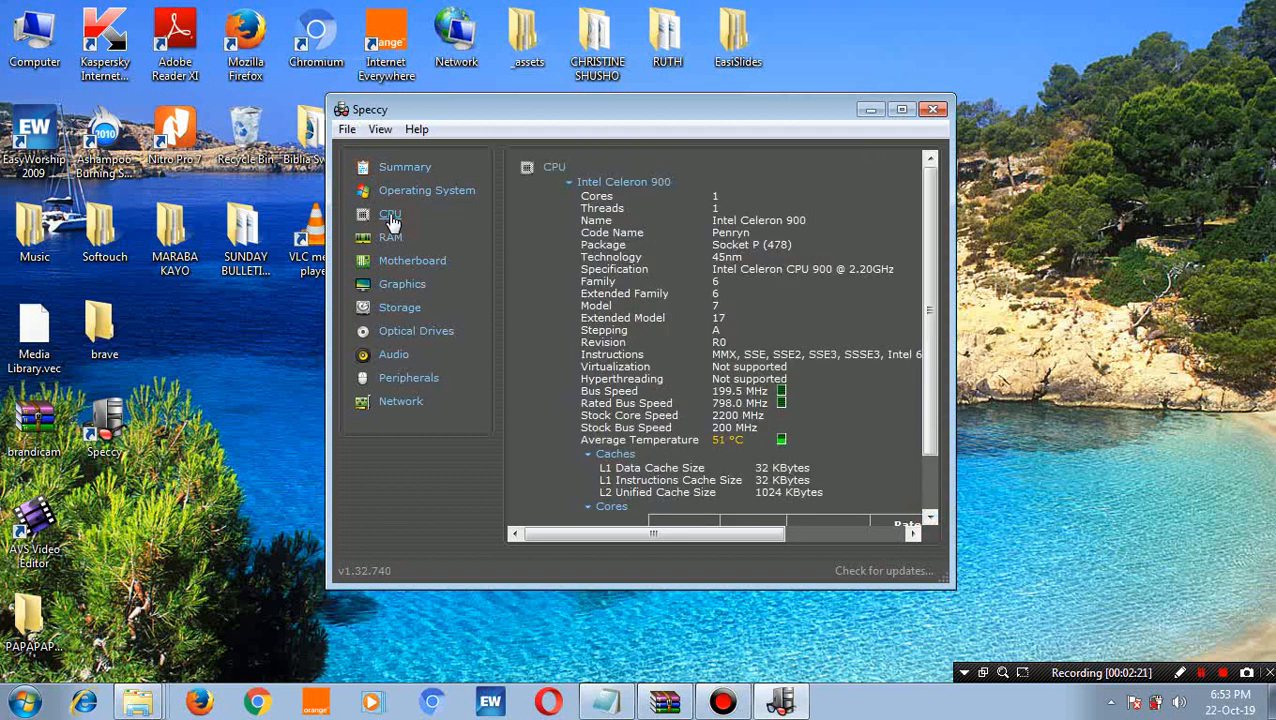
{"action": "mouse_move", "coordinate": [630, 224]}
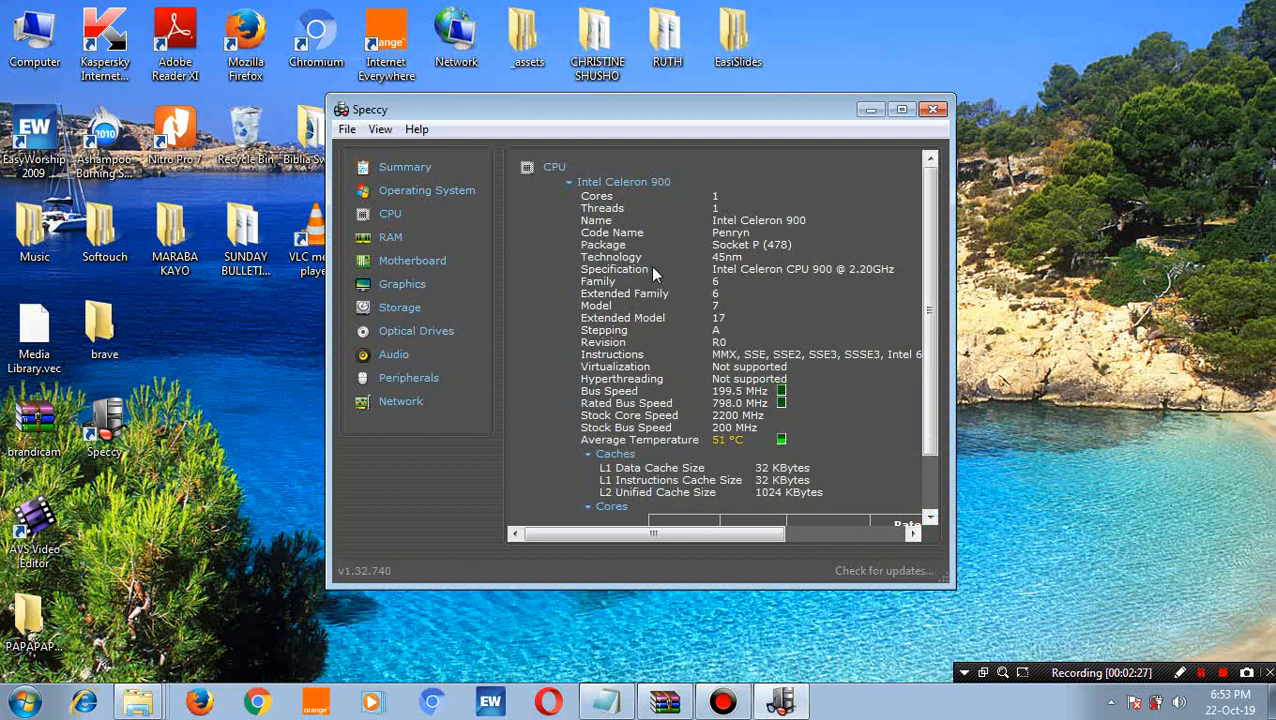
{"action": "mouse_move", "coordinate": [627, 453]}
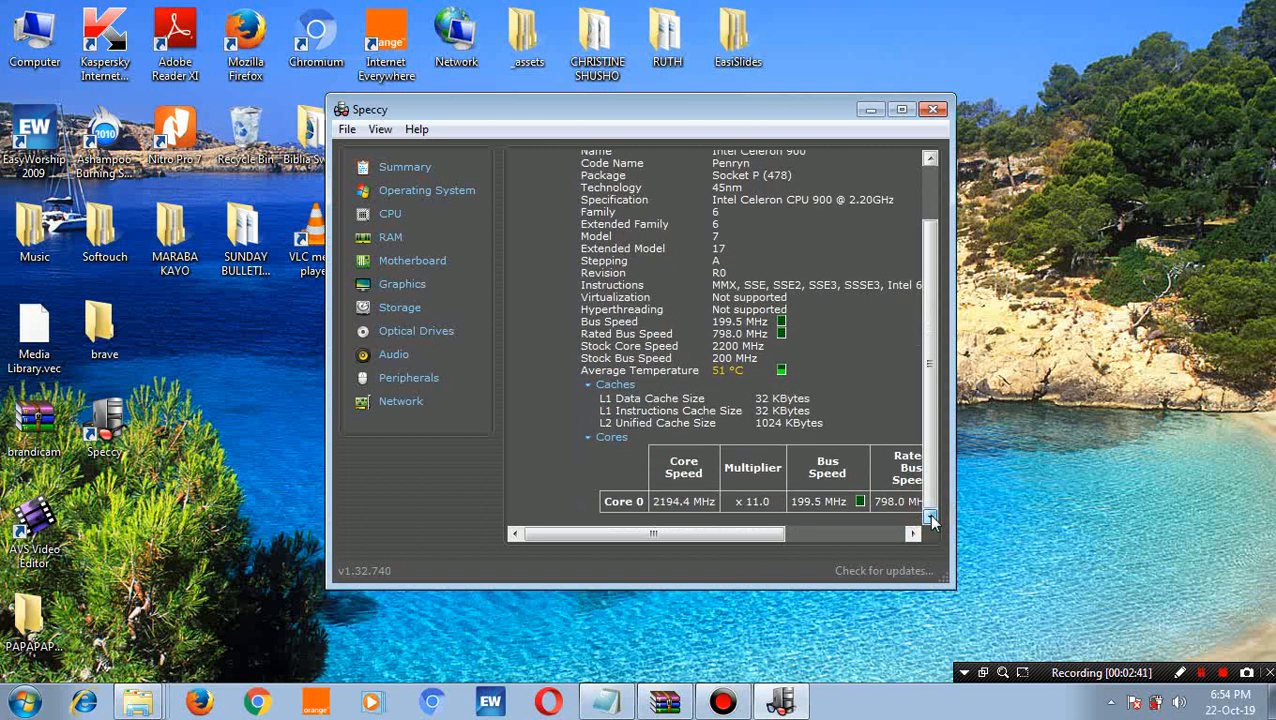
- Open the RAM report showing two slots, 2048 MB DDR3 and memory usage
{"action": "left_click", "coordinate": [389, 237]}
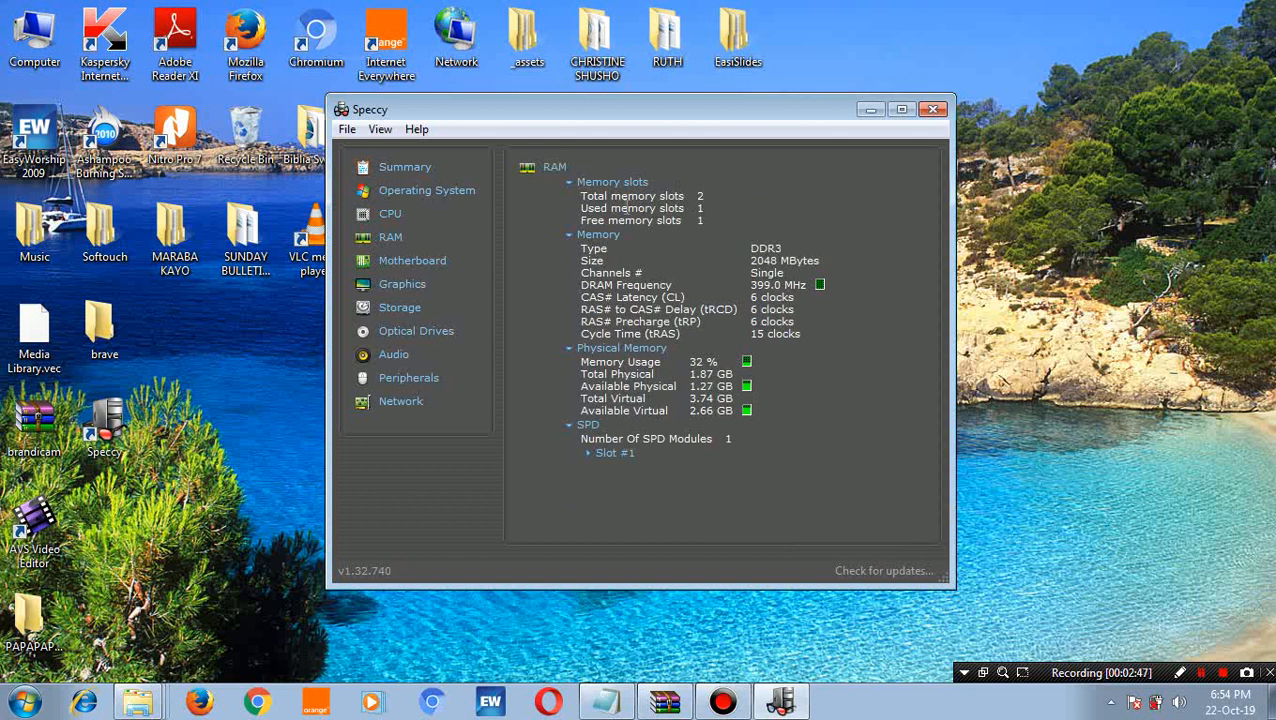
{"action": "mouse_move", "coordinate": [719, 208]}
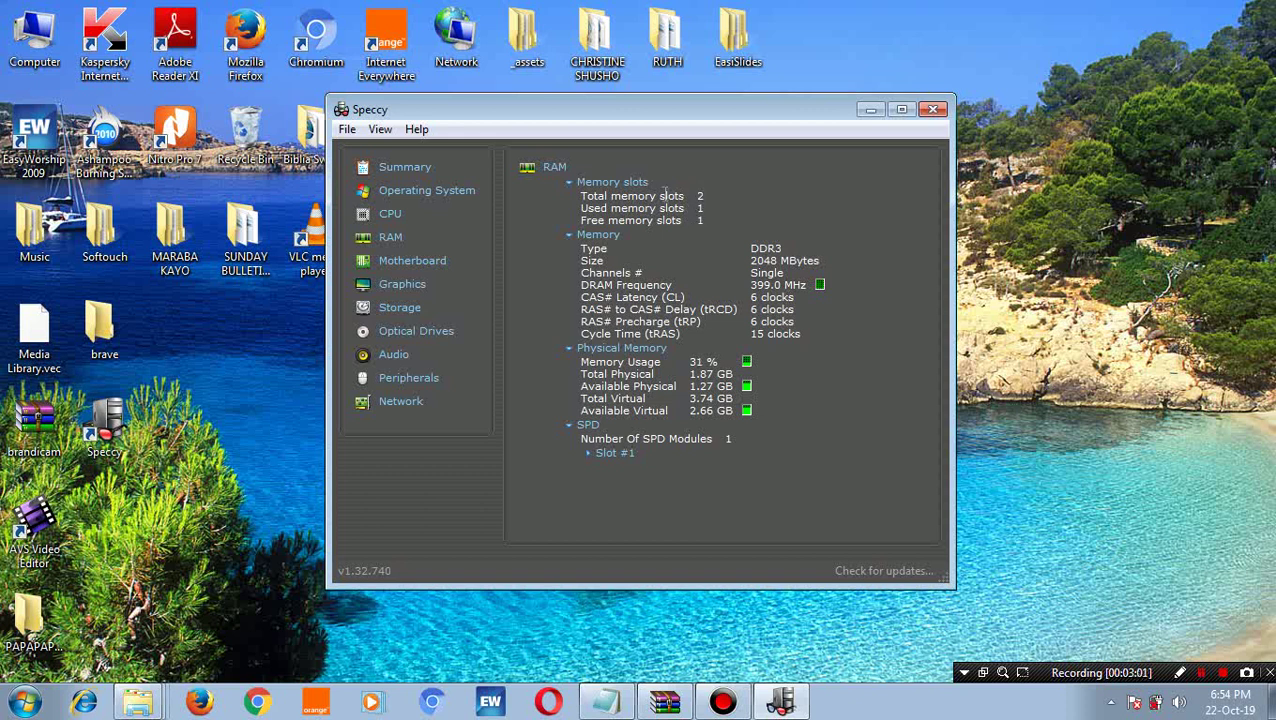
{"action": "mouse_move", "coordinate": [681, 220]}
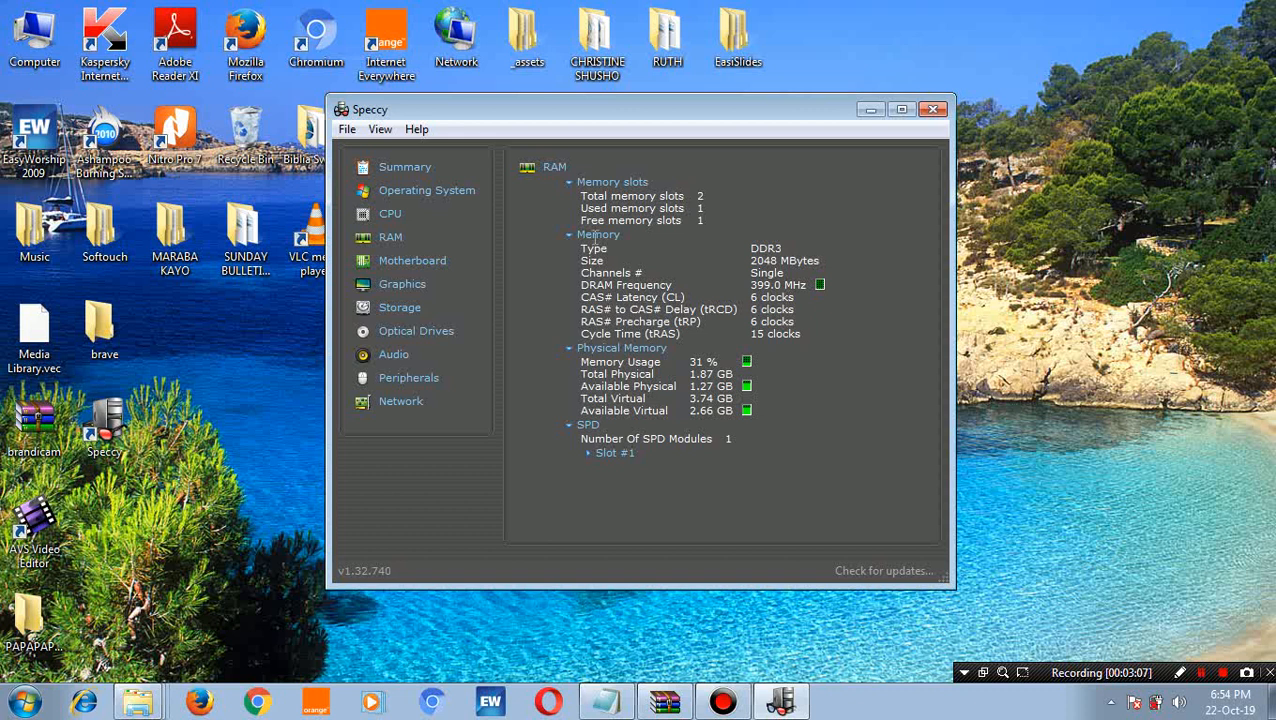
{"action": "mouse_move", "coordinate": [1057, 600]}
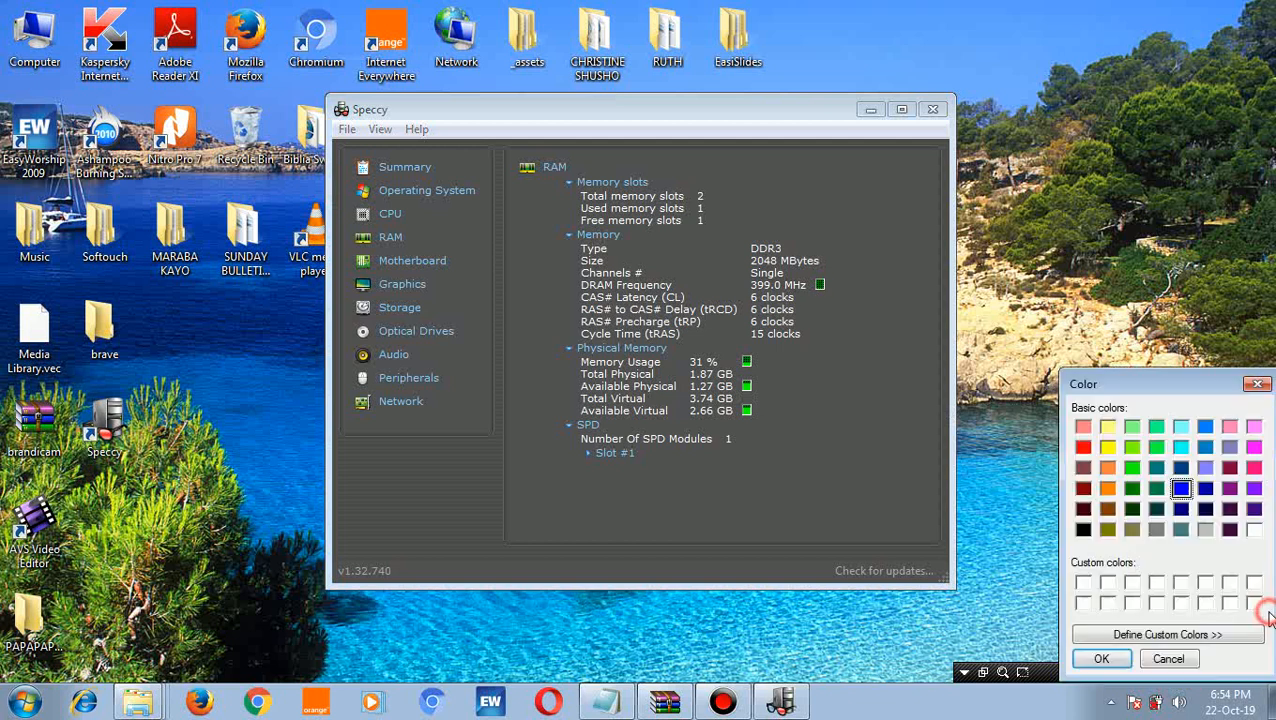
{"action": "left_click", "coordinate": [1083, 490]}
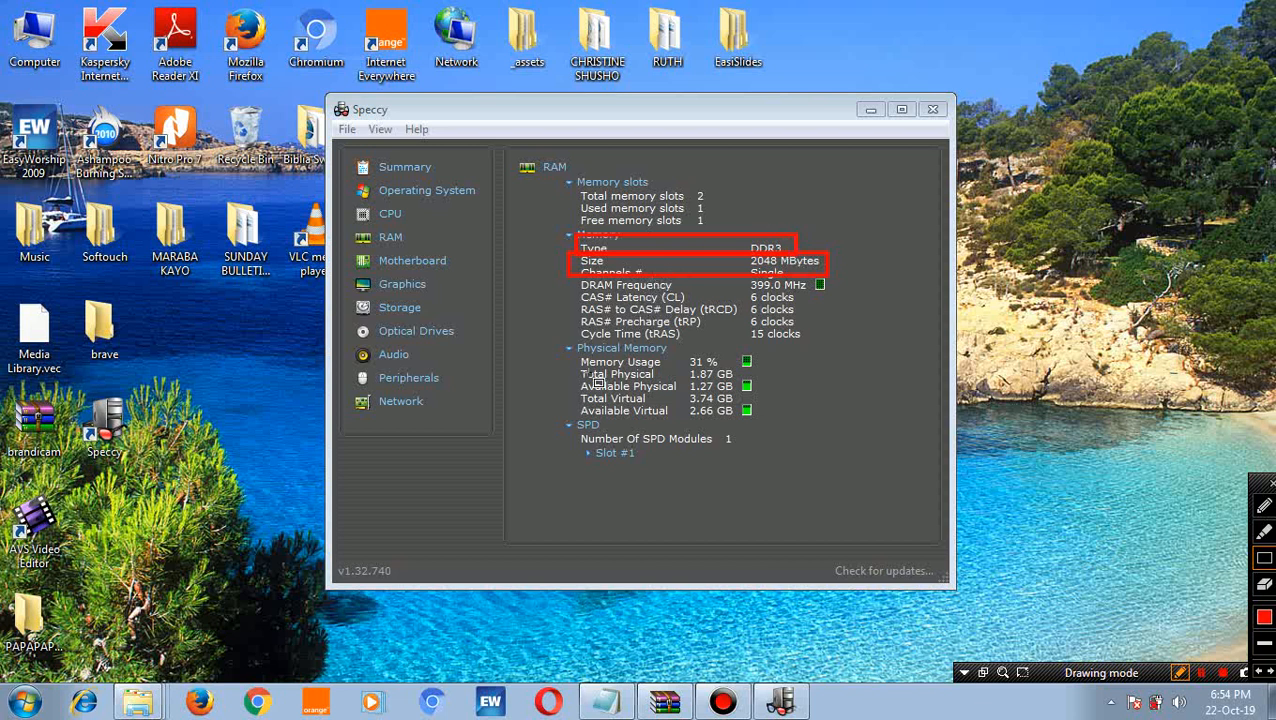
{"action": "mouse_move", "coordinate": [604, 365]}
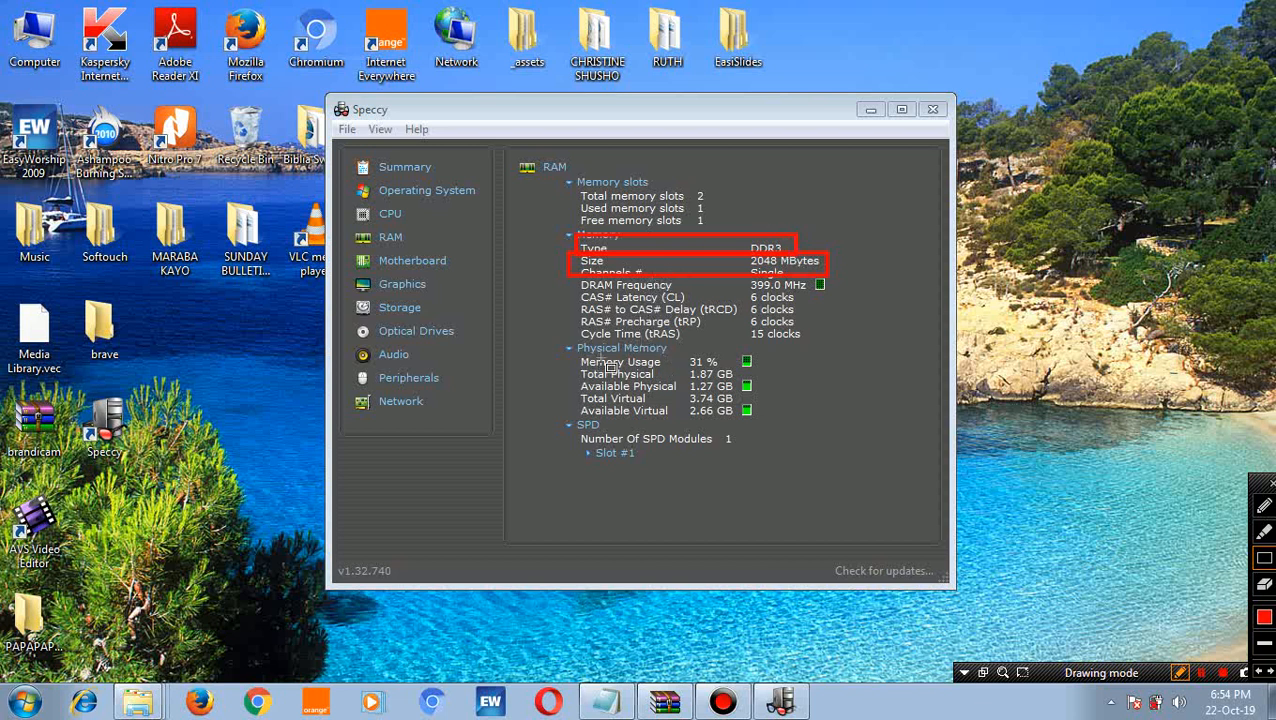
{"action": "mouse_move", "coordinate": [623, 400]}
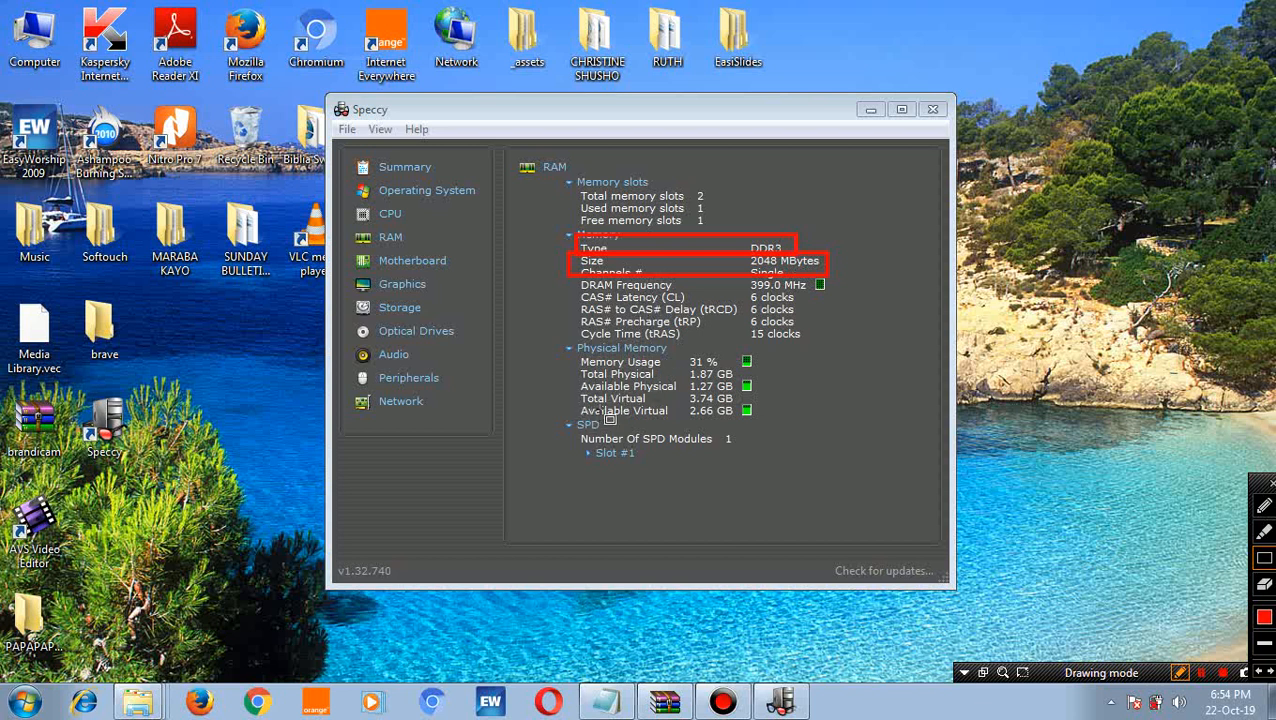
{"action": "mouse_move", "coordinate": [608, 459]}
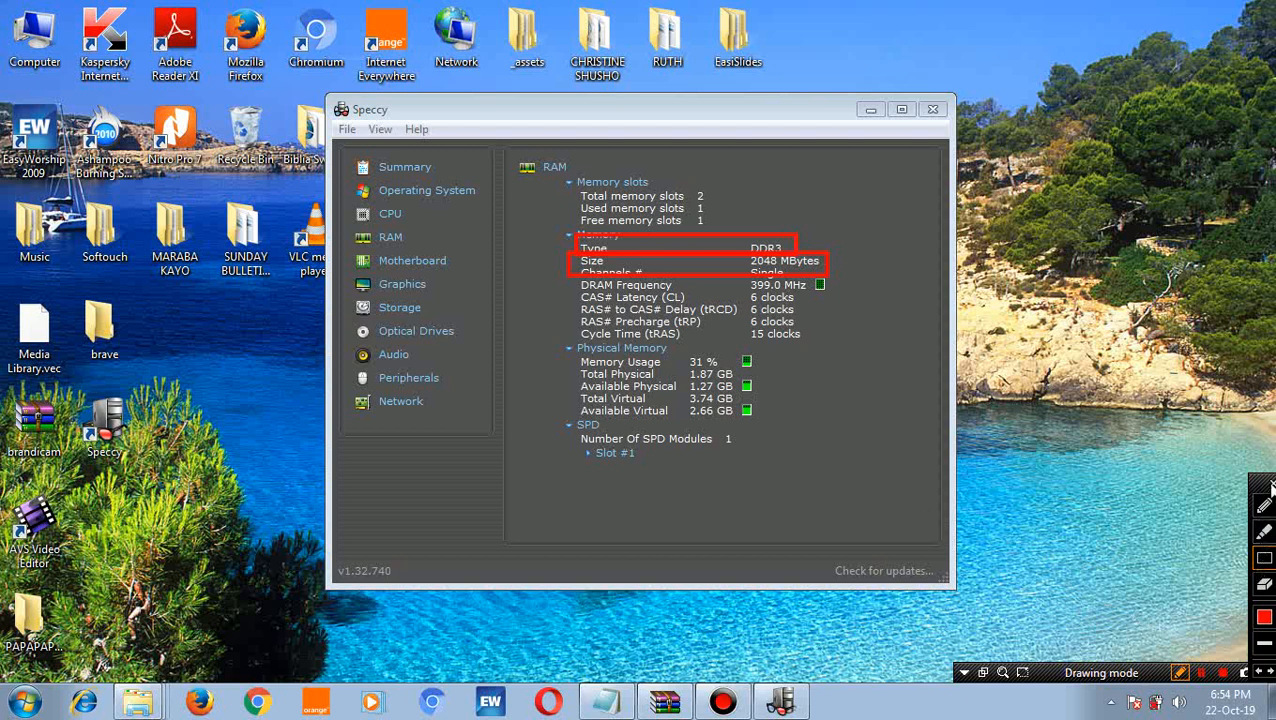
{"action": "mouse_move", "coordinate": [1263, 485]}
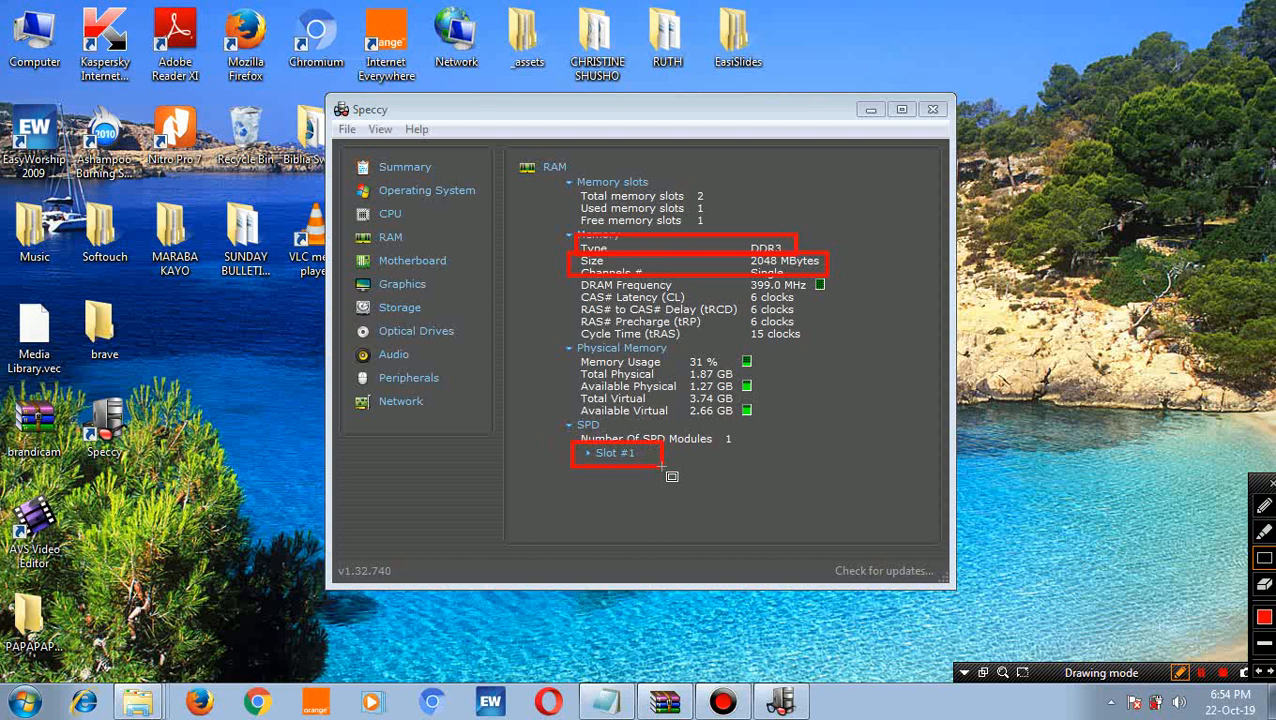
{"action": "mouse_move", "coordinate": [1003, 451]}
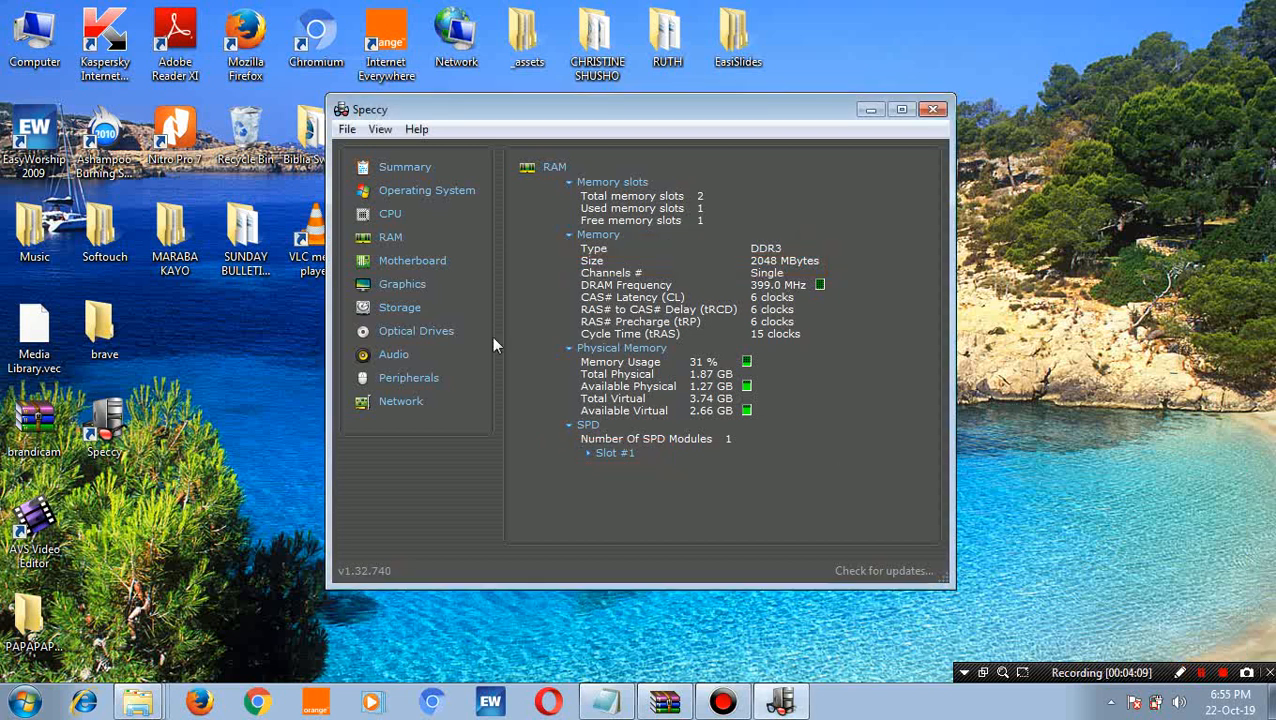
- Open the Motherboard report for the Toshiba KSWAA board with Intel GL40 chipset
{"action": "left_click", "coordinate": [412, 260]}
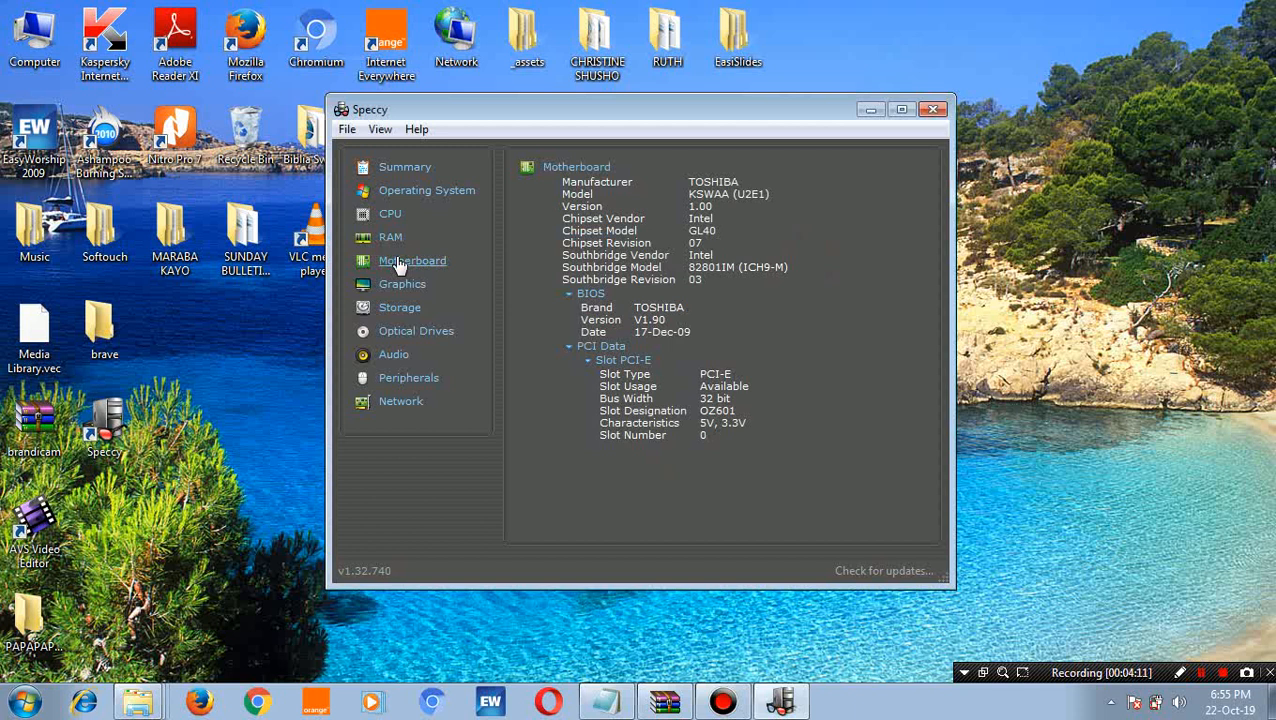
{"action": "mouse_move", "coordinate": [459, 244]}
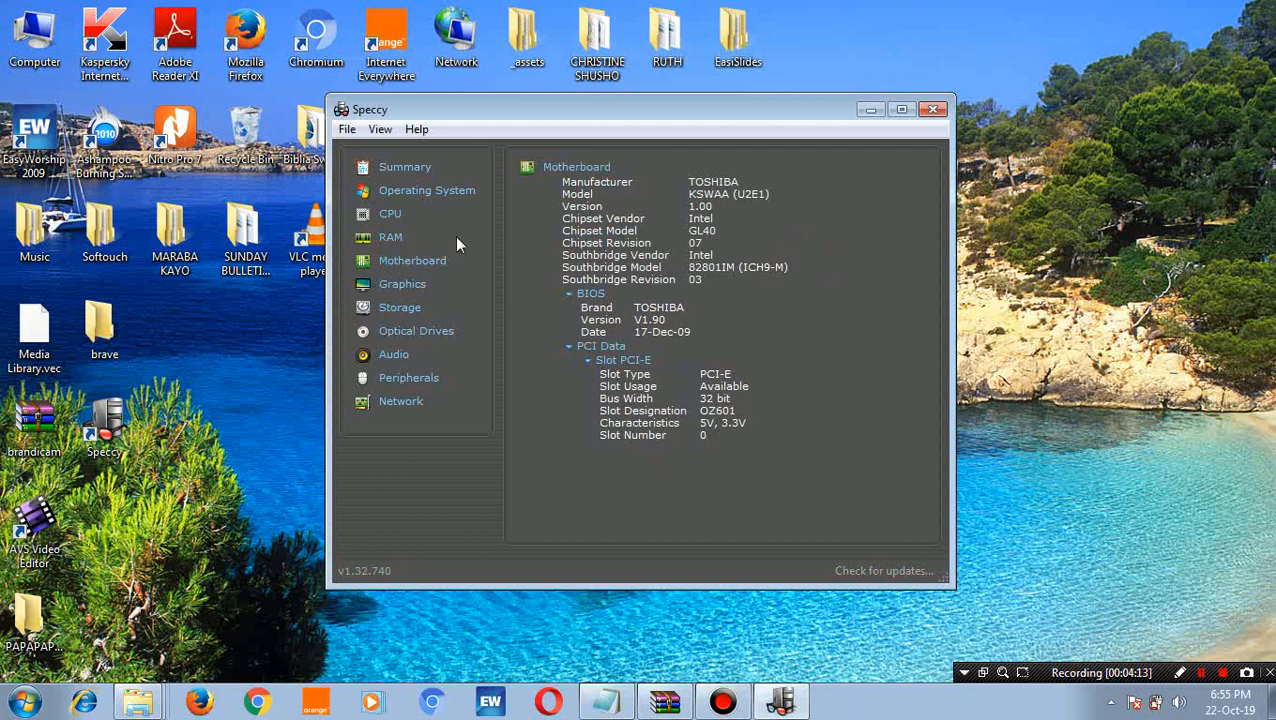
{"action": "mouse_move", "coordinate": [620, 182]}
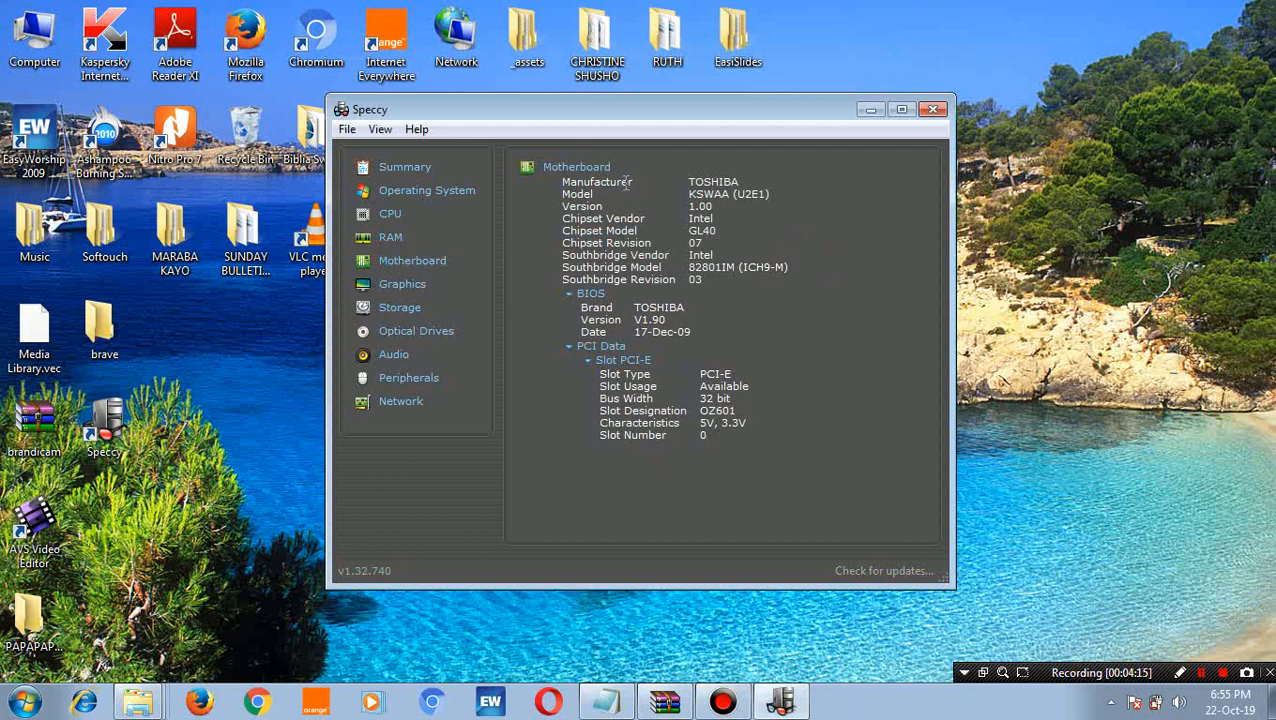
{"action": "mouse_move", "coordinate": [1185, 660]}
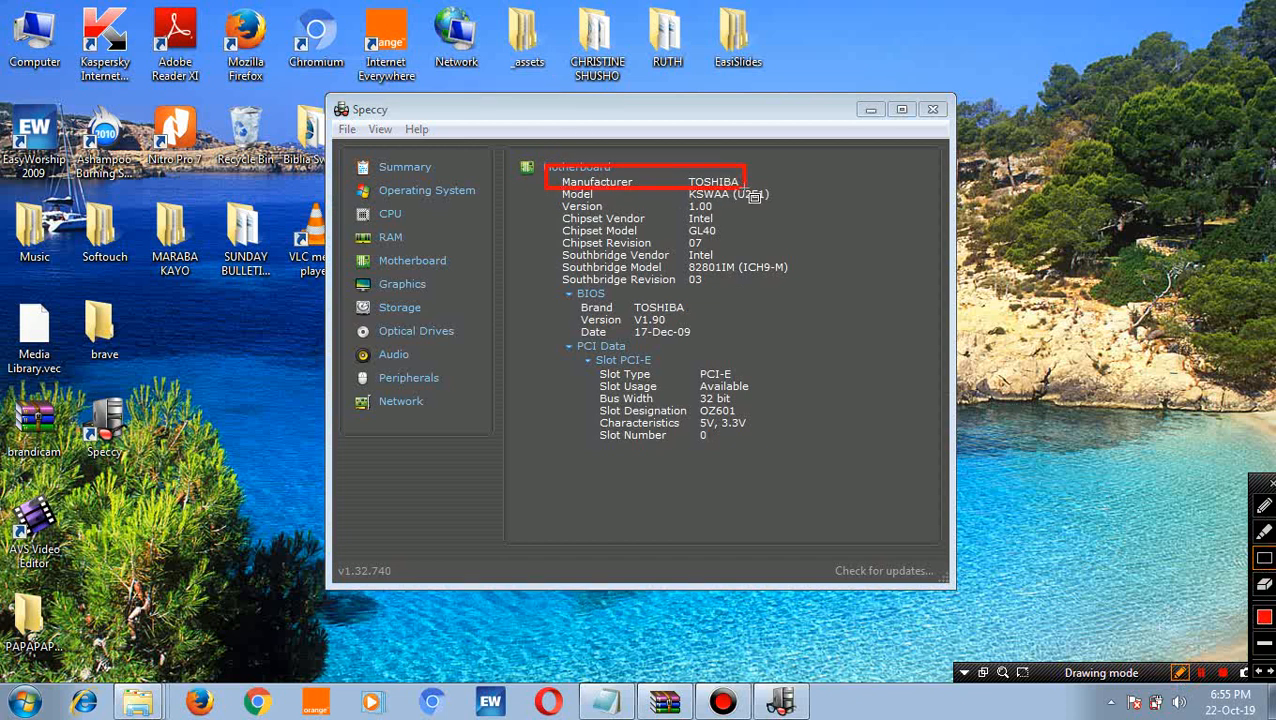
{"action": "mouse_move", "coordinate": [750, 200]}
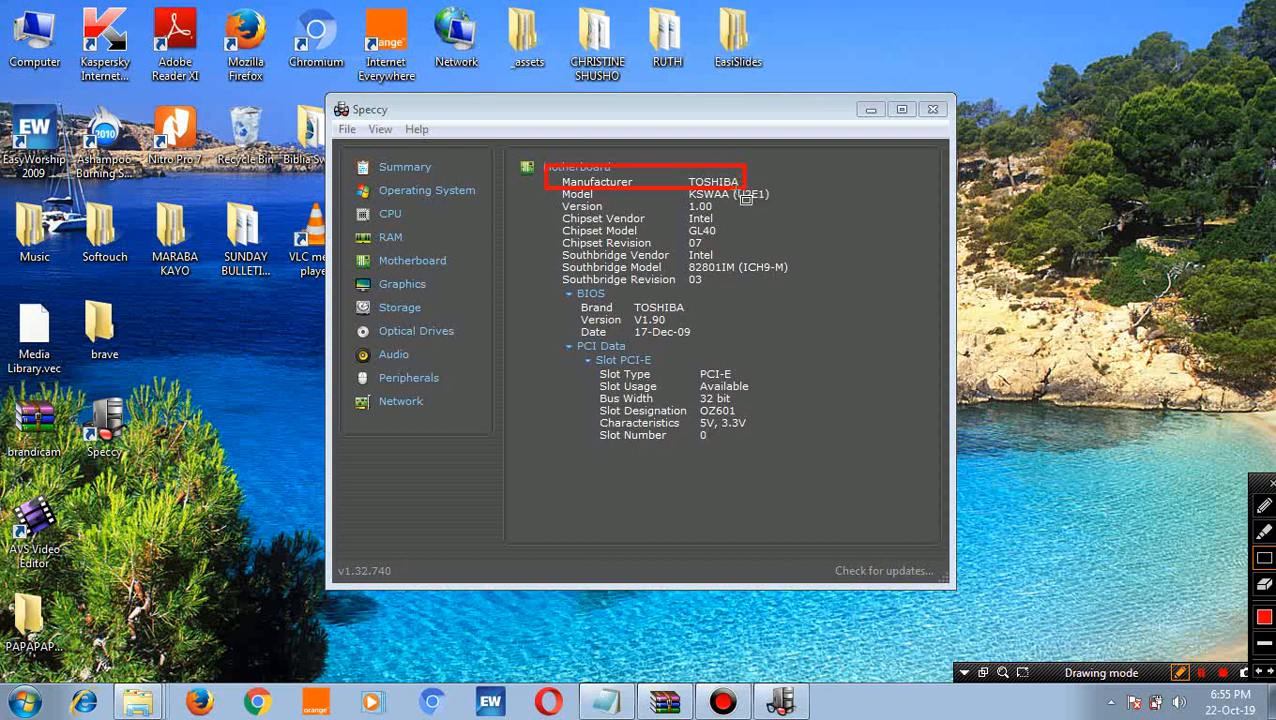
{"action": "mouse_move", "coordinate": [670, 312]}
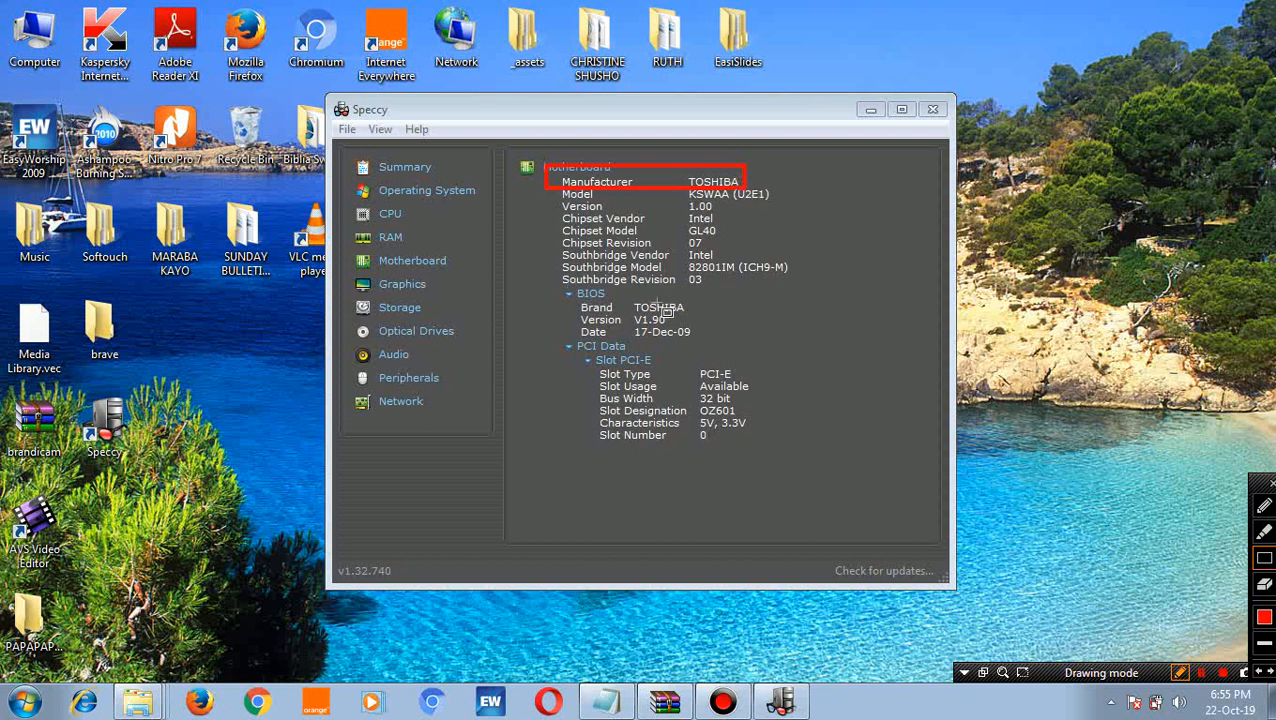
{"action": "mouse_move", "coordinate": [607, 387]}
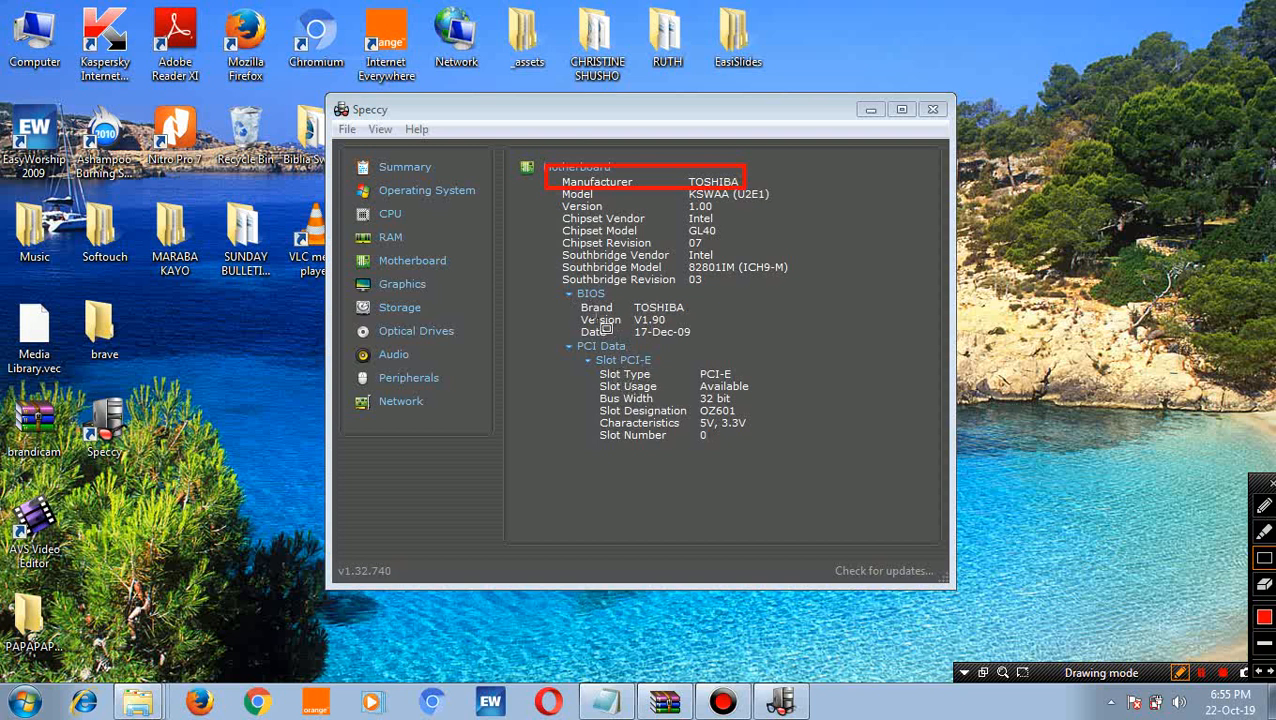
{"action": "mouse_move", "coordinate": [635, 270]}
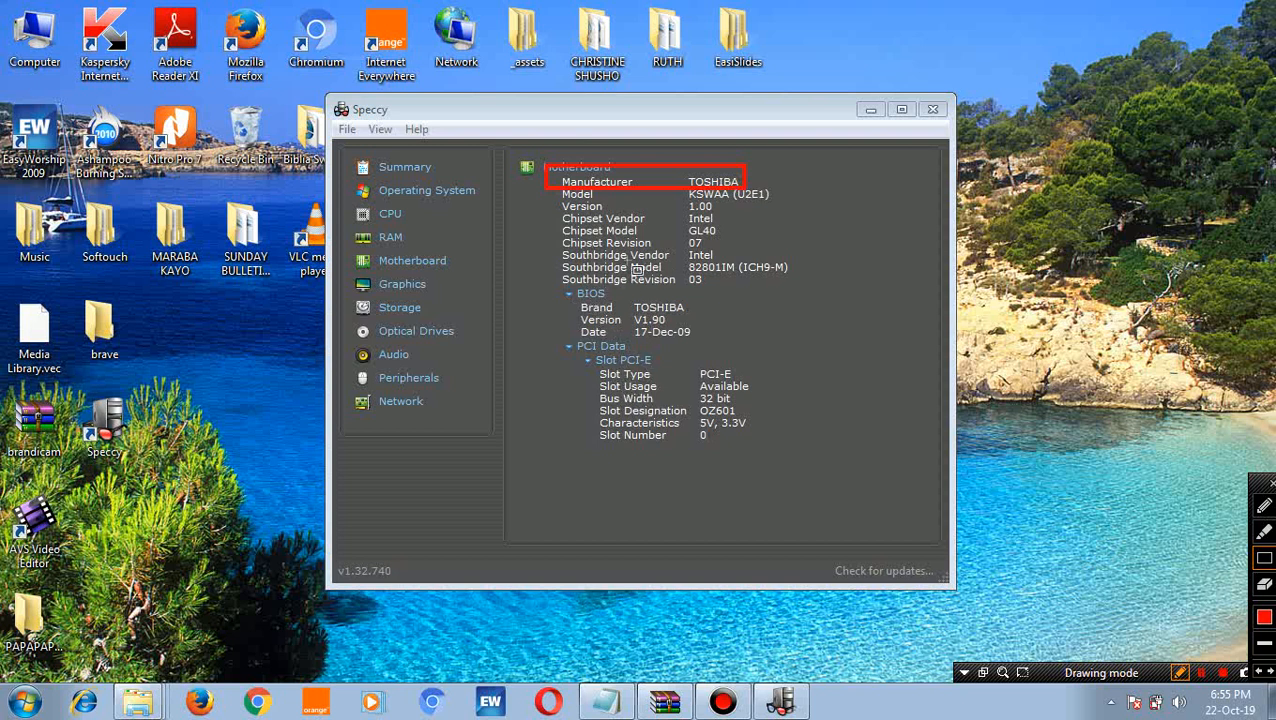
{"action": "mouse_move", "coordinate": [1125, 491]}
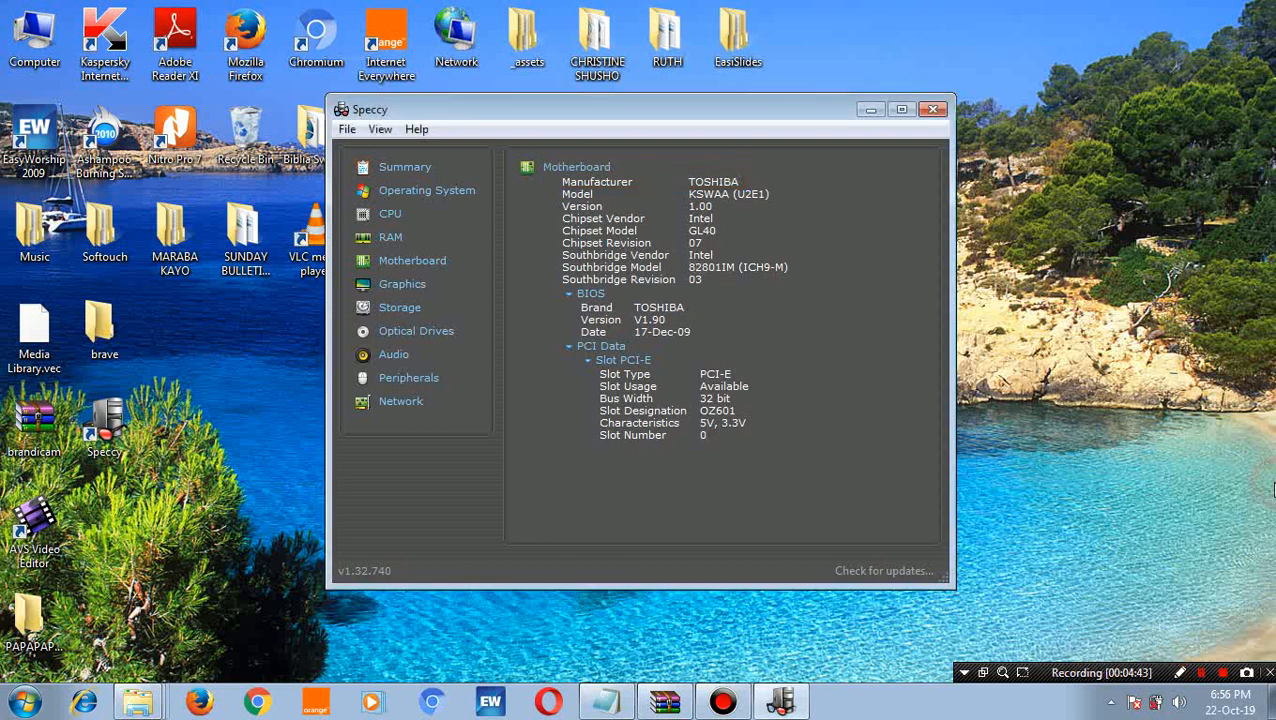
- Open the Graphics report and widen the window to read the monitor and Intel 45 Express names
{"action": "left_click", "coordinate": [402, 284]}
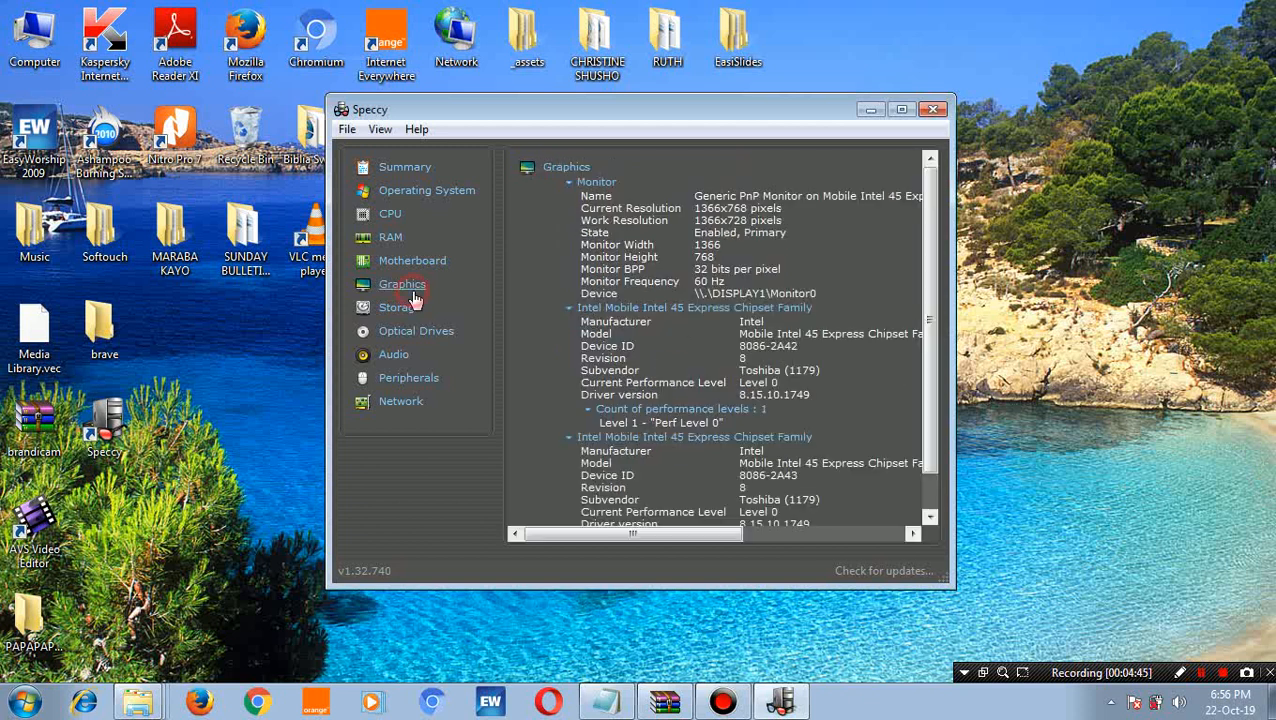
{"action": "mouse_move", "coordinate": [623, 200]}
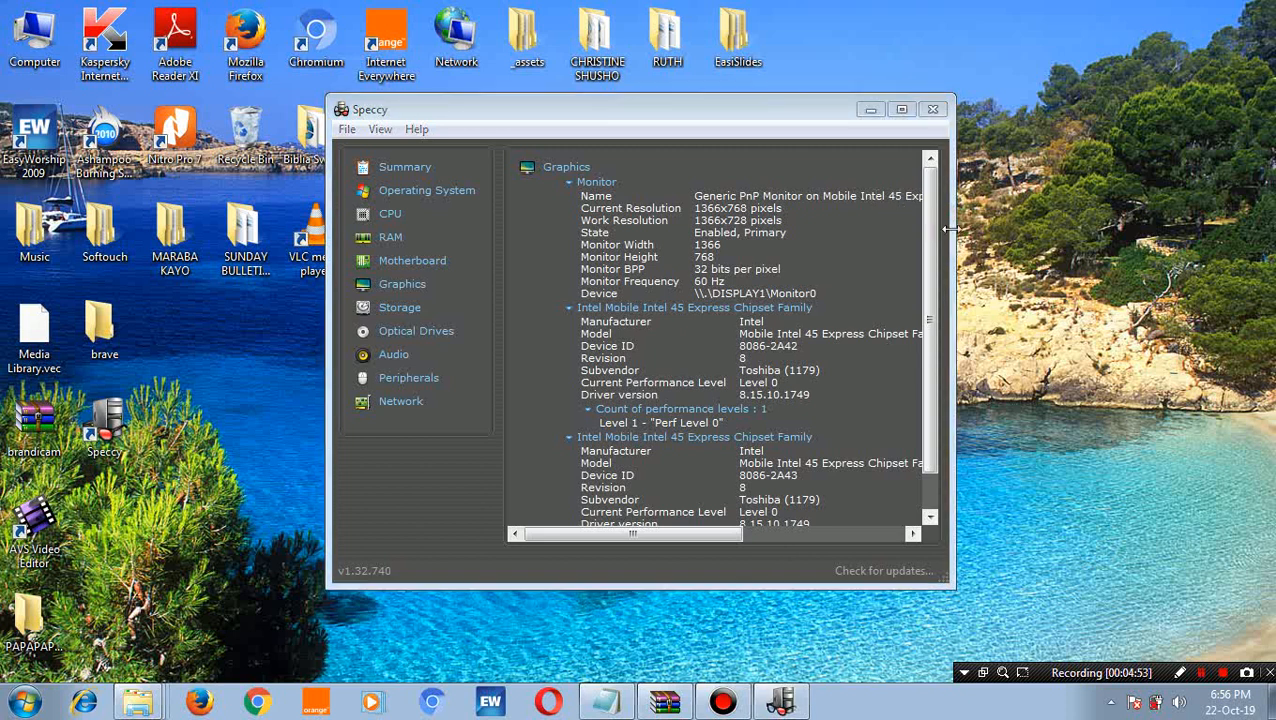
{"action": "left_click_drag", "start_coordinate": [948, 228], "coordinate": [1248, 224]}
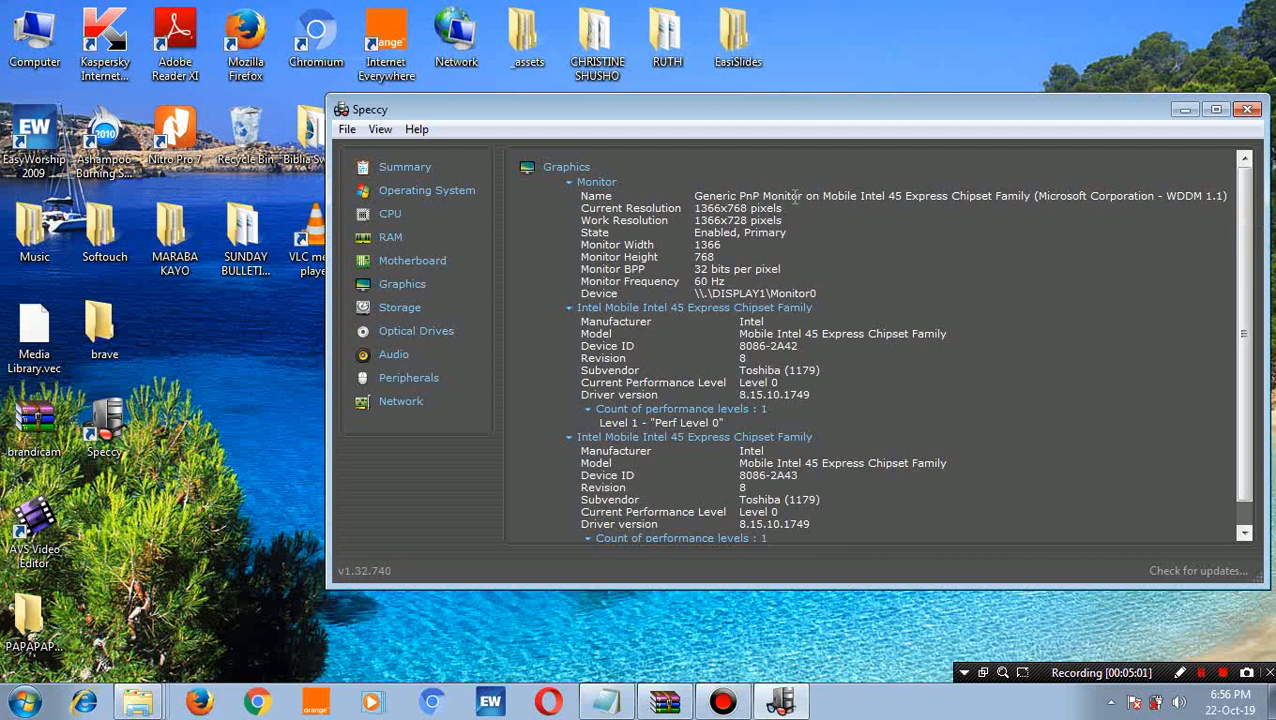
{"action": "mouse_move", "coordinate": [911, 190]}
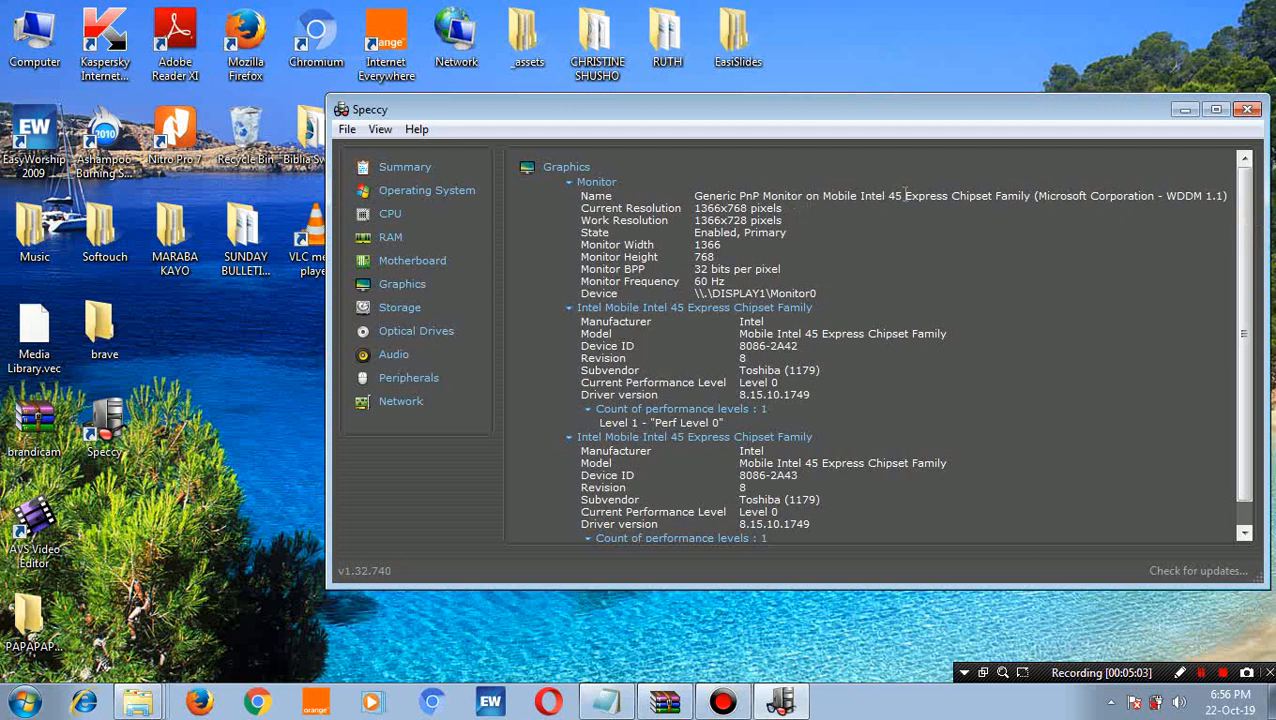
{"action": "mouse_move", "coordinate": [953, 205]}
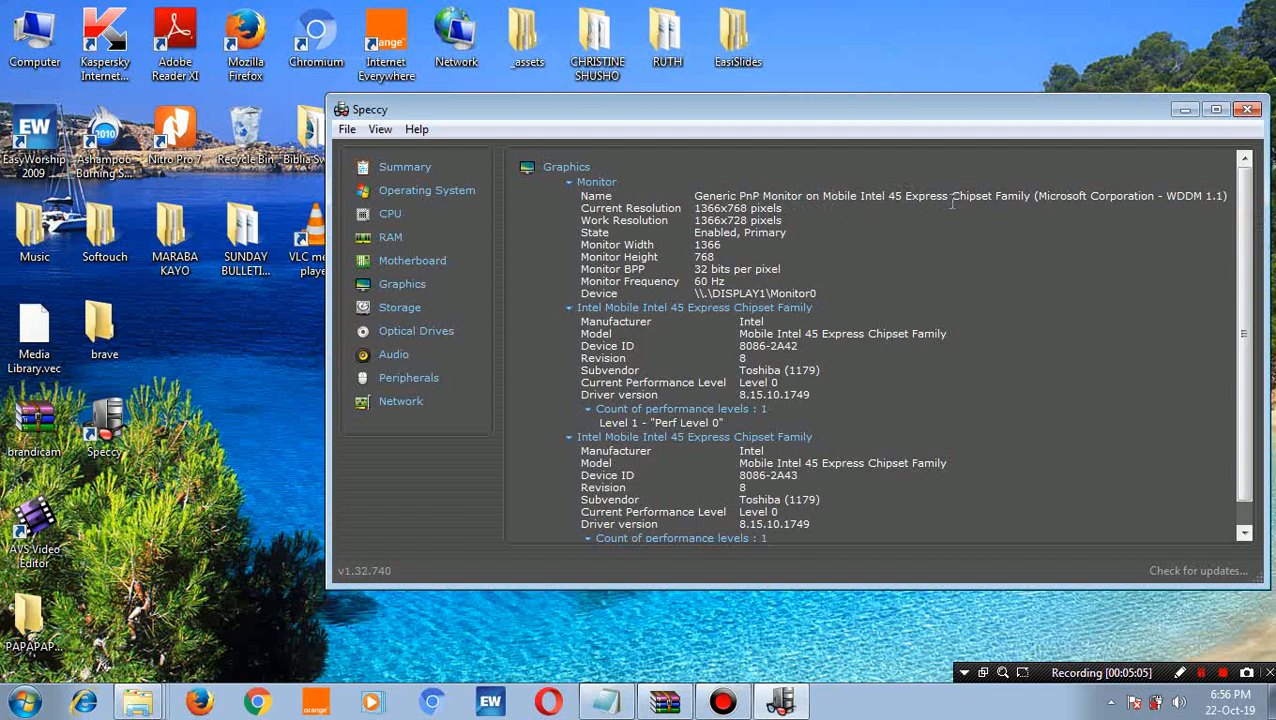
{"action": "mouse_move", "coordinate": [695, 204]}
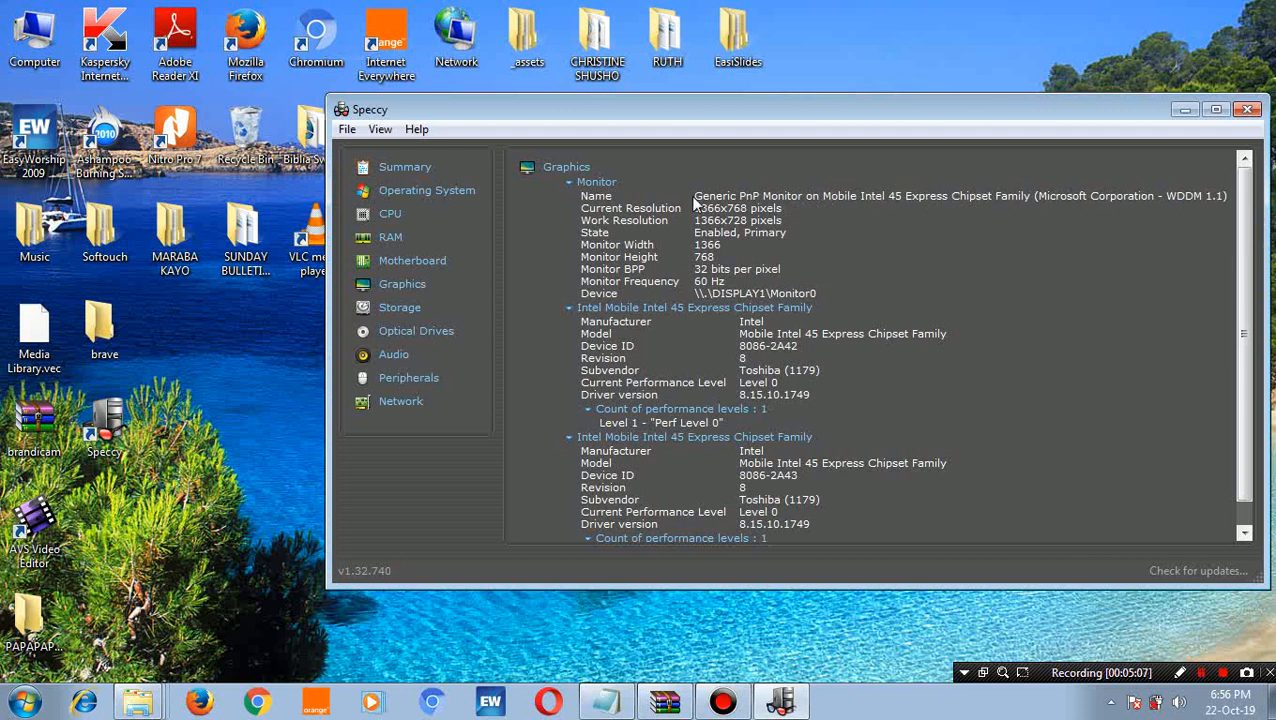
{"action": "mouse_move", "coordinate": [576, 276]}
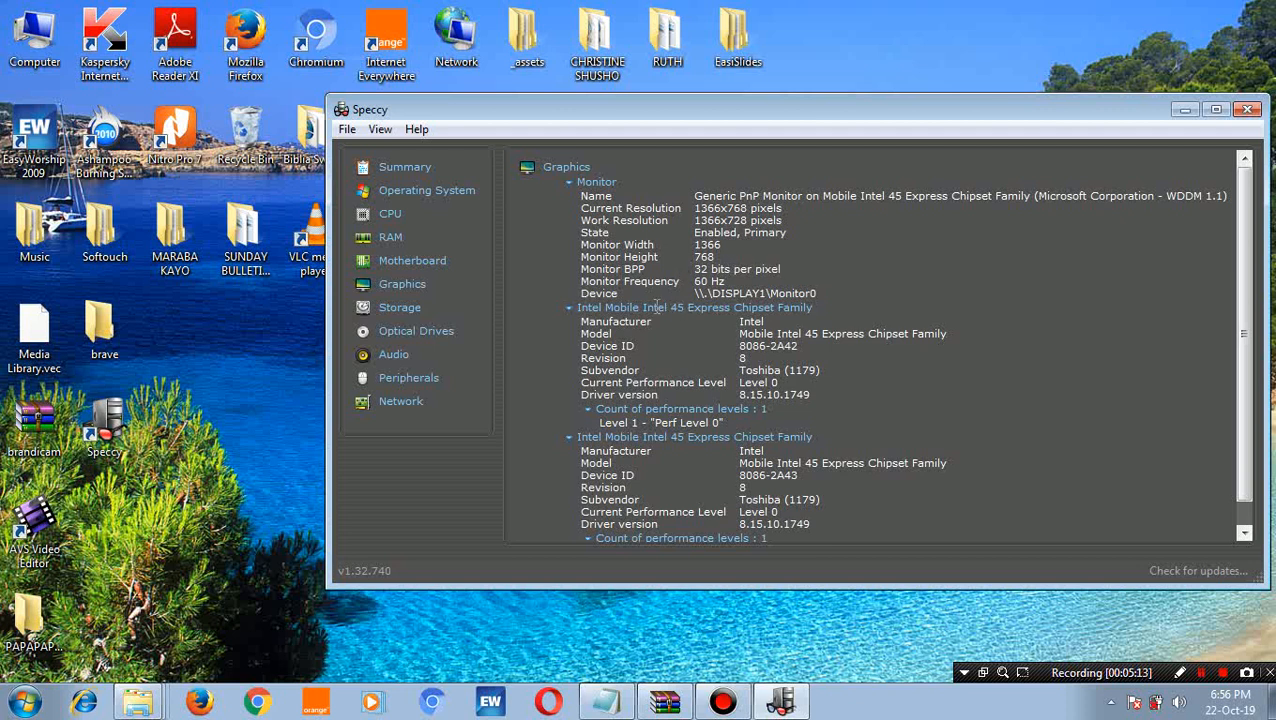
{"action": "mouse_move", "coordinate": [622, 335]}
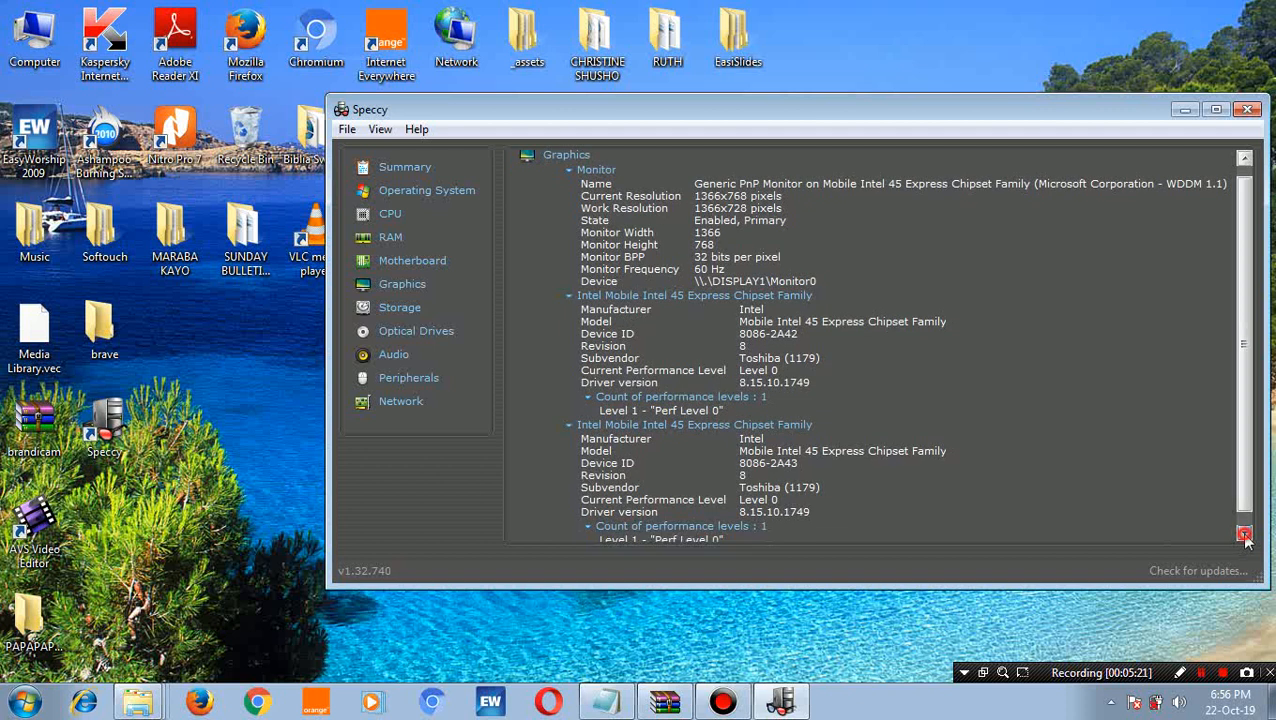
{"action": "left_click", "coordinate": [1244, 535]}
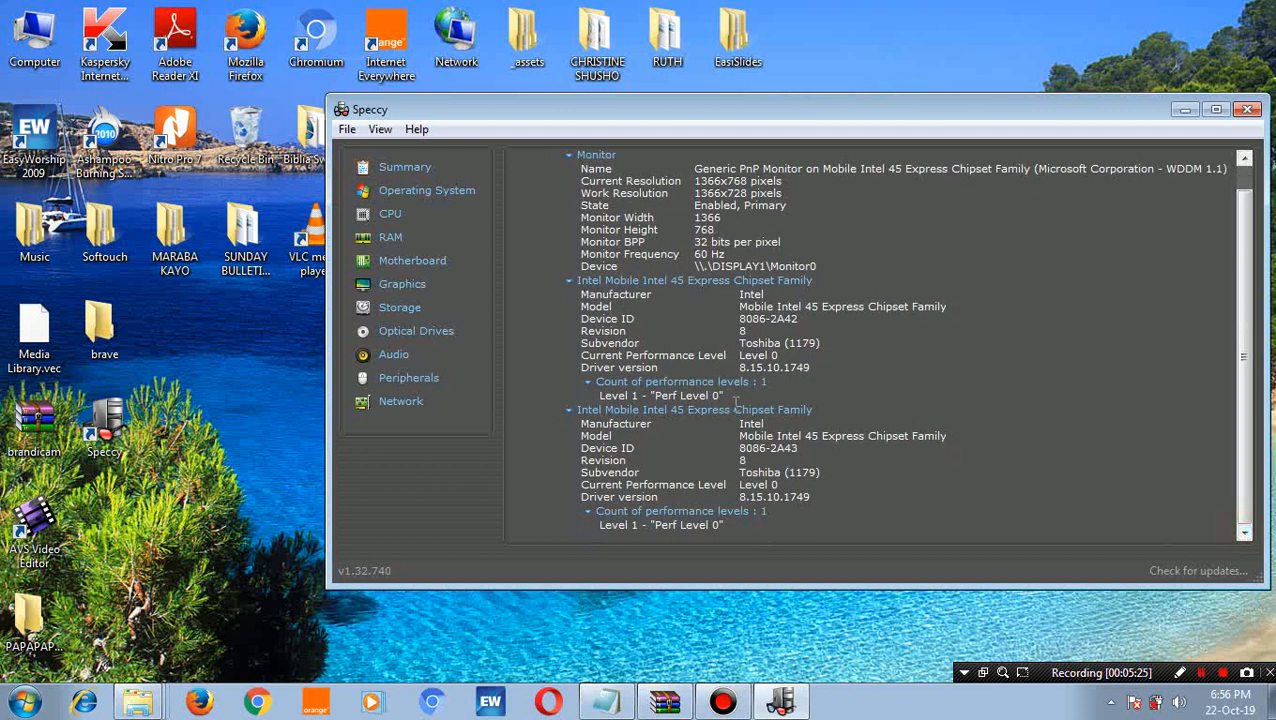
{"action": "mouse_move", "coordinate": [777, 166]}
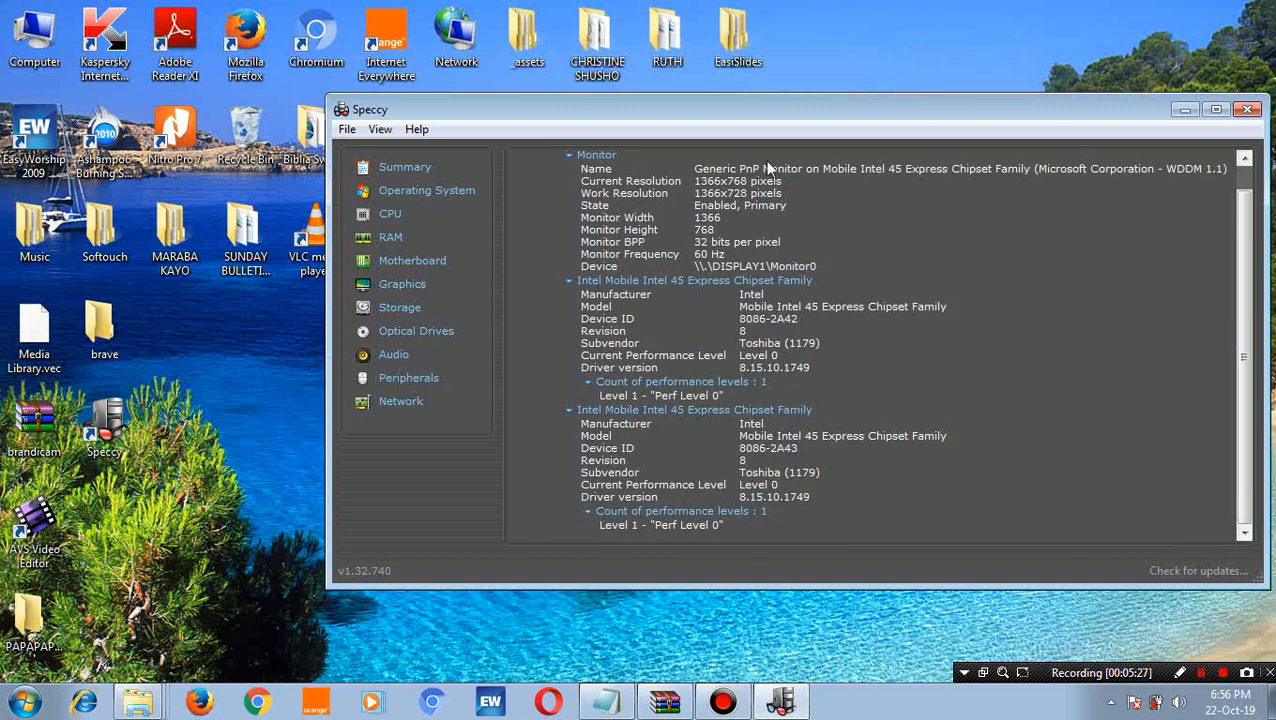
{"action": "mouse_move", "coordinate": [710, 510]}
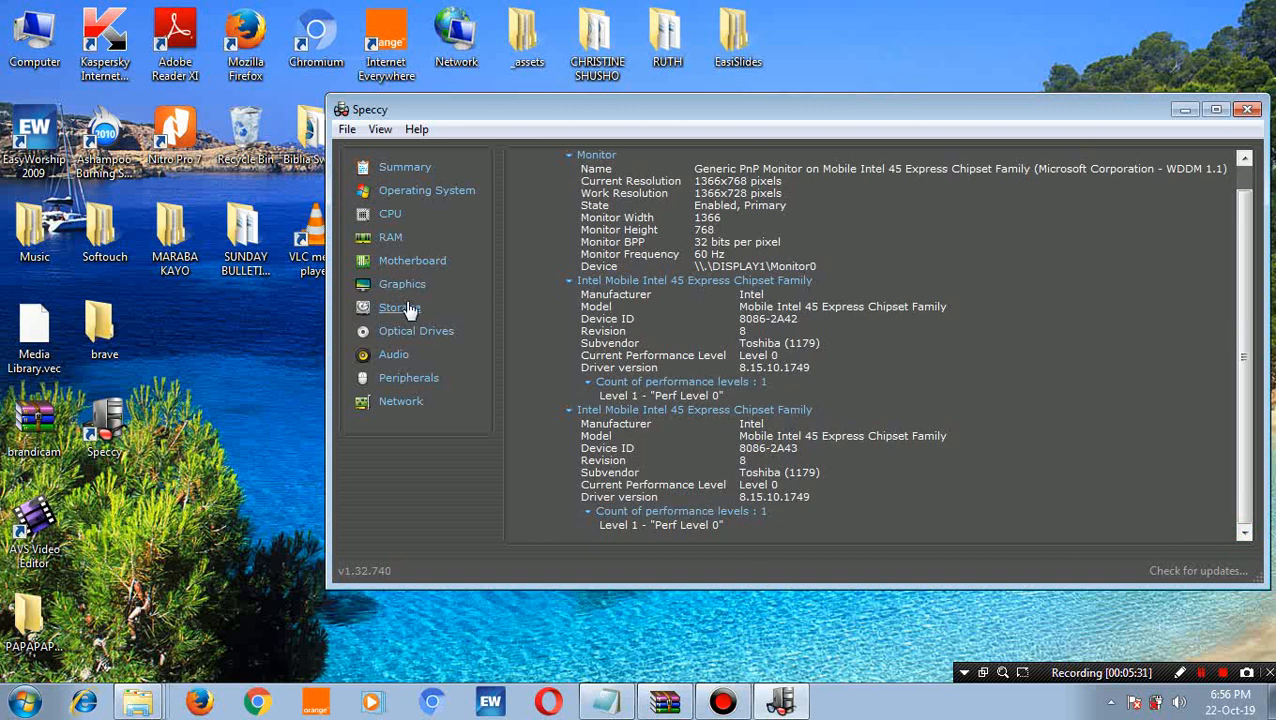
- Open the Storage report and scroll past the Samsung 320GB drive's S.M.A.R.T attributes to its partitions
{"action": "left_click", "coordinate": [401, 307]}
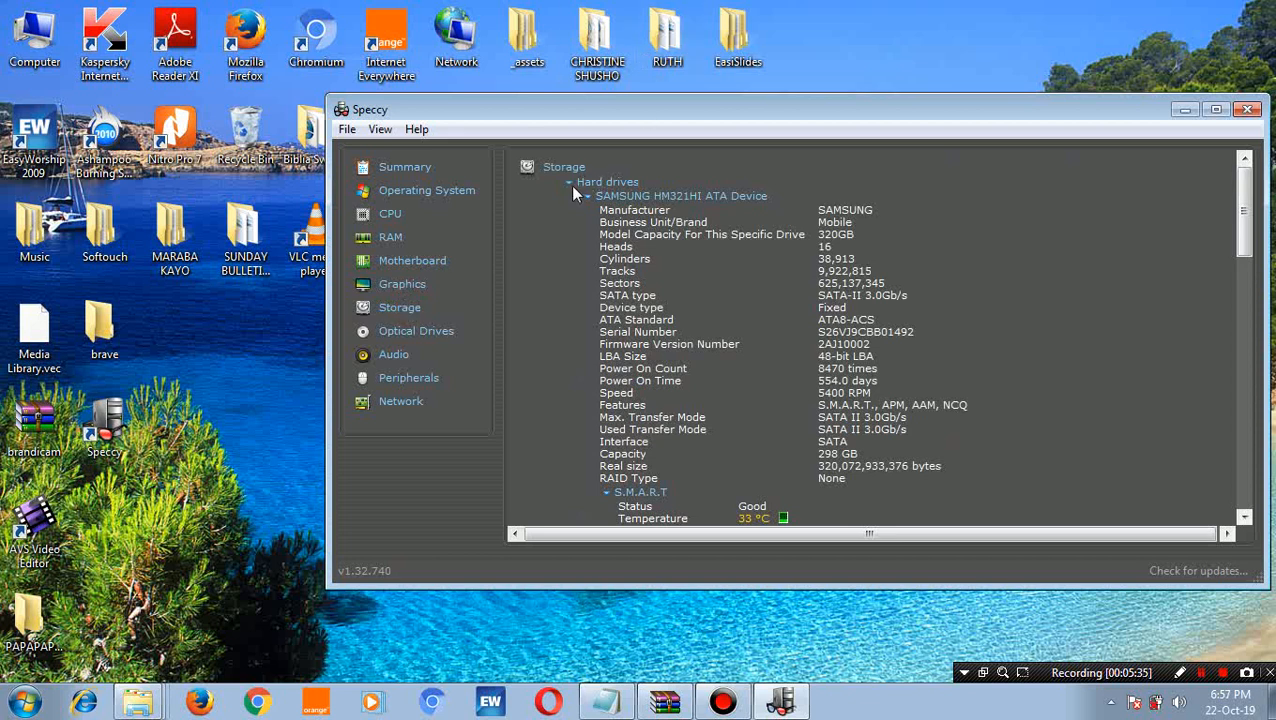
{"action": "mouse_move", "coordinate": [1155, 533]}
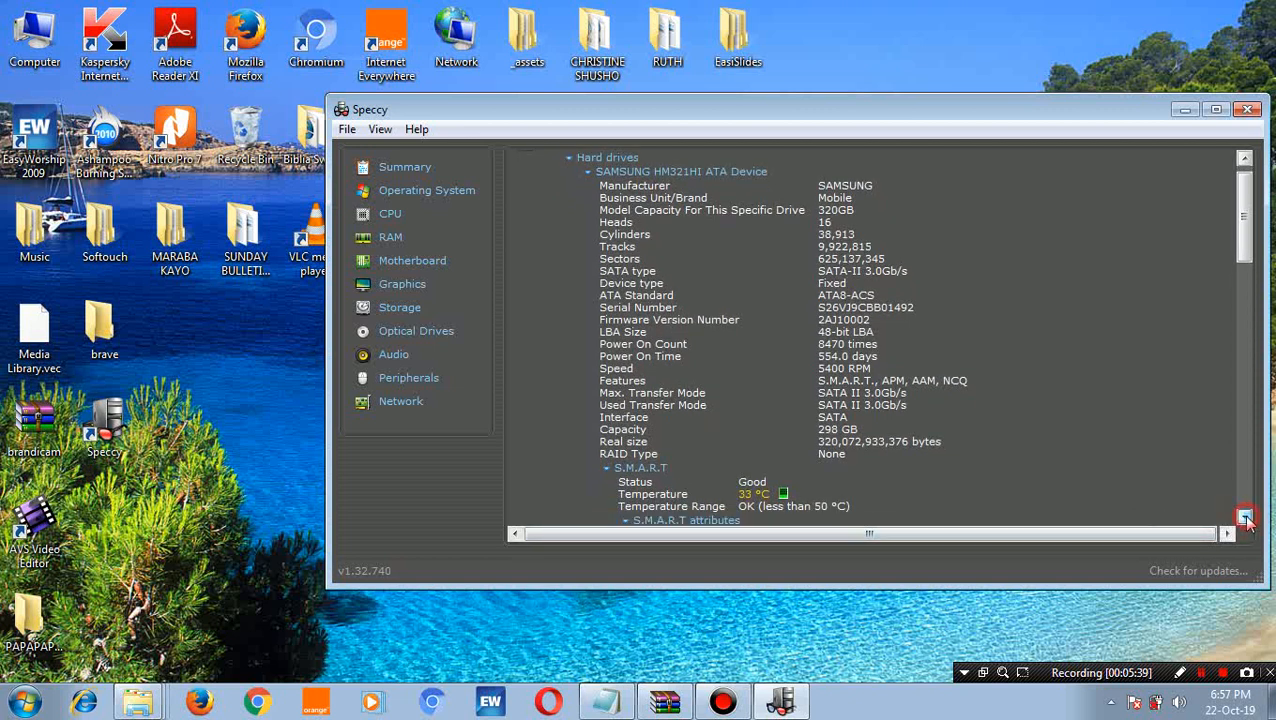
{"action": "scroll", "scroll_direction": "down", "scroll_amount": 3}
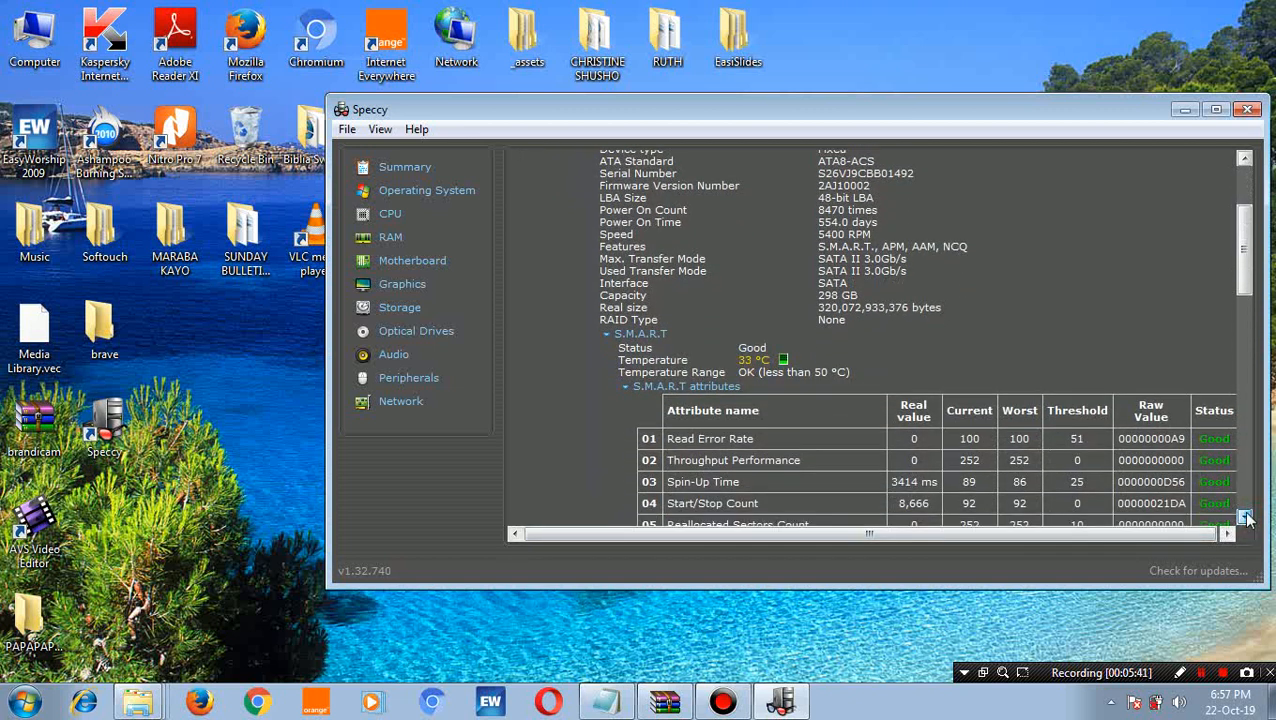
{"action": "scroll", "scroll_direction": "down", "scroll_amount": 3}
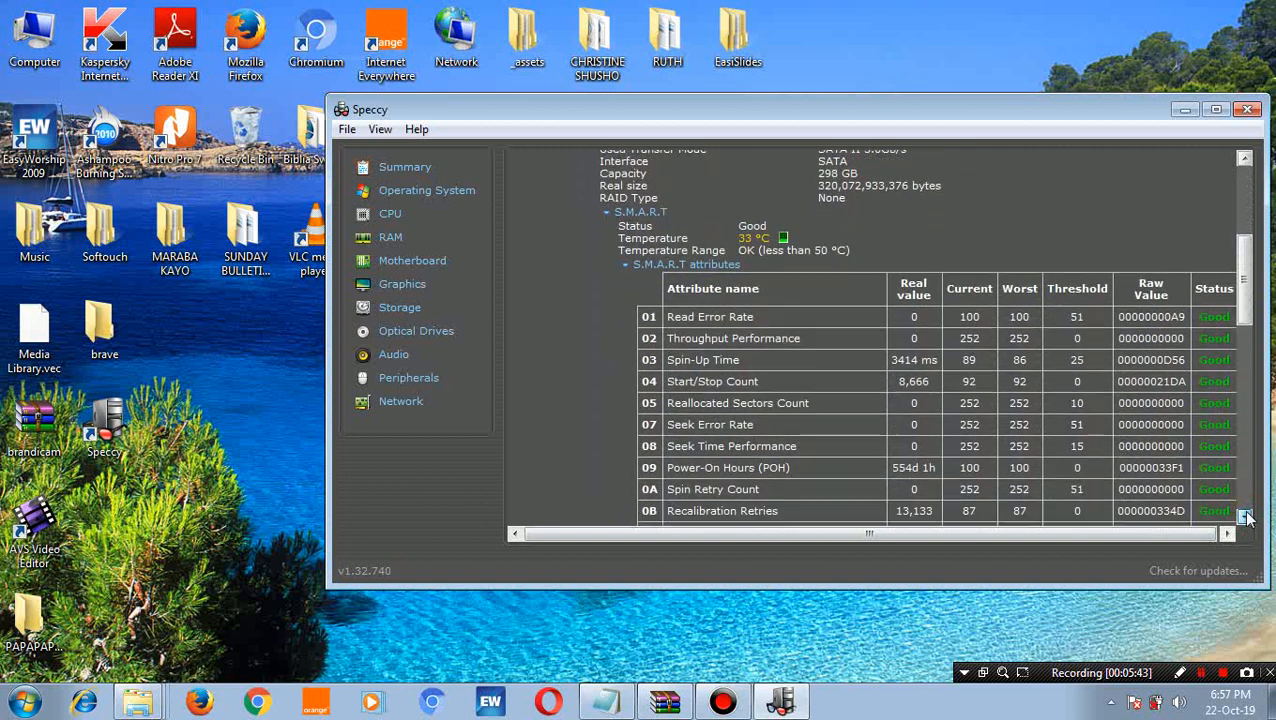
{"action": "scroll", "scroll_direction": "down", "scroll_amount": 3}
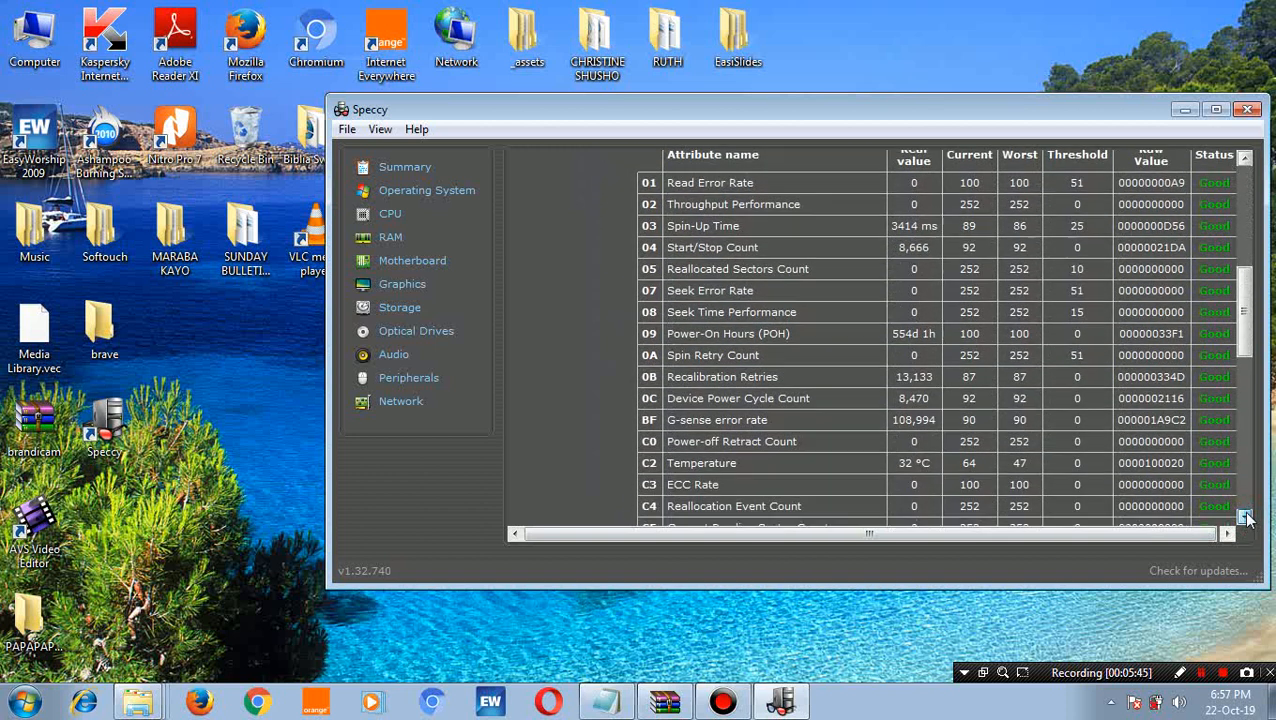
{"action": "scroll", "scroll_direction": "down", "scroll_amount": 3}
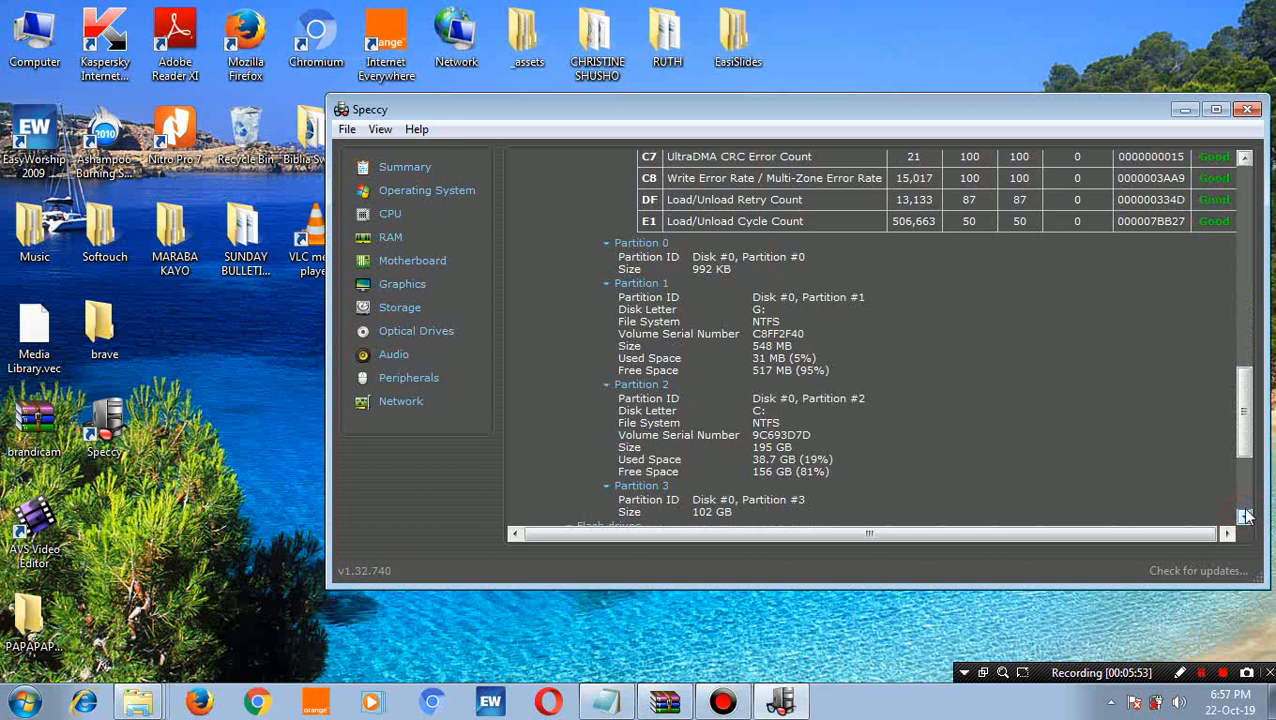
{"action": "scroll", "scroll_direction": "down", "scroll_amount": 3}
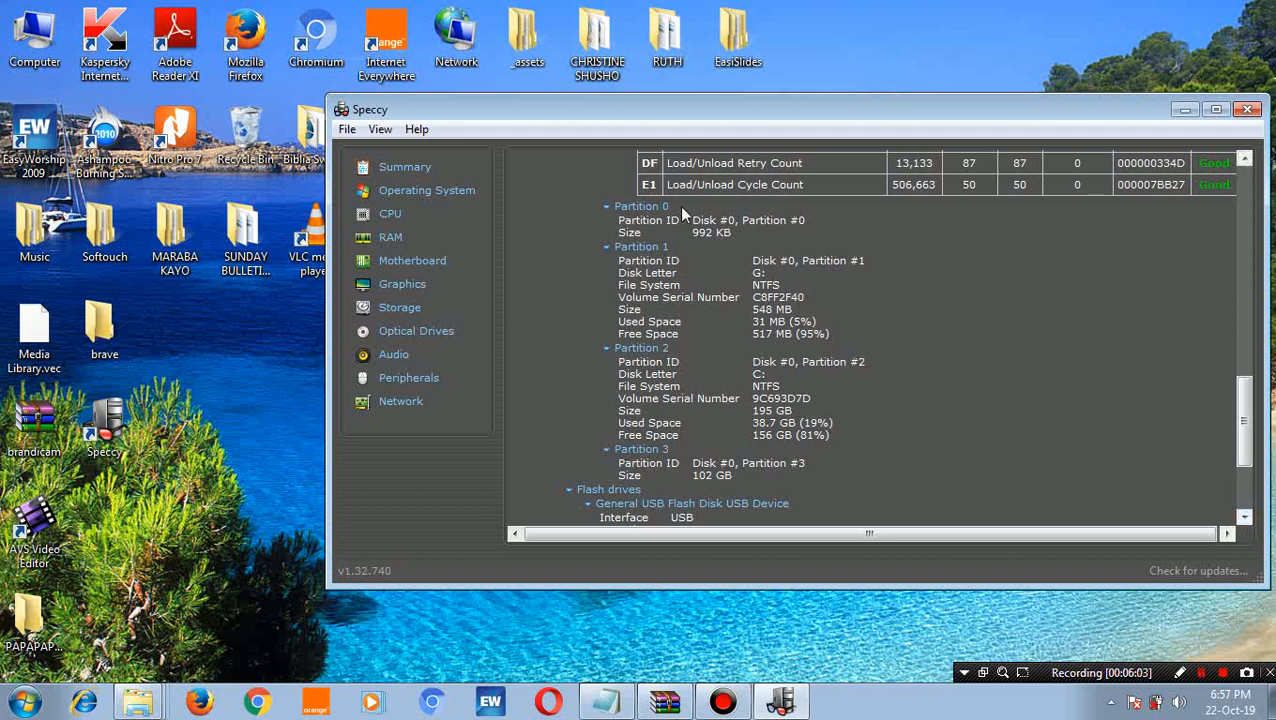
{"action": "mouse_move", "coordinate": [728, 290]}
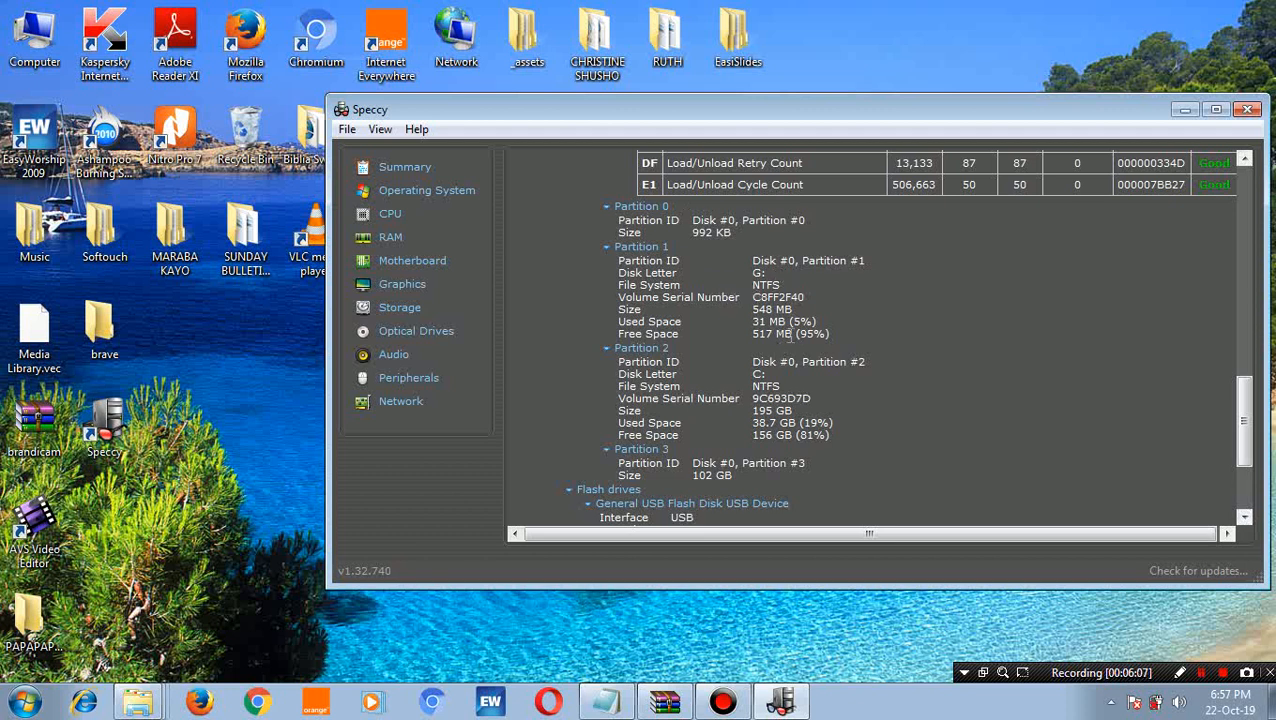
{"action": "mouse_move", "coordinate": [725, 363]}
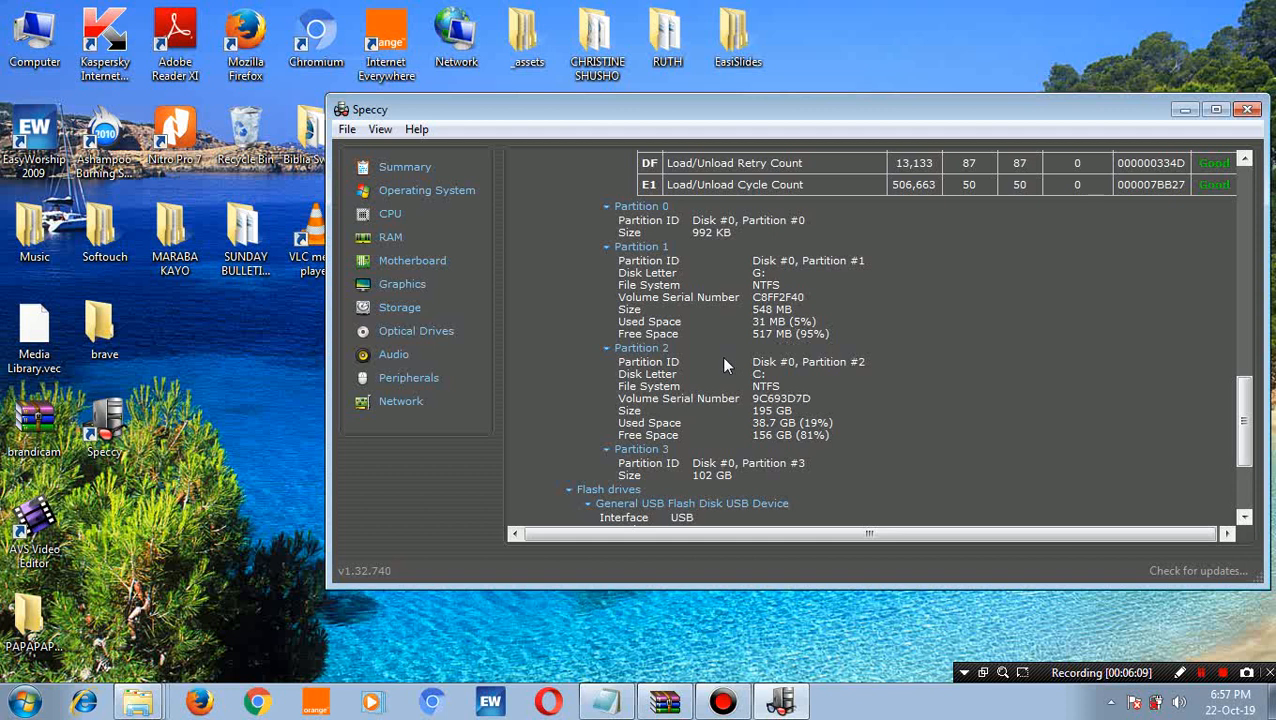
{"action": "mouse_move", "coordinate": [755, 358]}
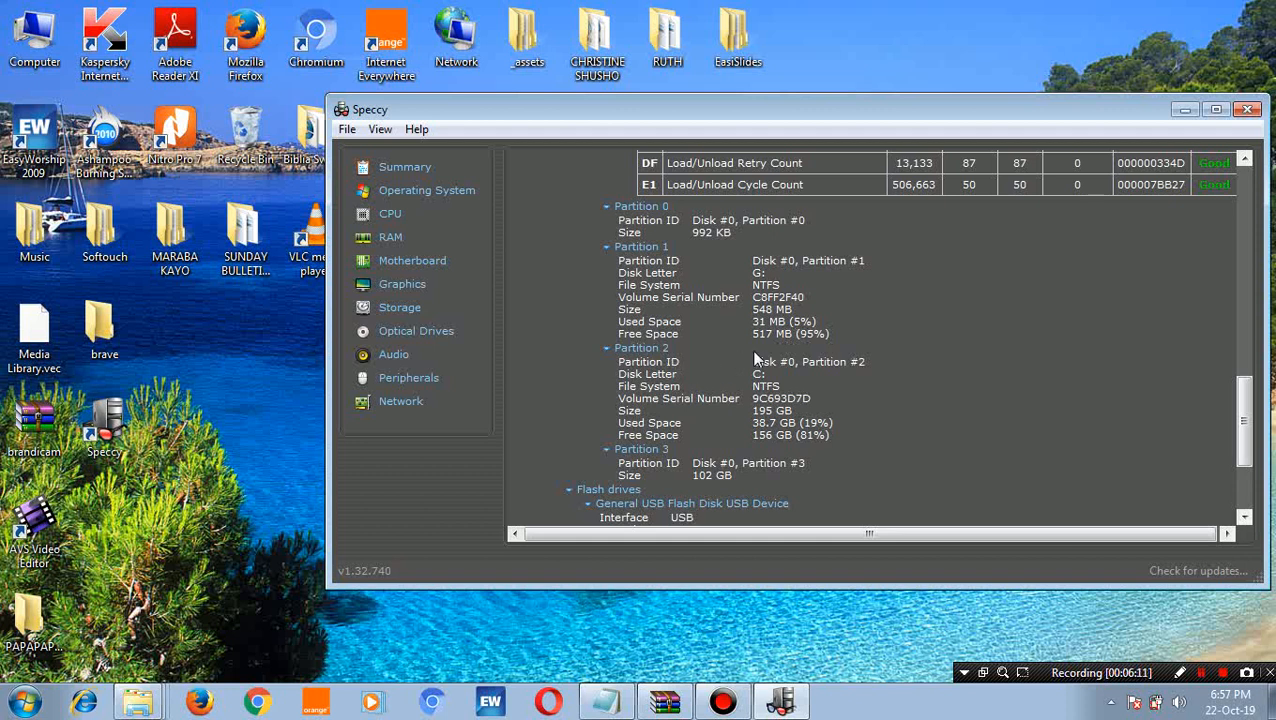
{"action": "mouse_move", "coordinate": [772, 450]}
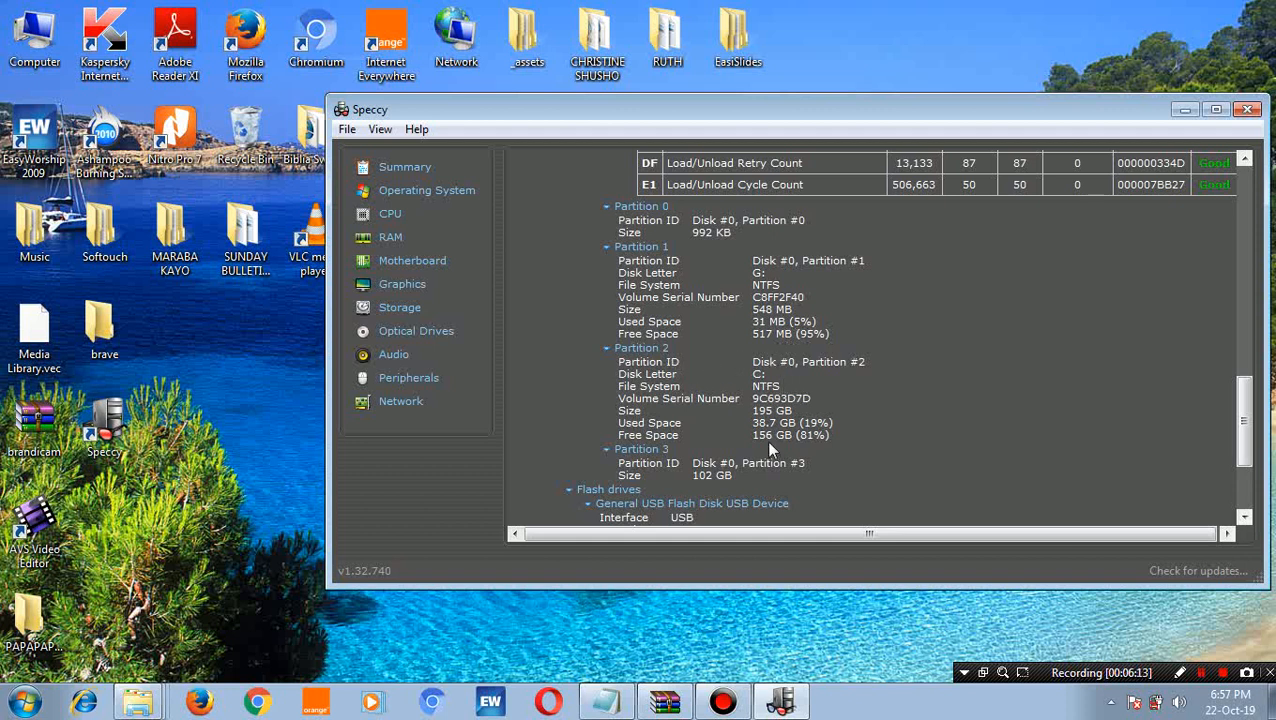
{"action": "mouse_move", "coordinate": [630, 520]}
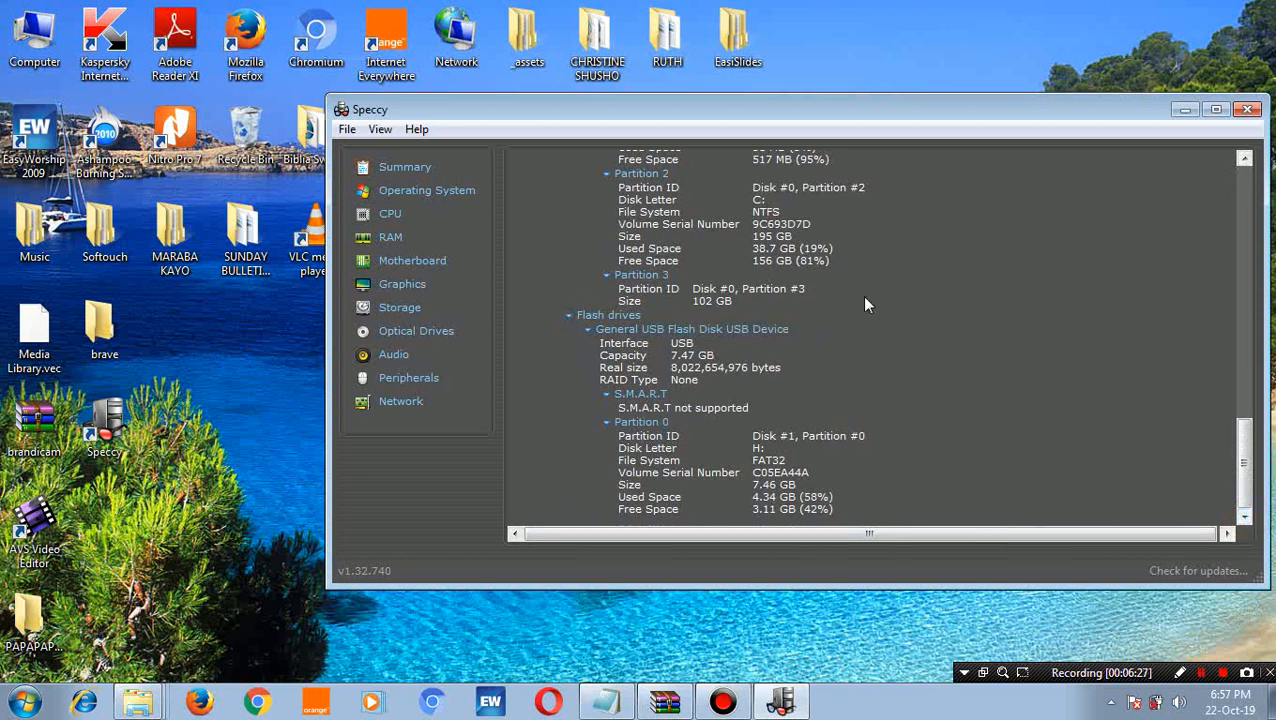
{"action": "mouse_move", "coordinate": [651, 342]}
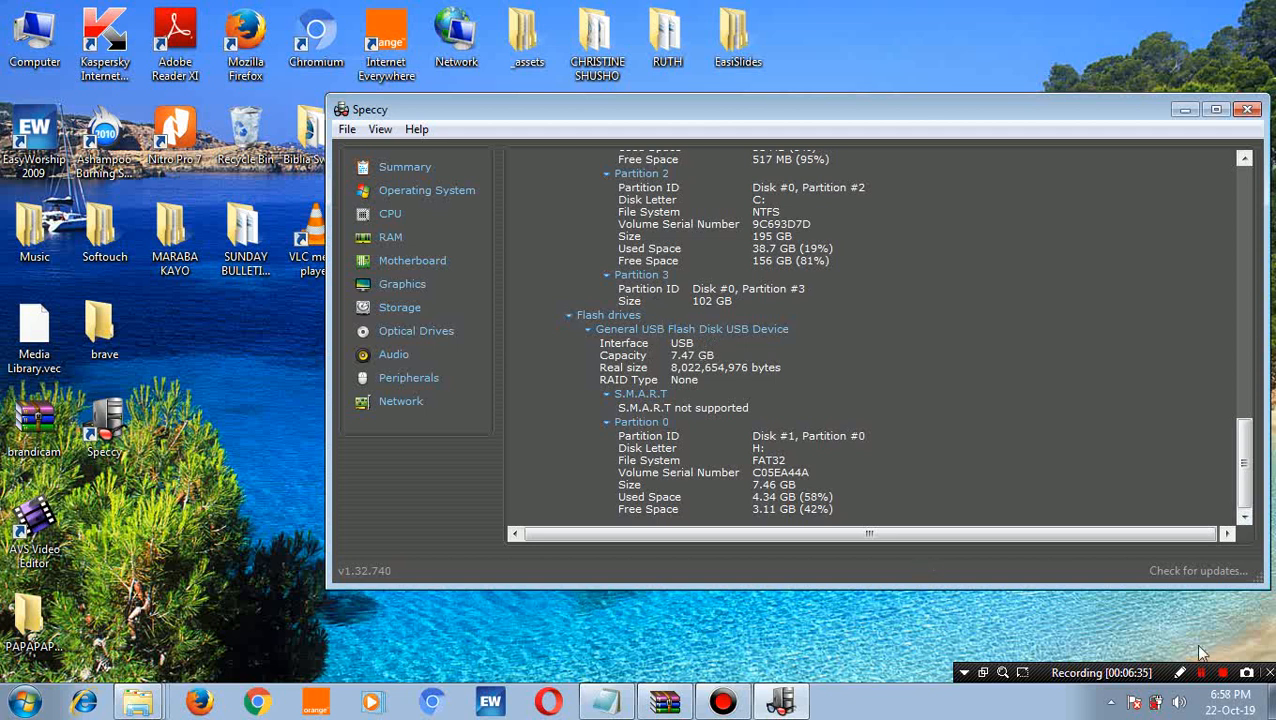
- Reveal the USB flash drive entry with its 7.47 GB capacity and FAT32 partition
{"action": "left_click", "coordinate": [1177, 673]}
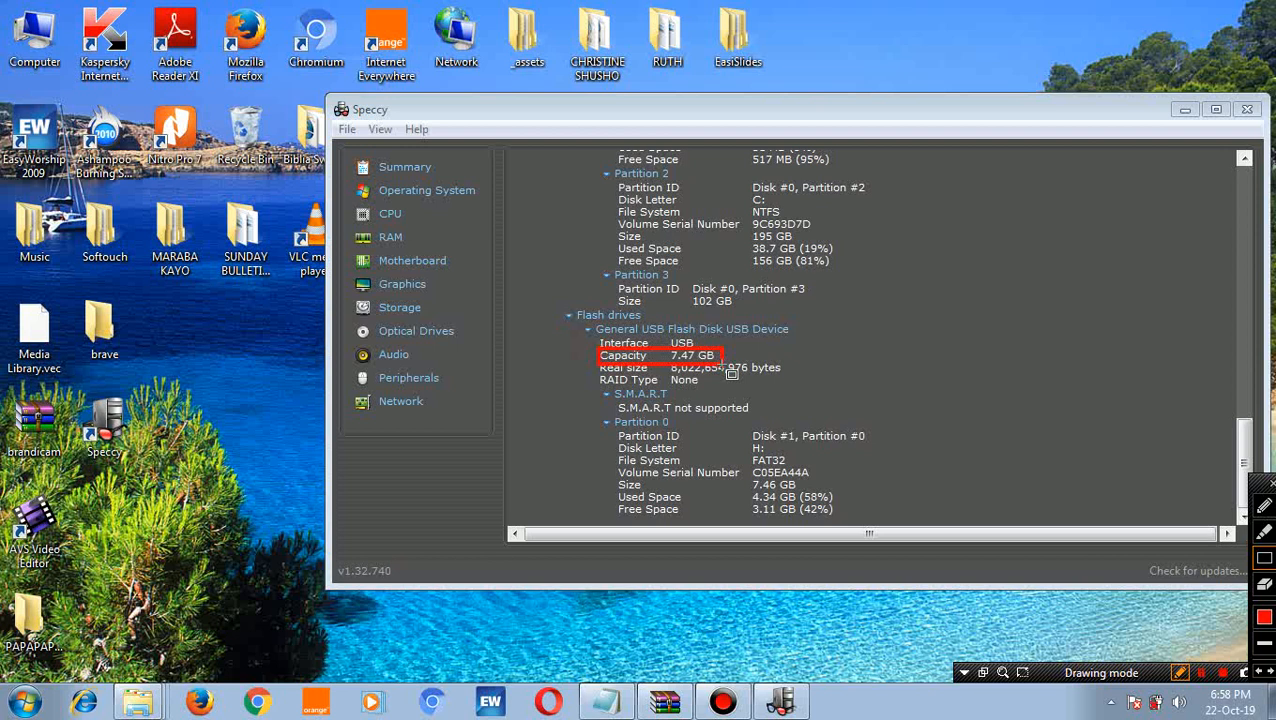
{"action": "mouse_move", "coordinate": [848, 446]}
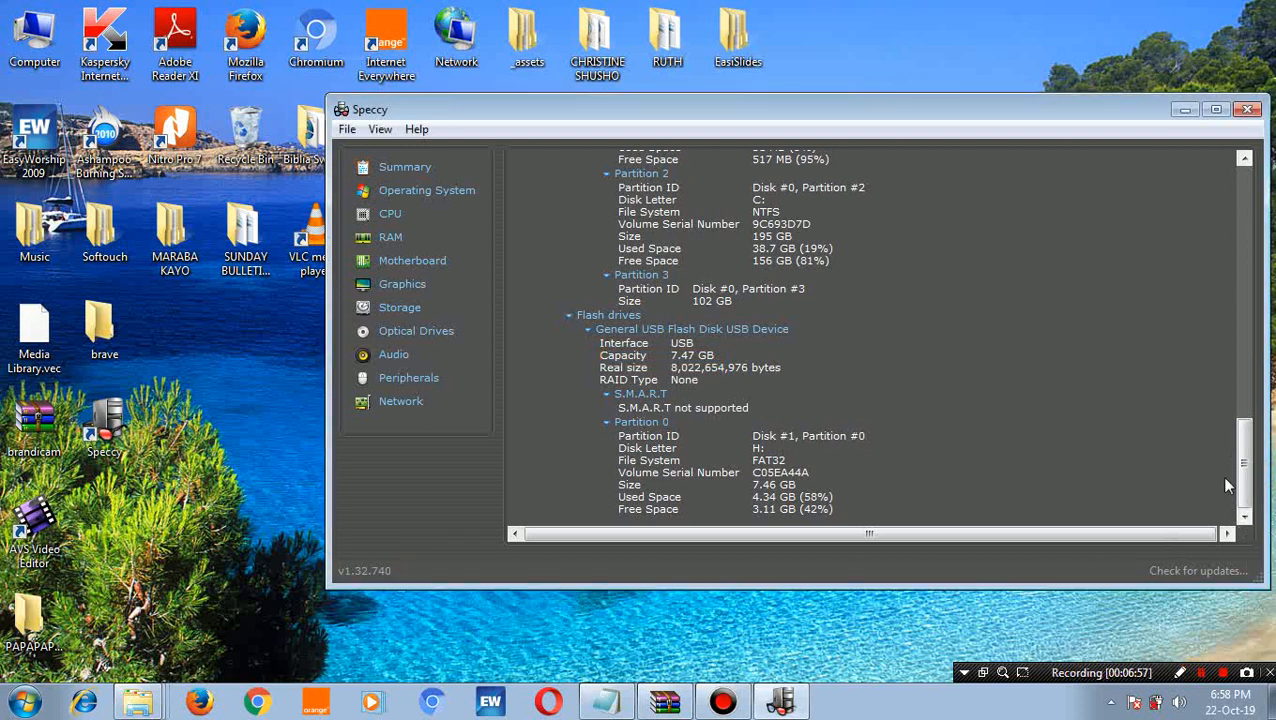
{"action": "mouse_move", "coordinate": [784, 398]}
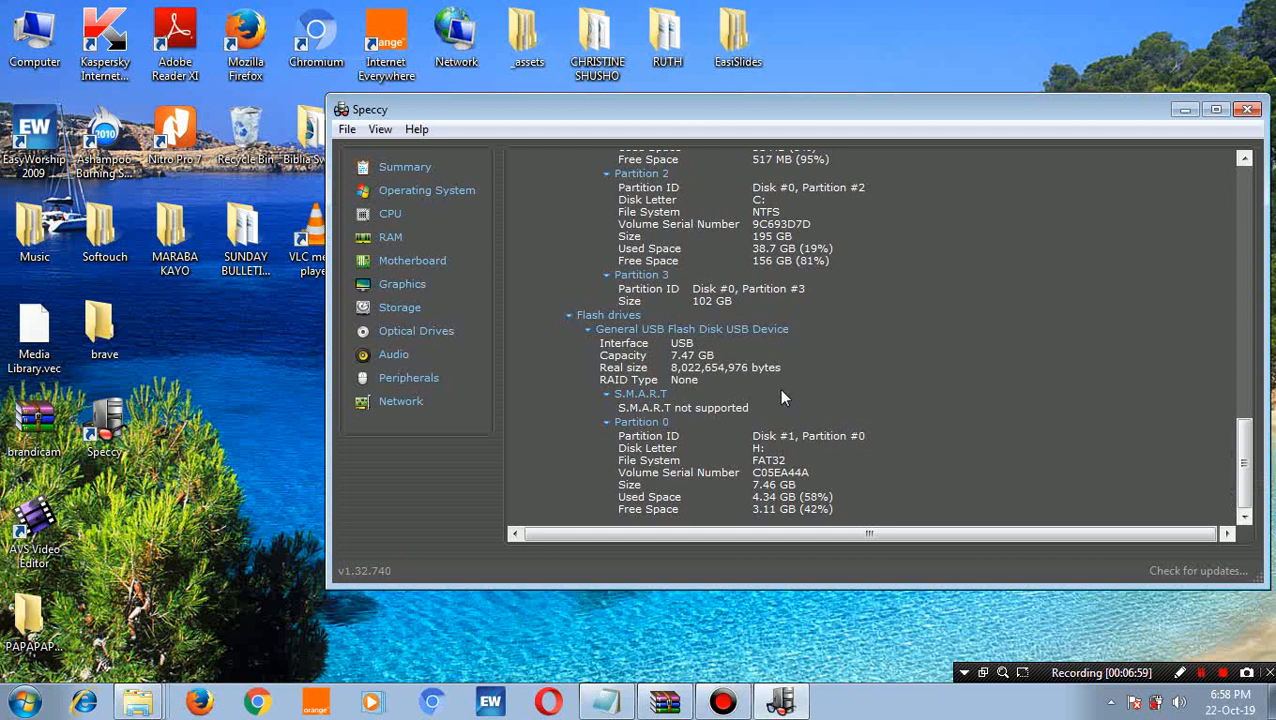
{"action": "mouse_move", "coordinate": [433, 335]}
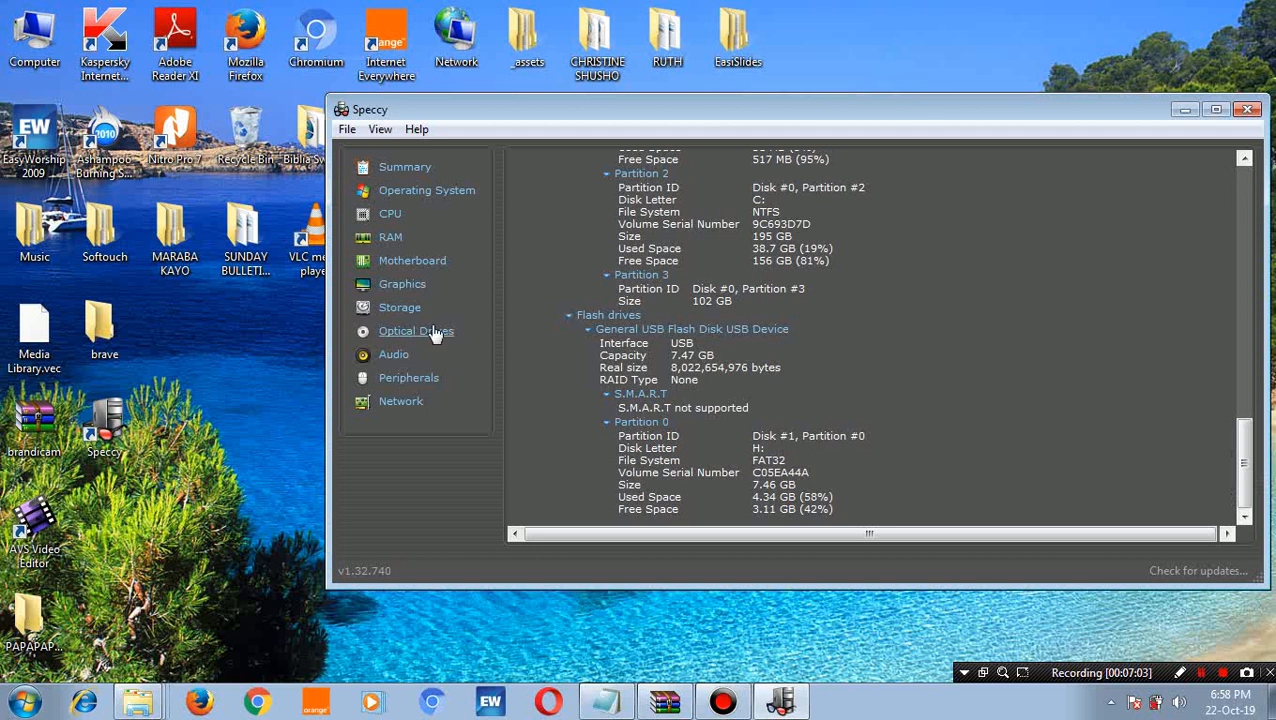
{"action": "mouse_move", "coordinate": [408, 313]}
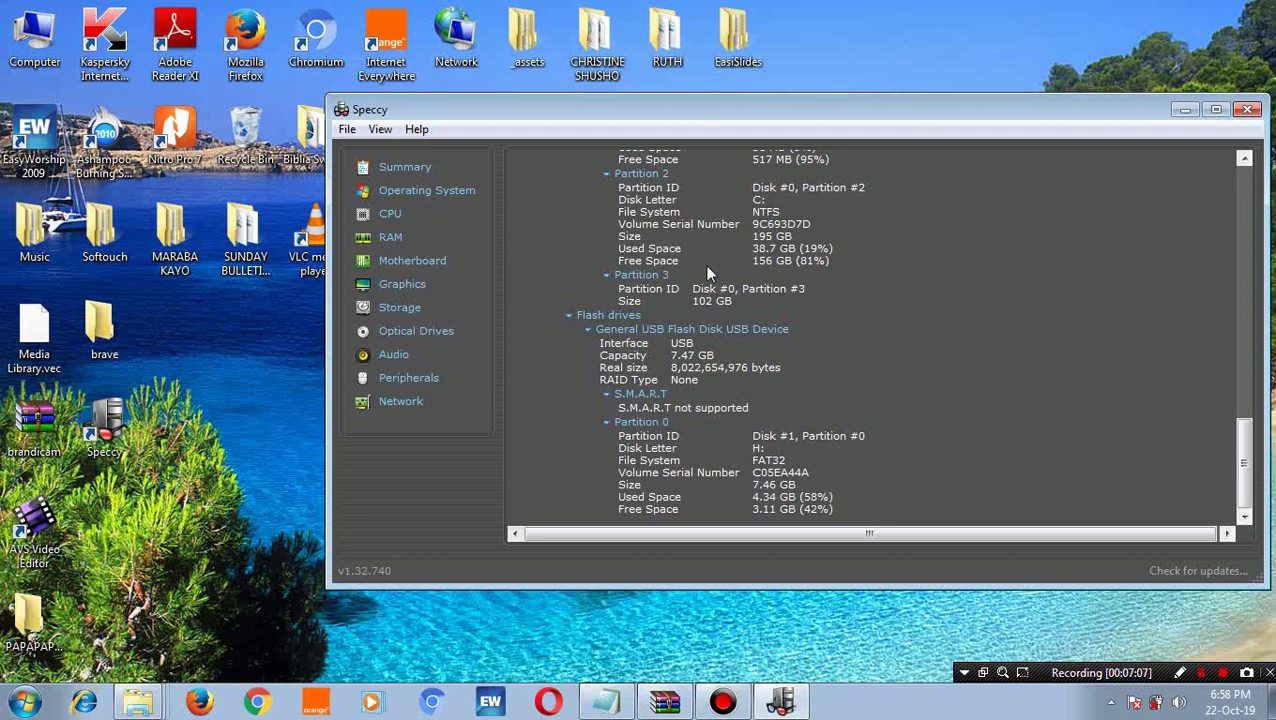
{"action": "mouse_move", "coordinate": [1239, 487]}
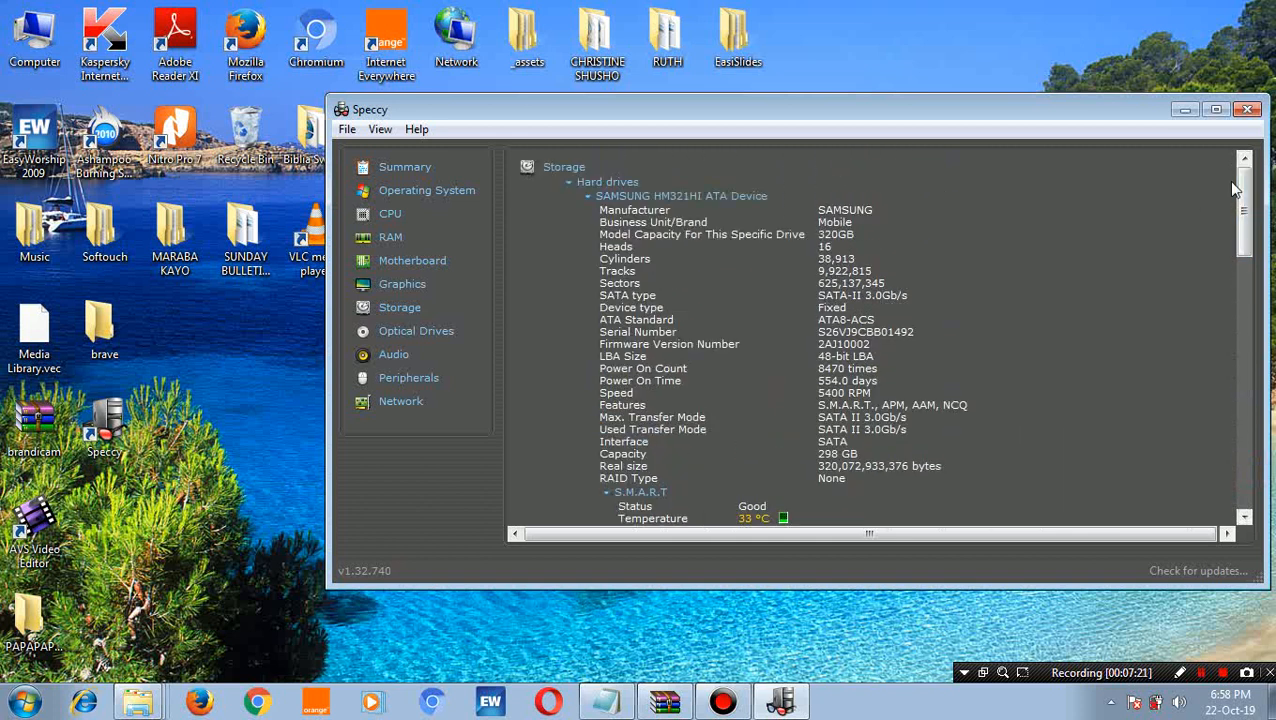
{"action": "mouse_move", "coordinate": [512, 186]}
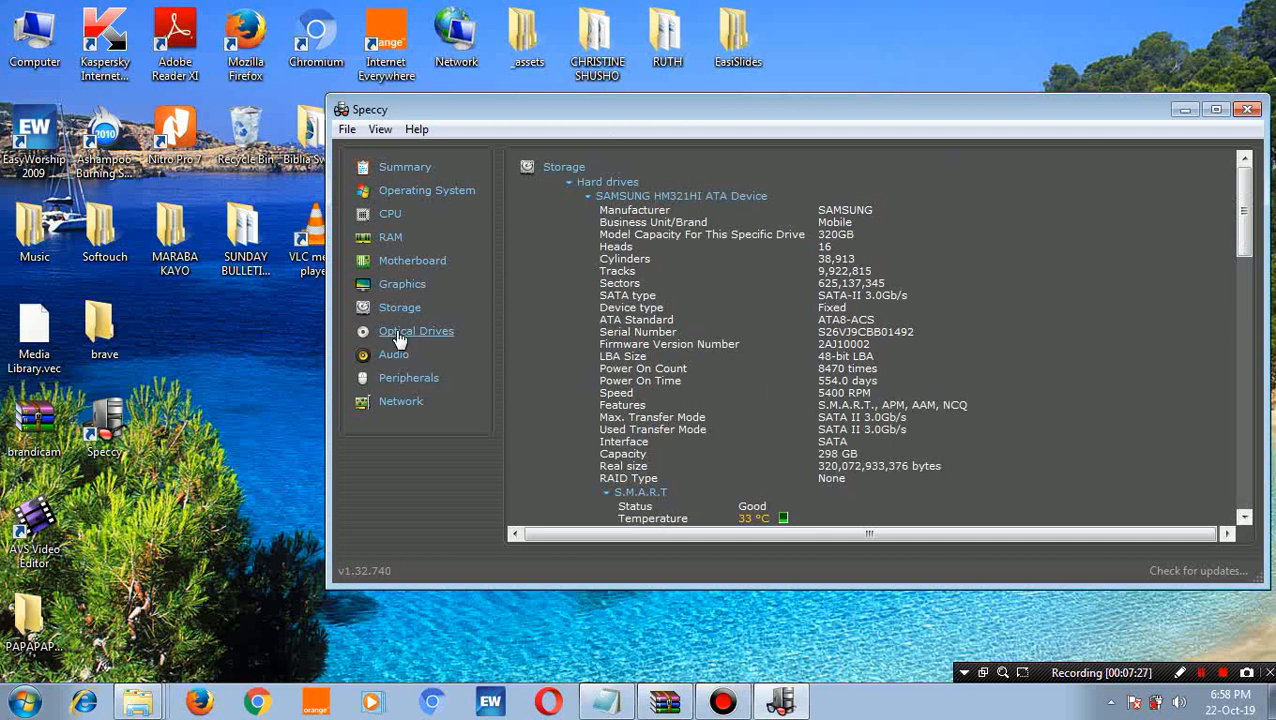
- Open the Optical Drives report for the HP CDDVDW TS-L633N DVD writer
{"action": "left_click", "coordinate": [415, 331]}
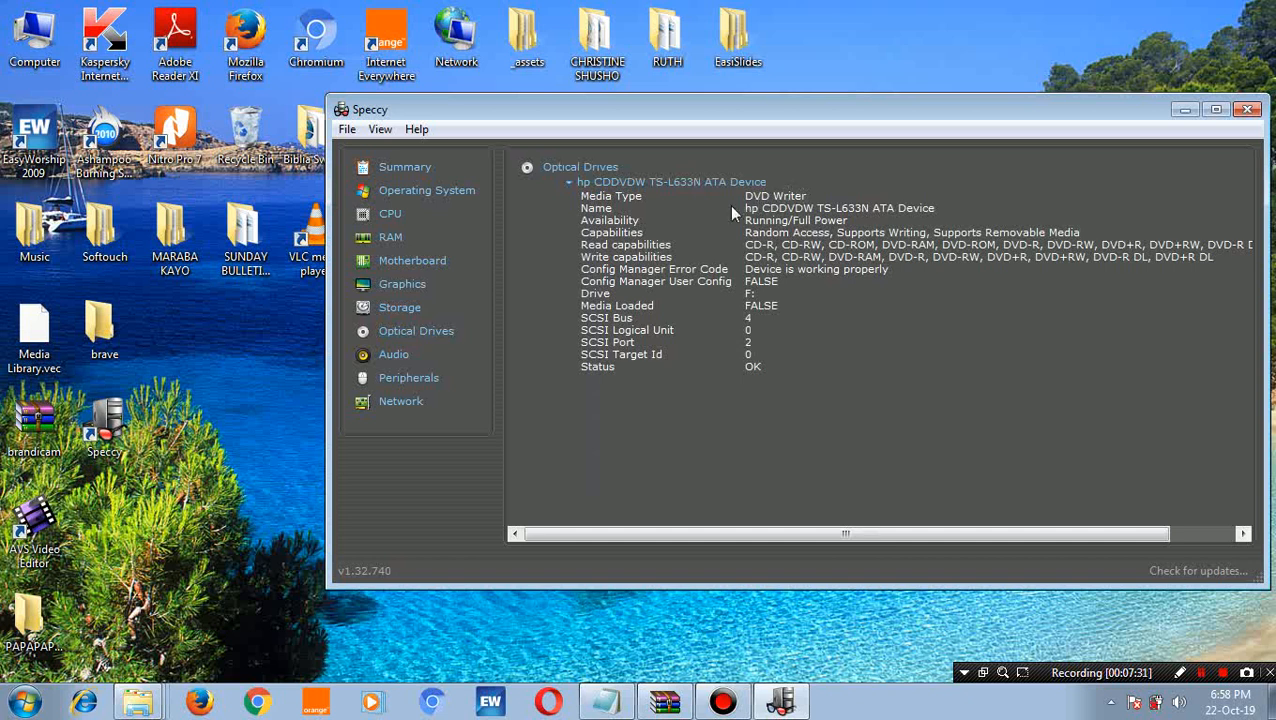
{"action": "mouse_move", "coordinate": [736, 245]}
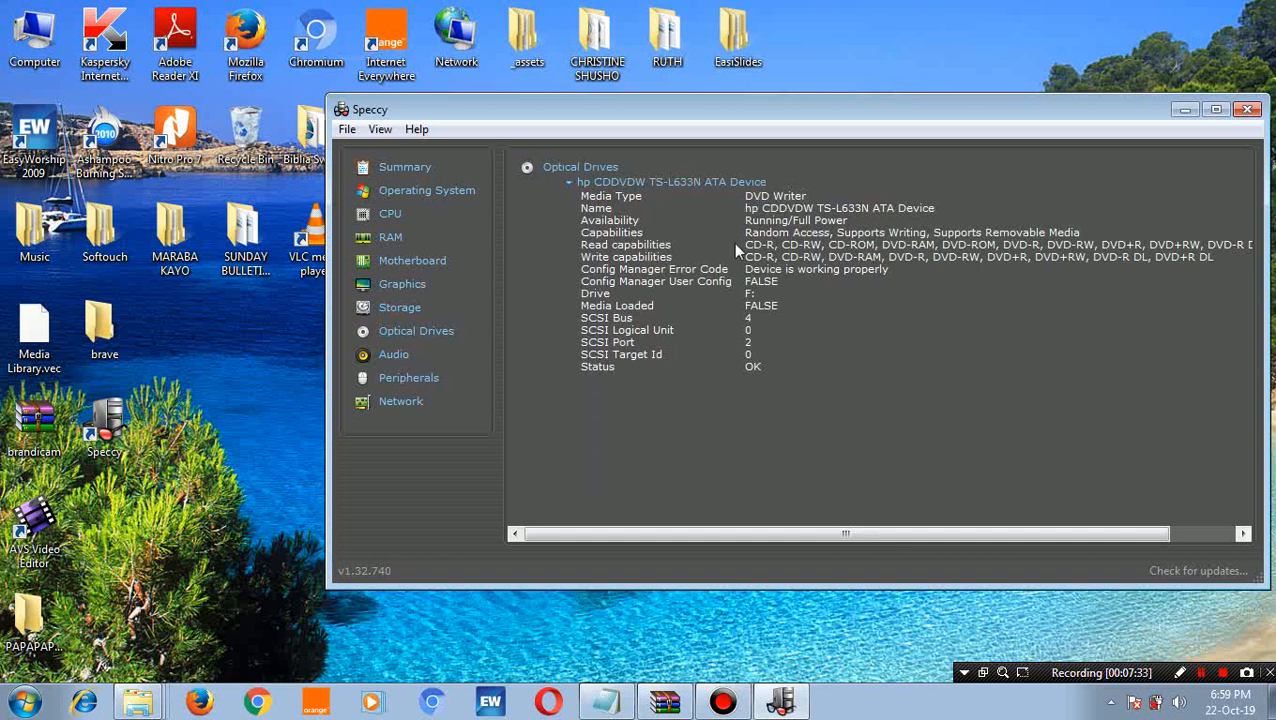
{"action": "mouse_move", "coordinate": [575, 232]}
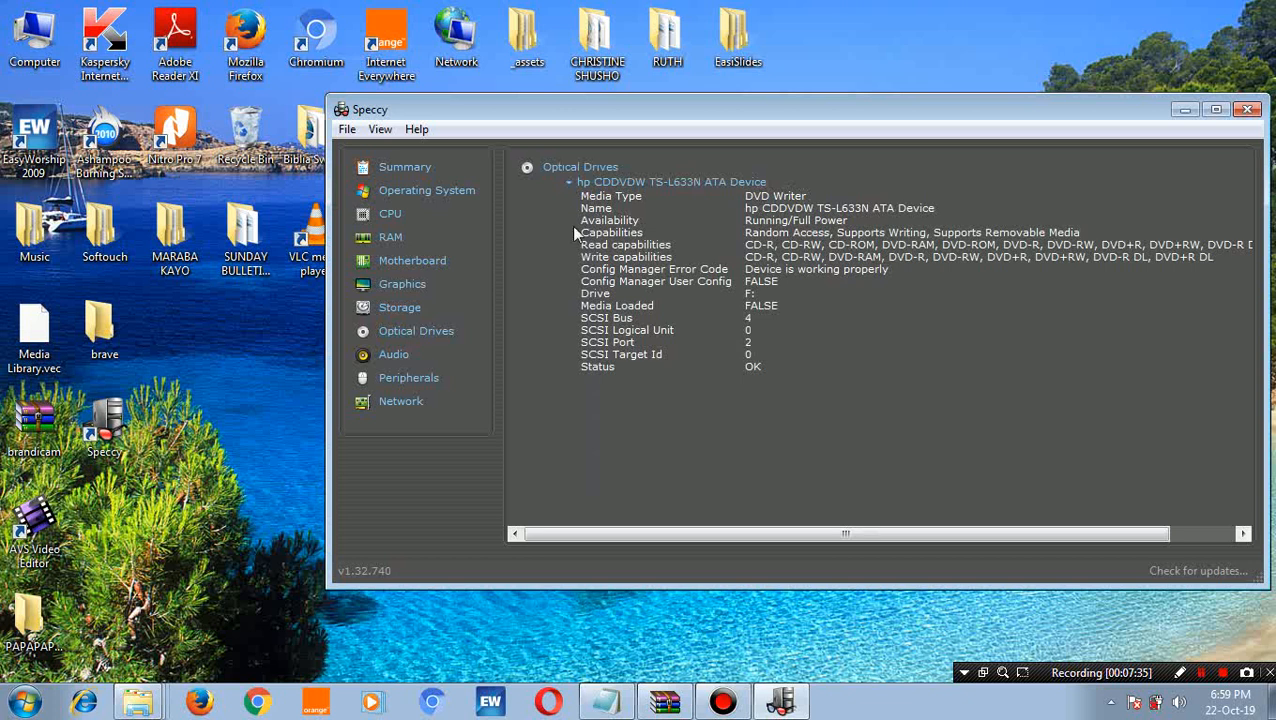
{"action": "mouse_move", "coordinate": [707, 355]}
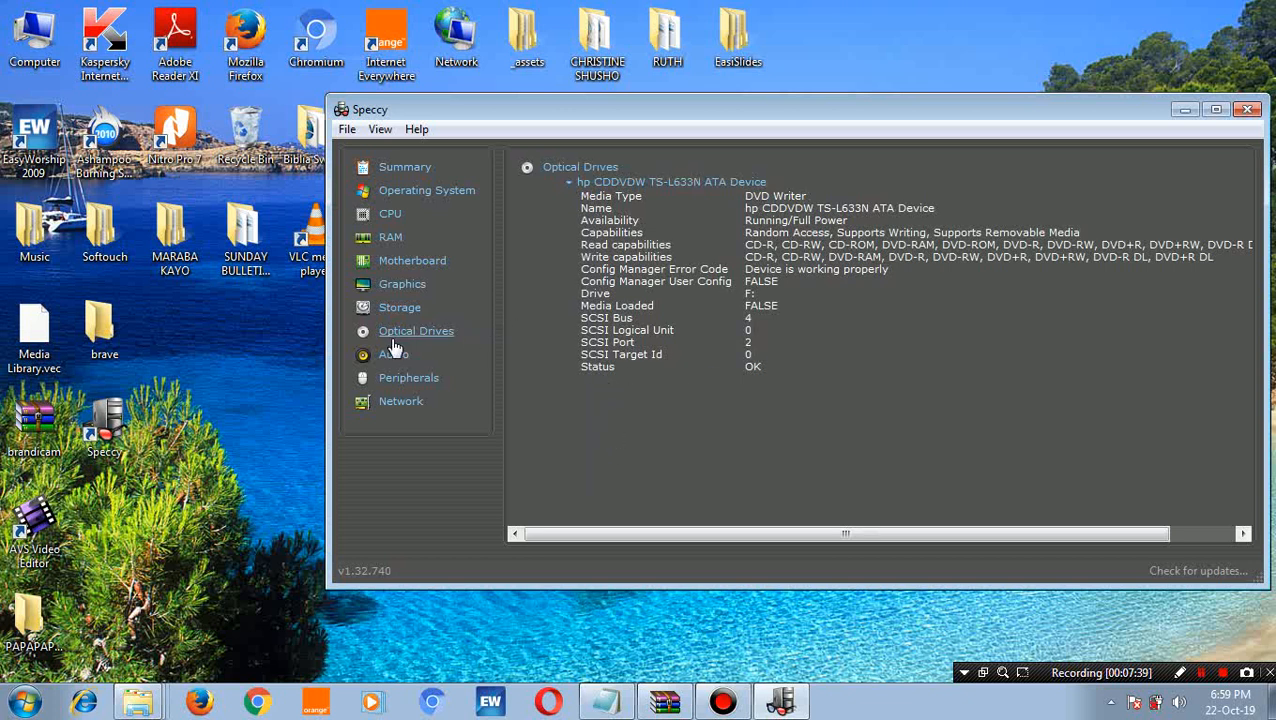
- Pass through Audio to the Peripherals report and expand the PS/2 mouse's driver details
{"action": "left_click", "coordinate": [393, 354]}
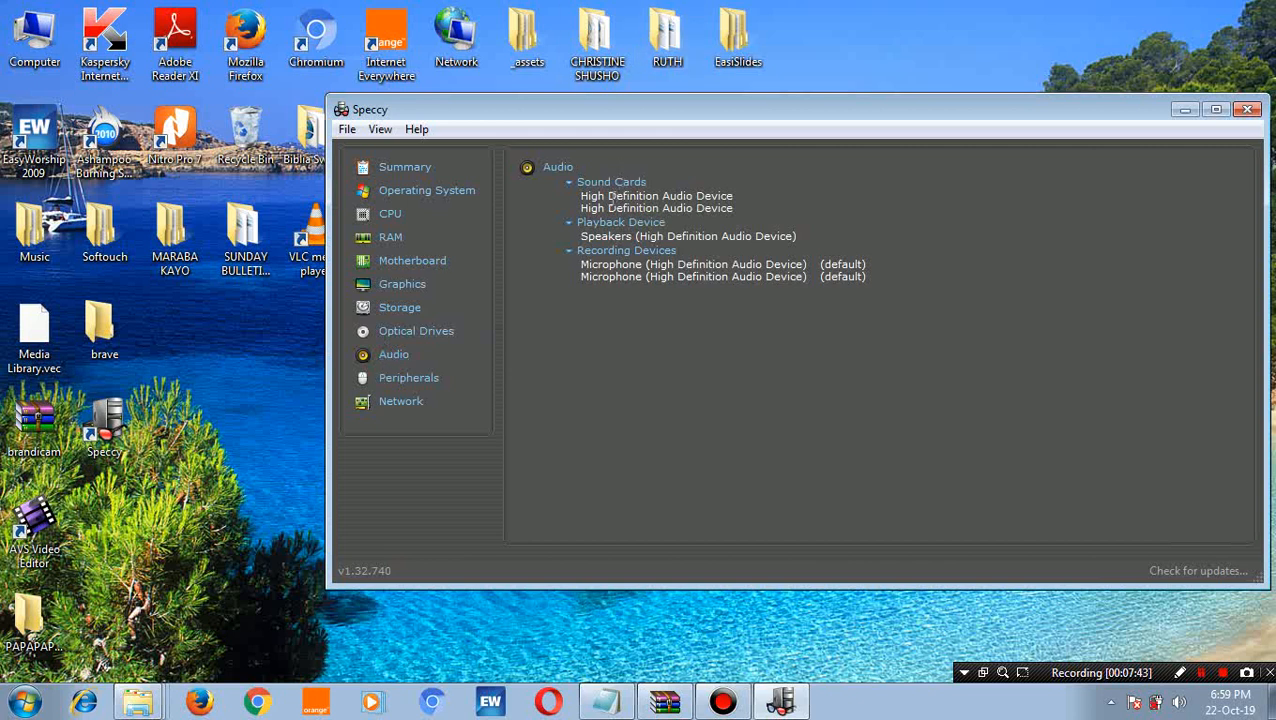
{"action": "mouse_move", "coordinate": [730, 255]}
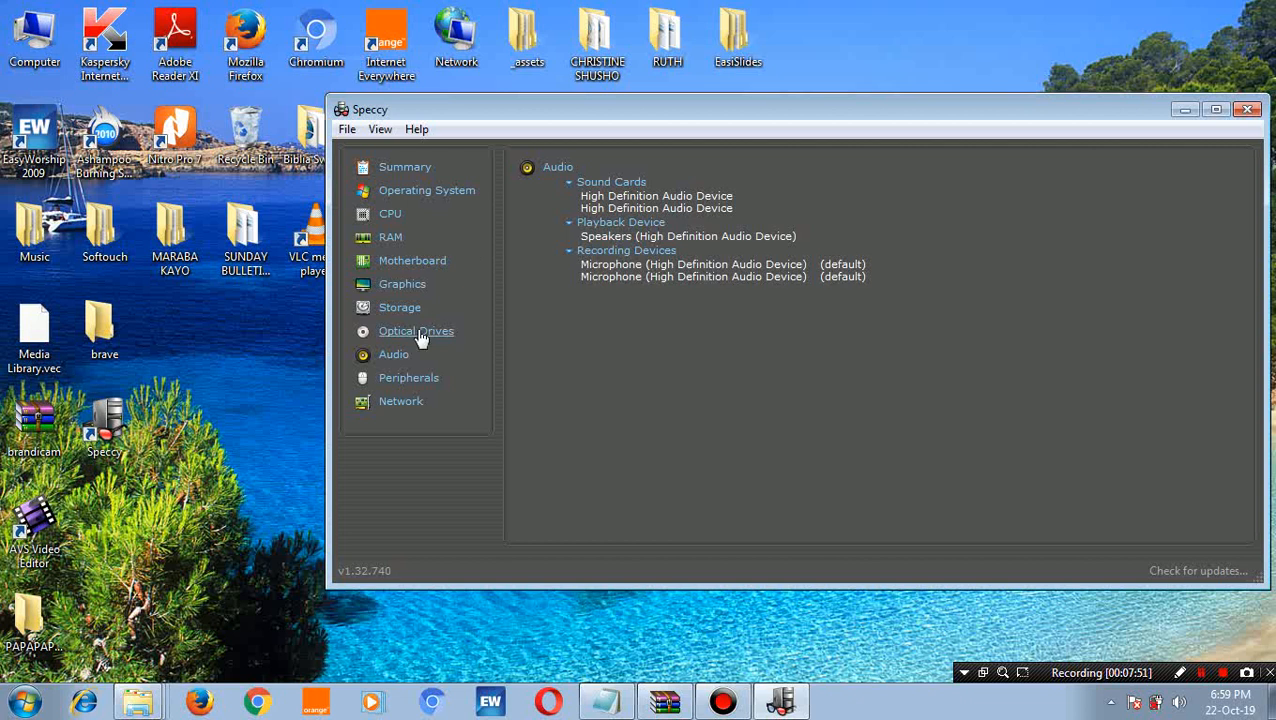
{"action": "mouse_move", "coordinate": [520, 278]}
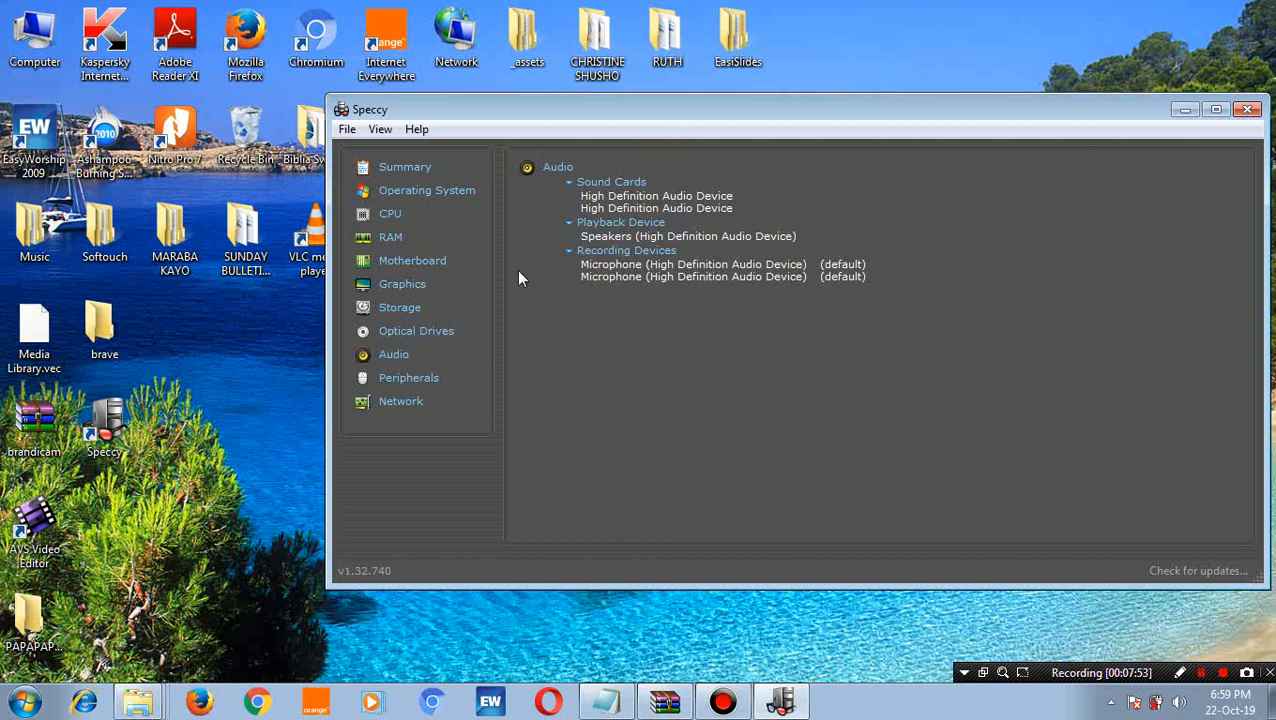
{"action": "left_click", "coordinate": [408, 377]}
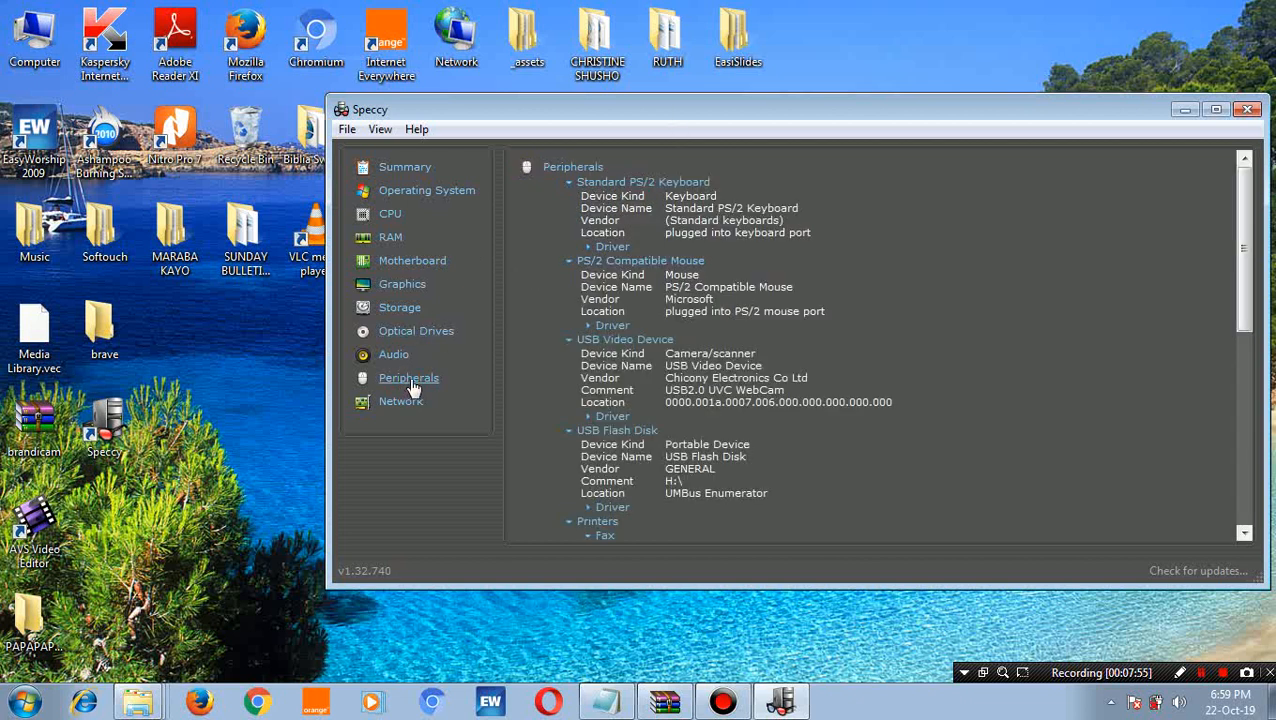
{"action": "mouse_move", "coordinate": [520, 379]}
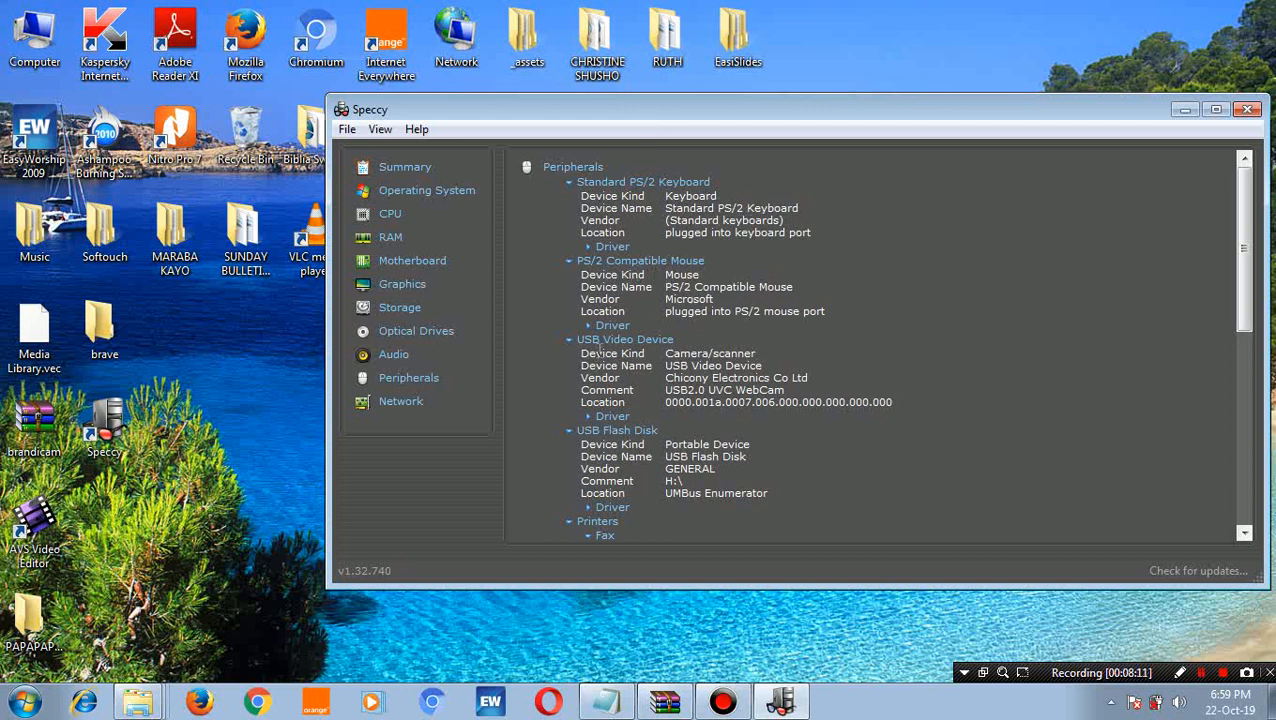
{"action": "mouse_move", "coordinate": [590, 332]}
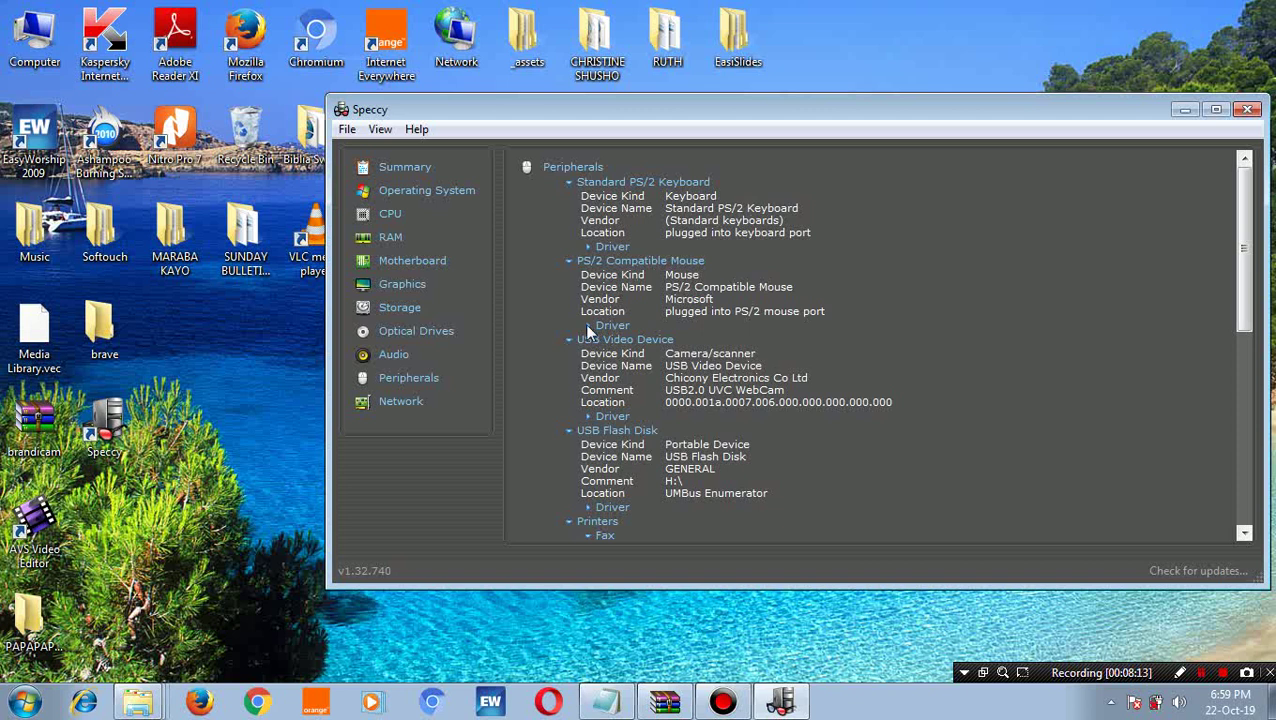
{"action": "left_click", "coordinate": [610, 325]}
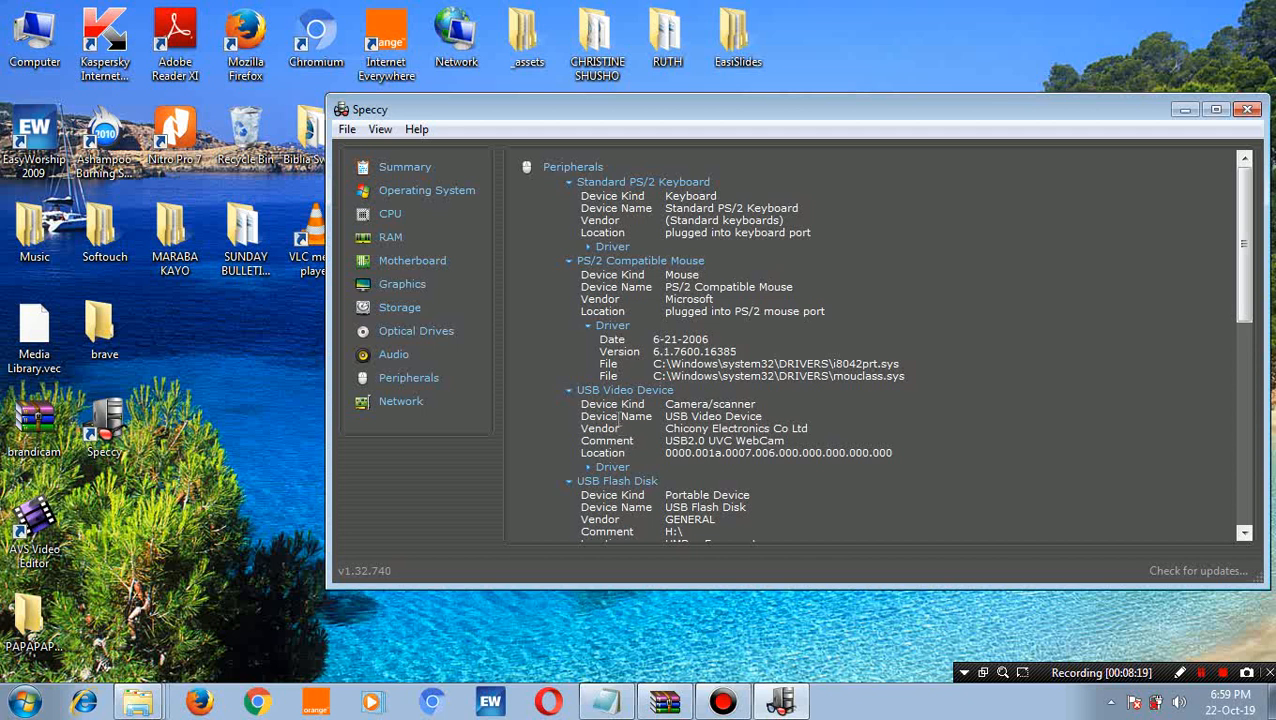
{"action": "mouse_move", "coordinate": [1221, 517]}
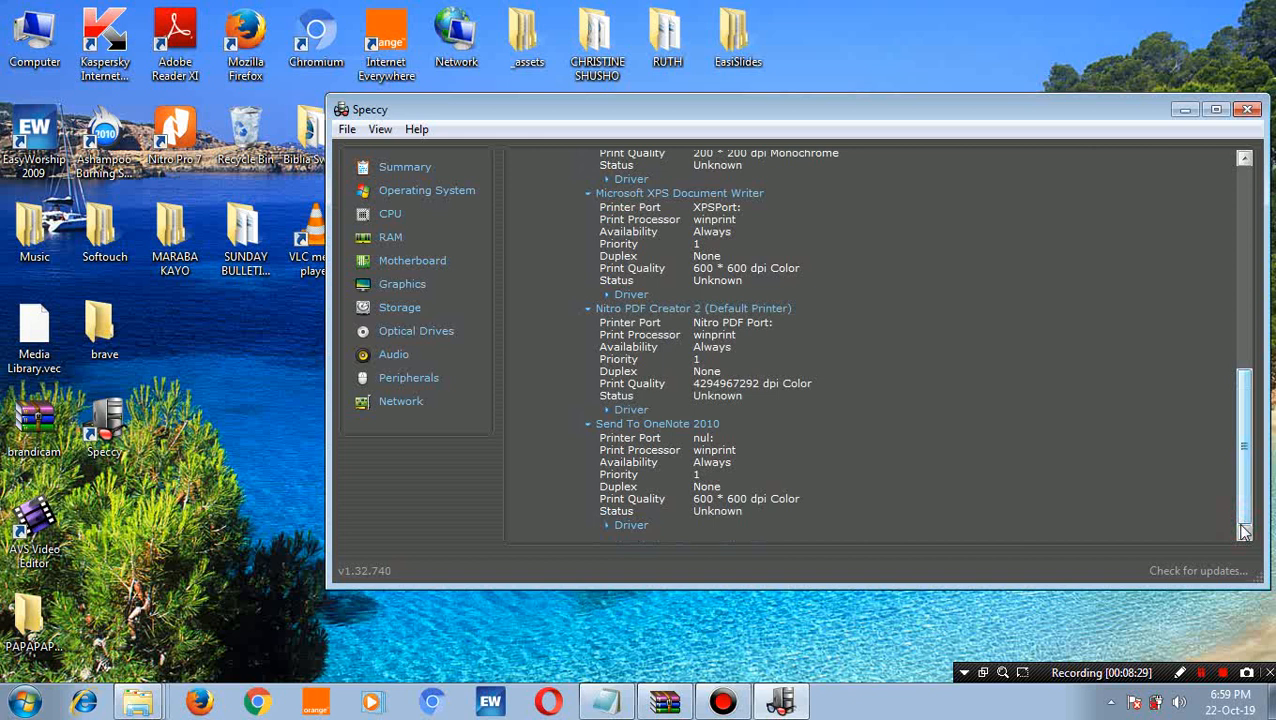
{"action": "mouse_move", "coordinate": [1180, 456]}
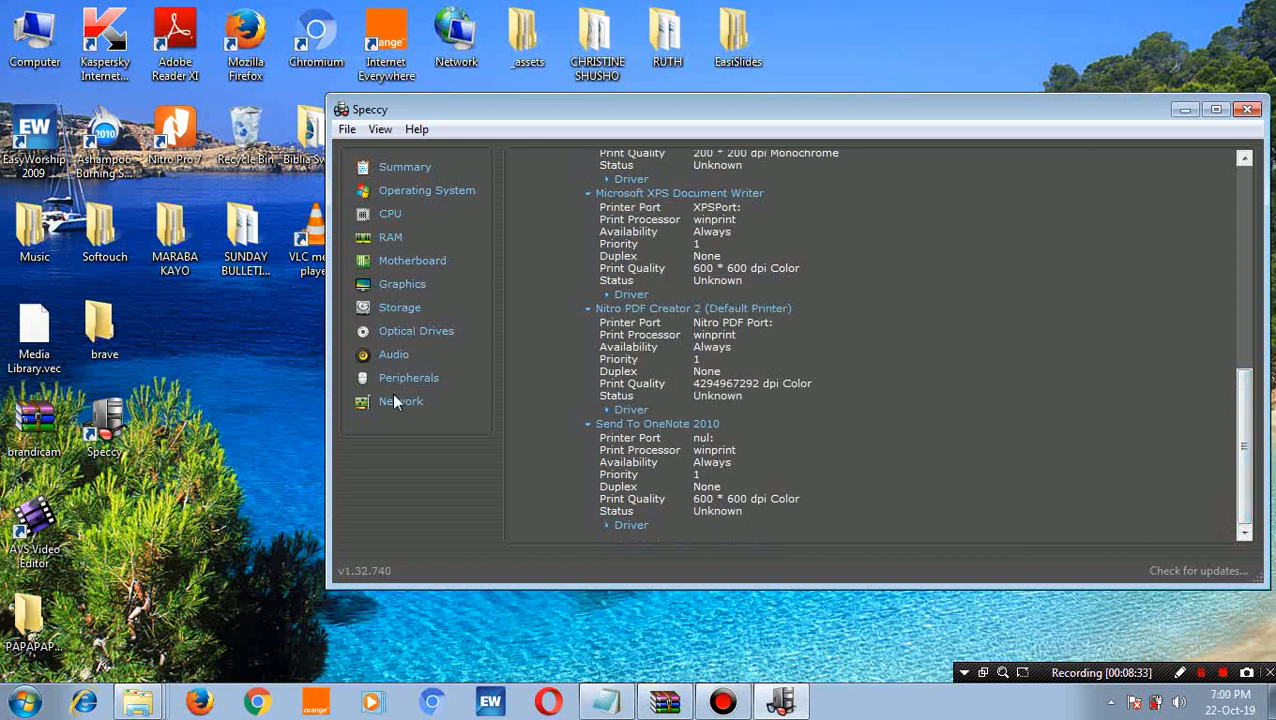
- Show the Network report with the internet connection status, computer name MARABACDC-PC and WinHTTP settings
{"action": "left_click", "coordinate": [401, 401]}
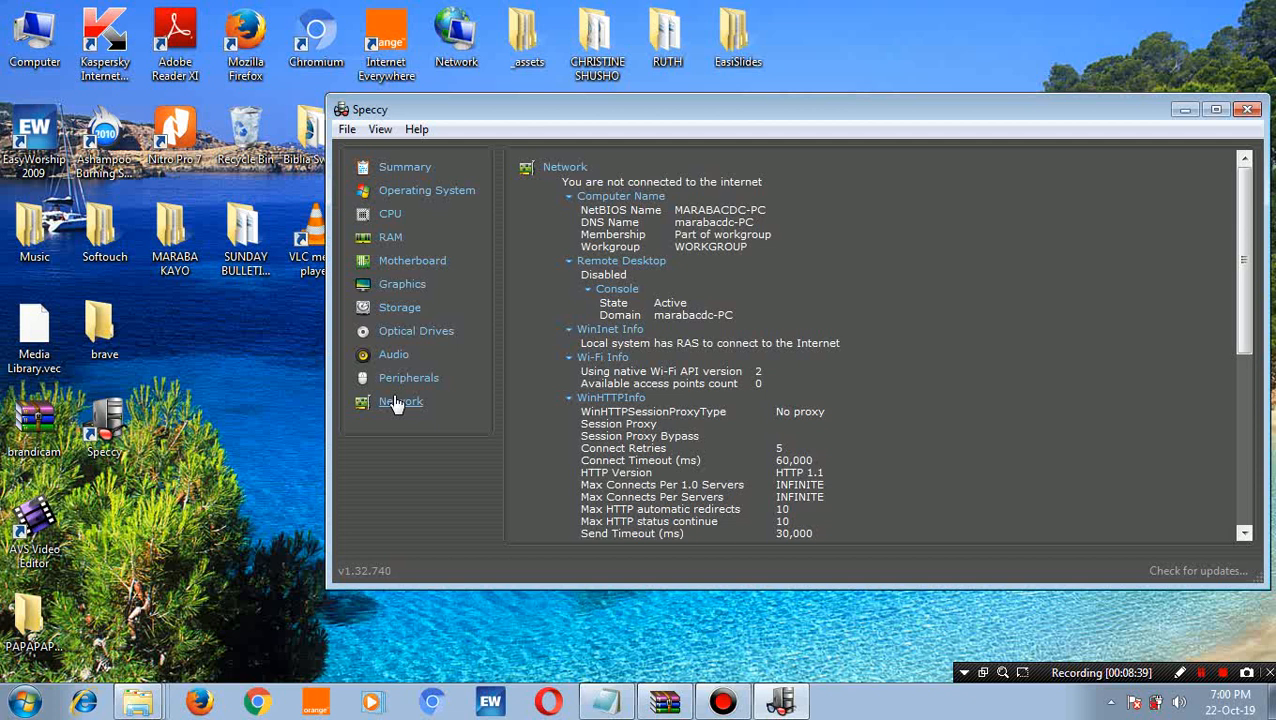
{"action": "mouse_move", "coordinate": [558, 131]}
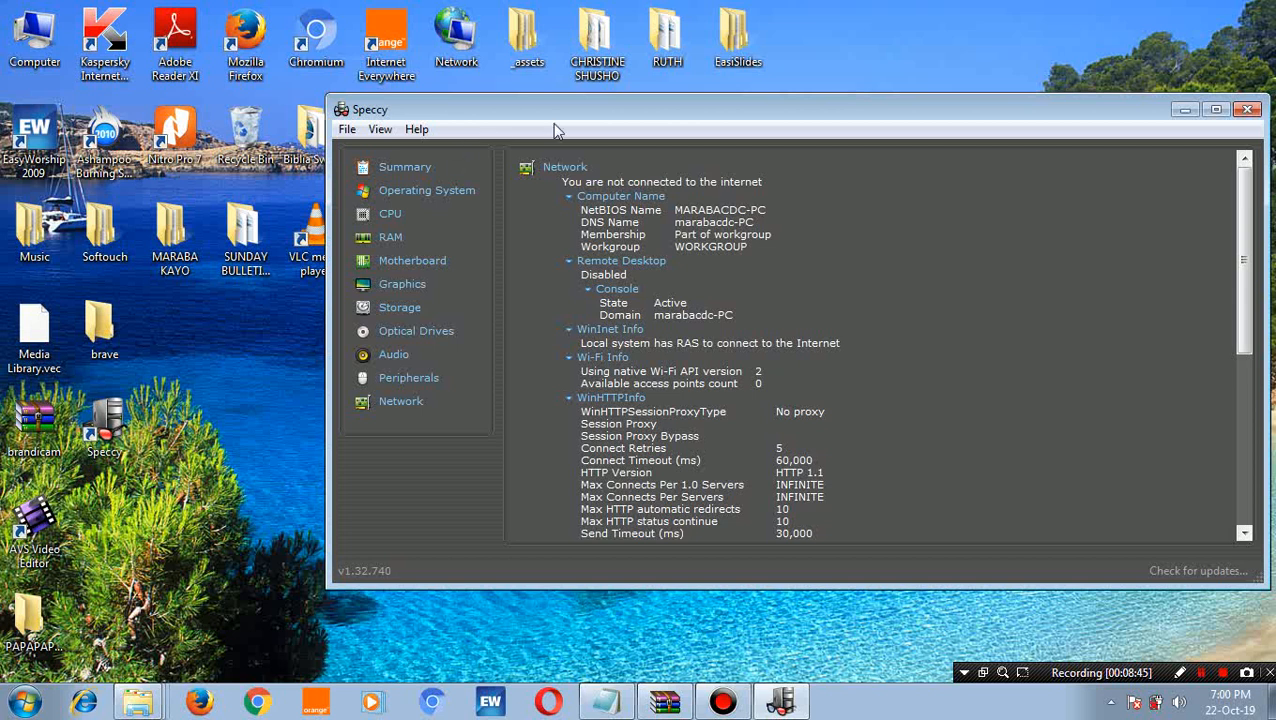
{"action": "mouse_move", "coordinate": [566, 232]}
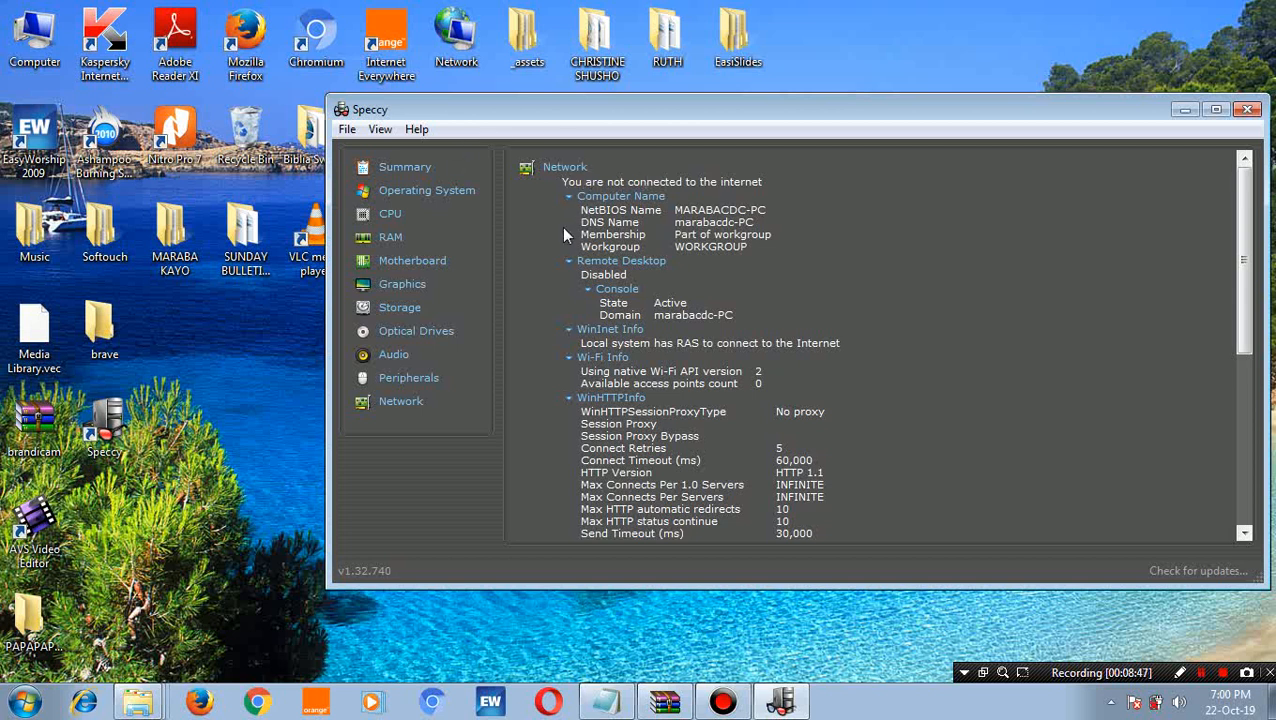
{"action": "mouse_move", "coordinate": [738, 203]}
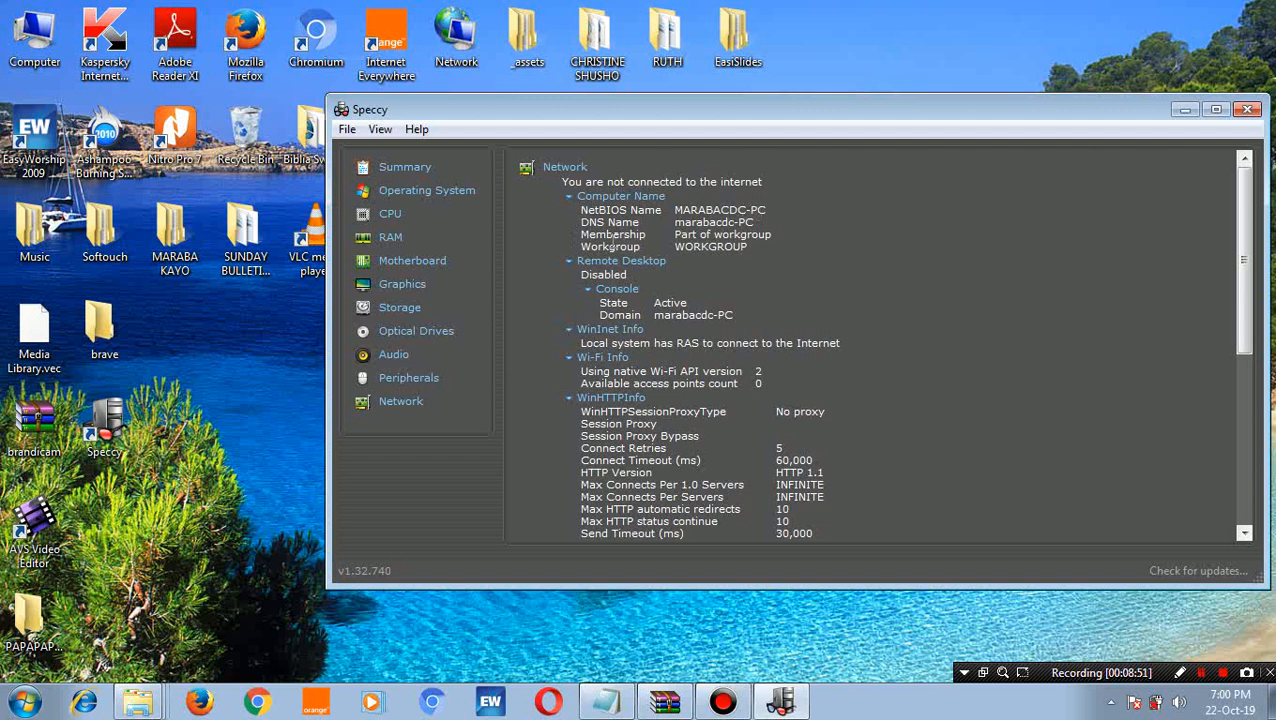
{"action": "mouse_move", "coordinate": [655, 322]}
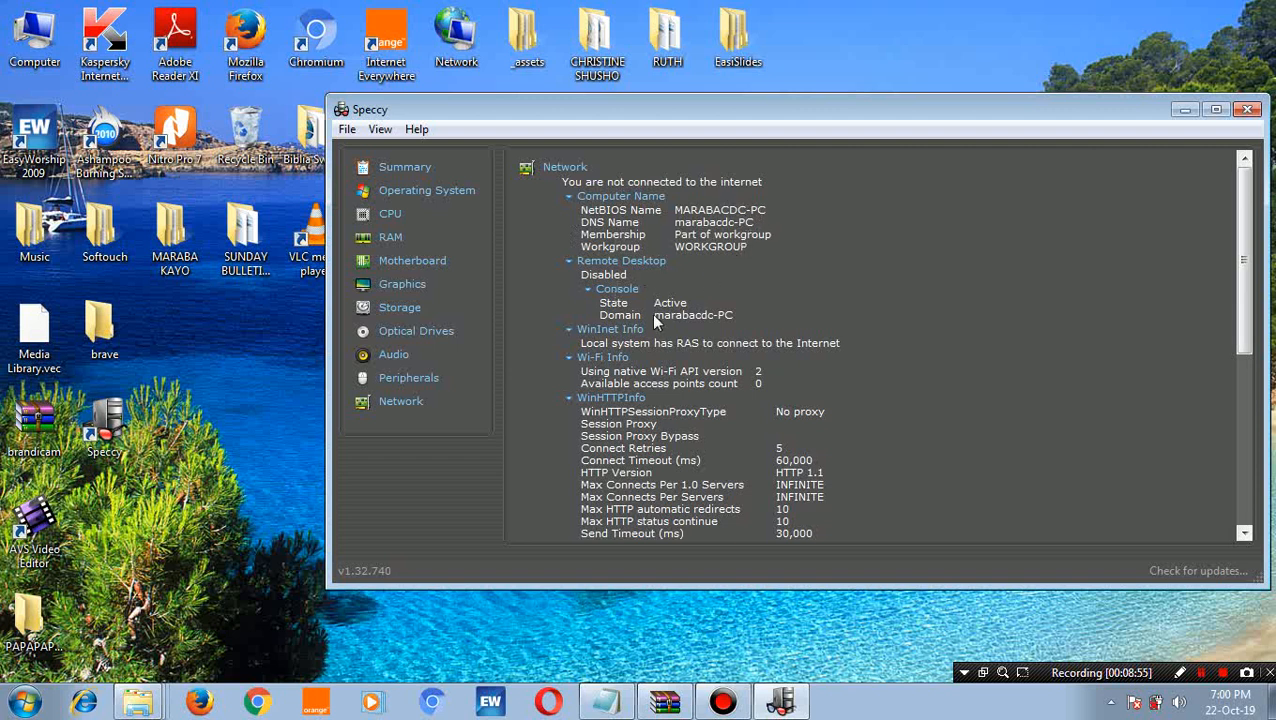
{"action": "mouse_move", "coordinate": [663, 273]}
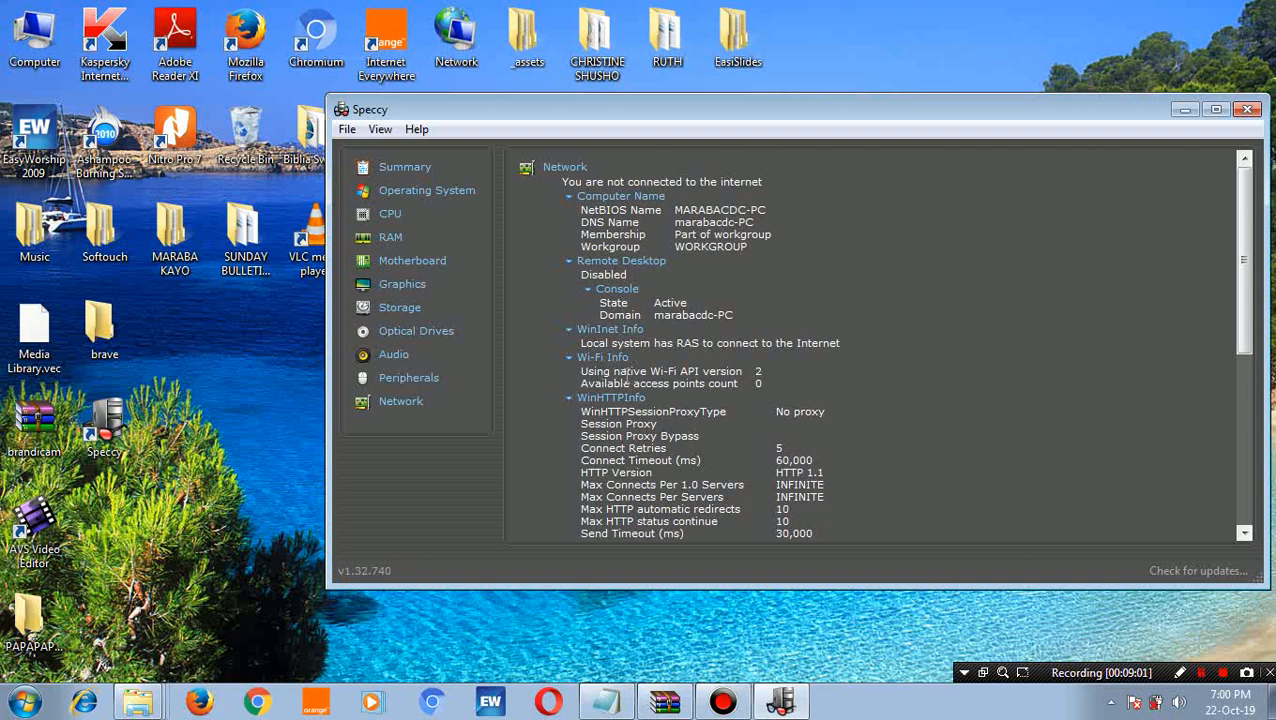
{"action": "mouse_move", "coordinate": [893, 433]}
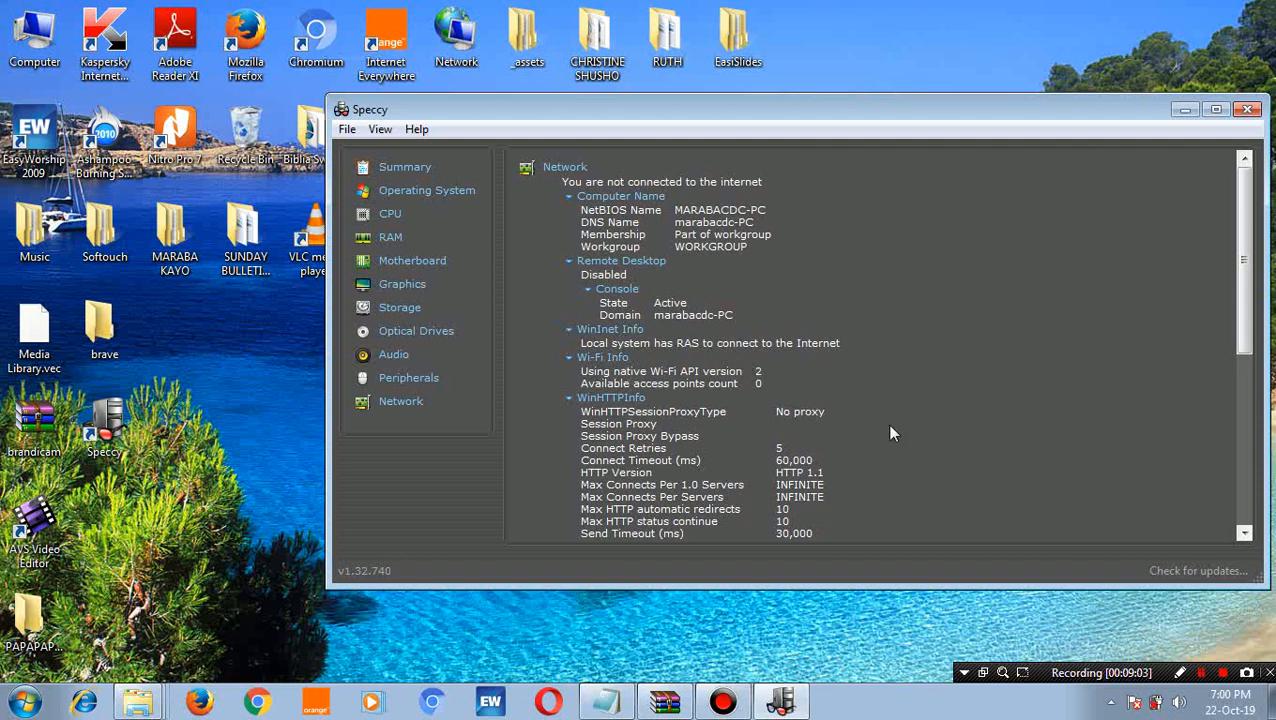
{"action": "mouse_move", "coordinate": [1243, 531]}
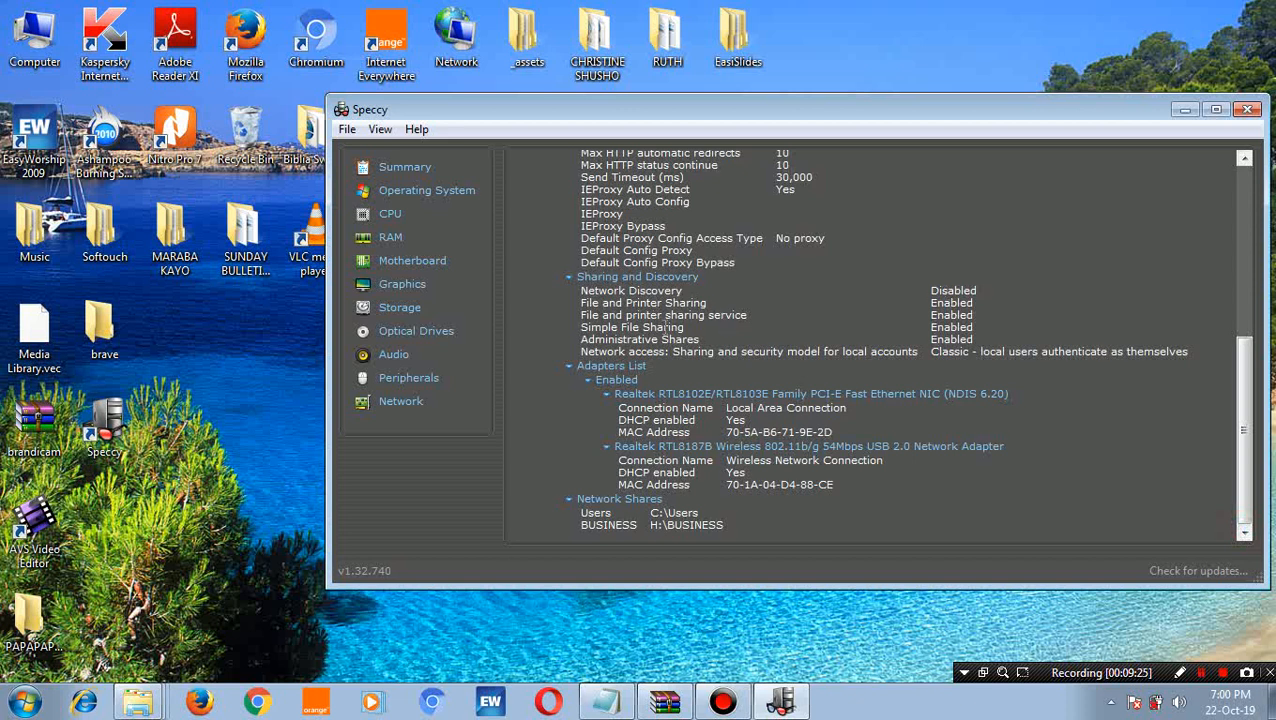
{"action": "mouse_move", "coordinate": [655, 366]}
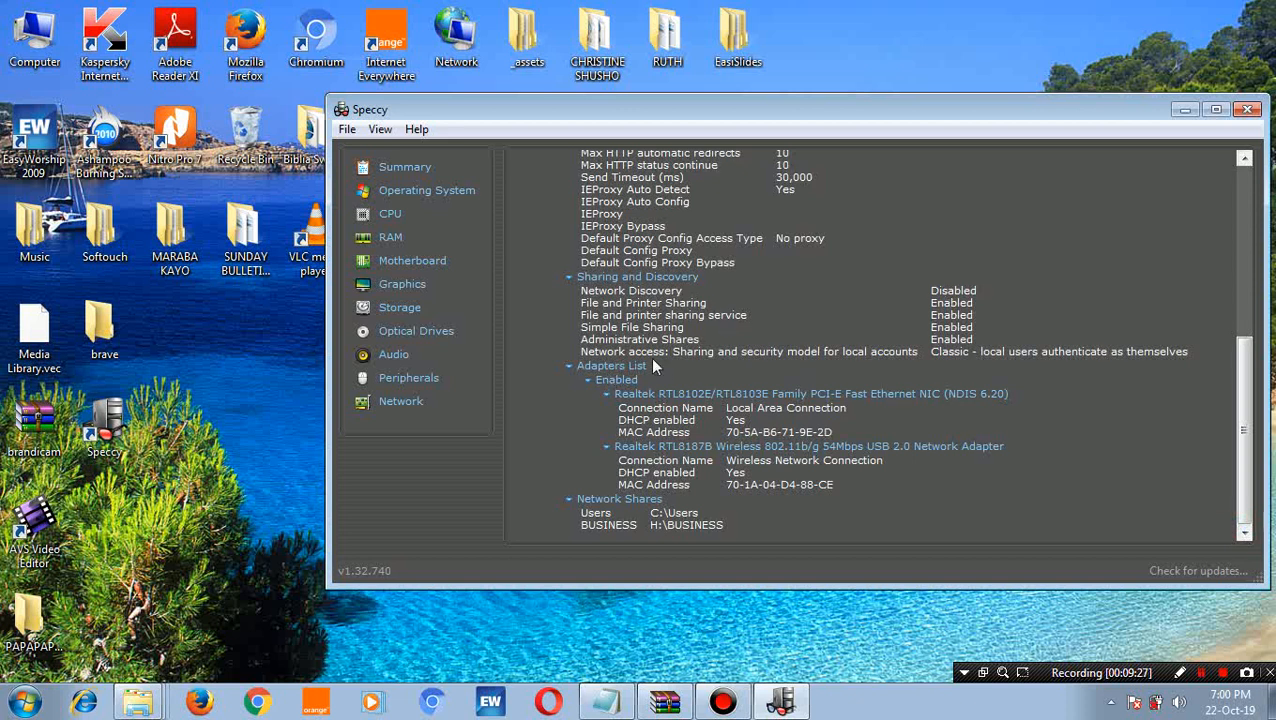
{"action": "mouse_move", "coordinate": [639, 556]}
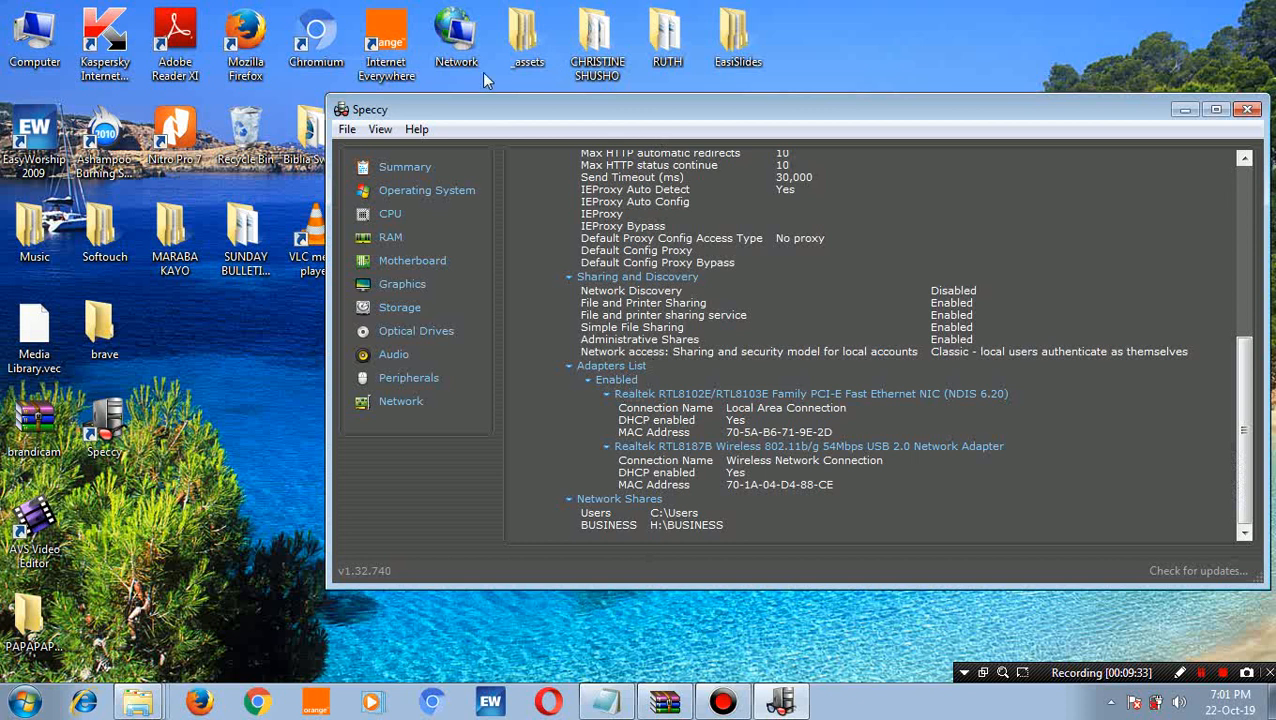
- Look over the File menu, then jump to the RAM section via View > Sections
{"action": "left_click", "coordinate": [347, 129]}
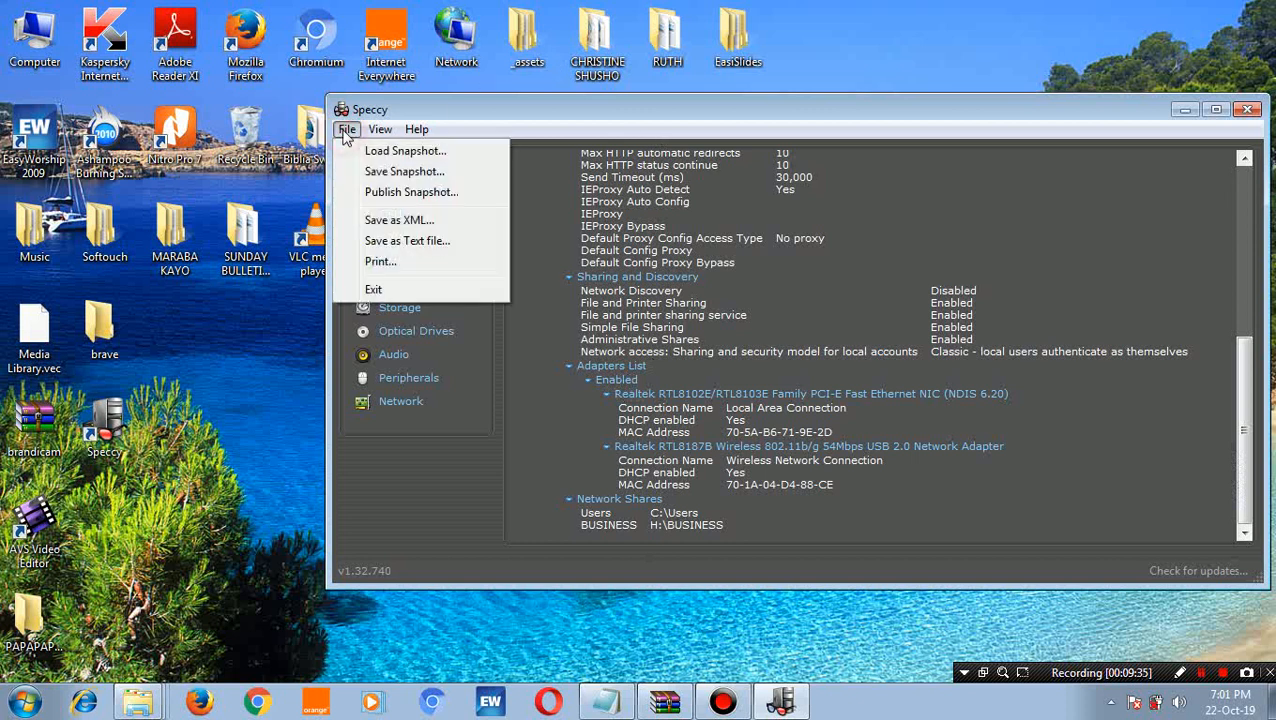
{"action": "left_click", "coordinate": [380, 129]}
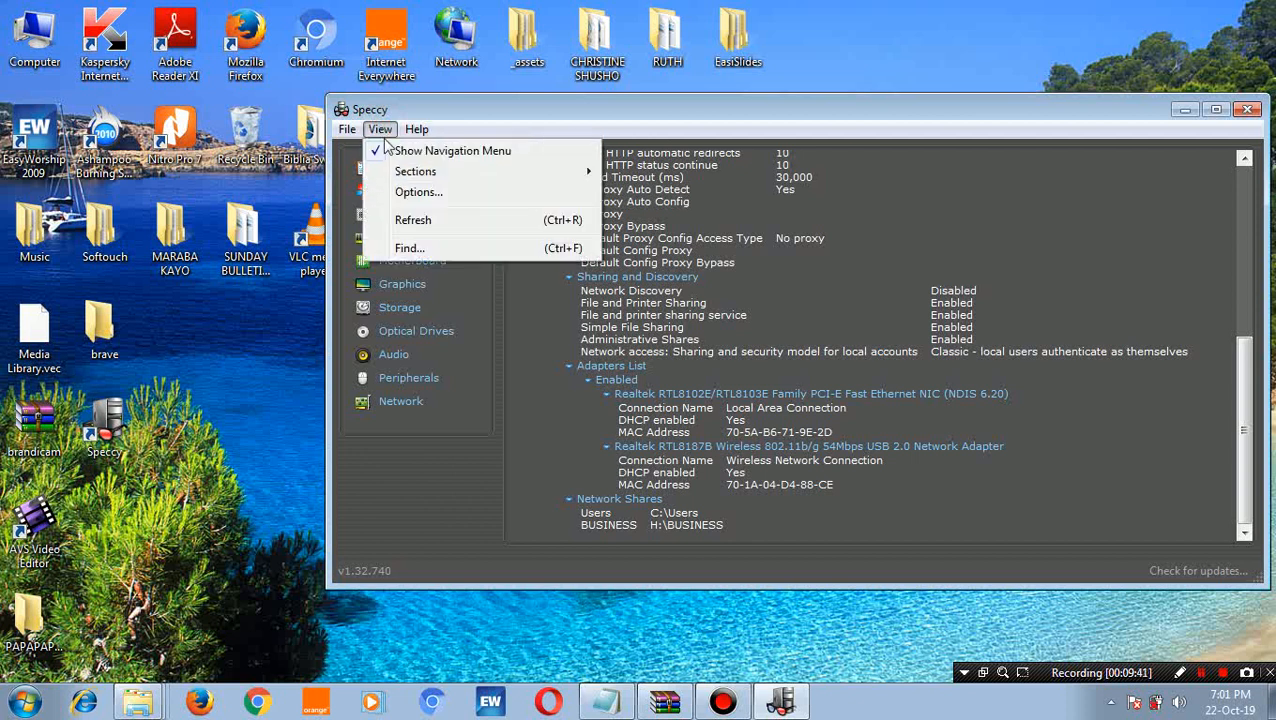
{"action": "left_click", "coordinate": [416, 171]}
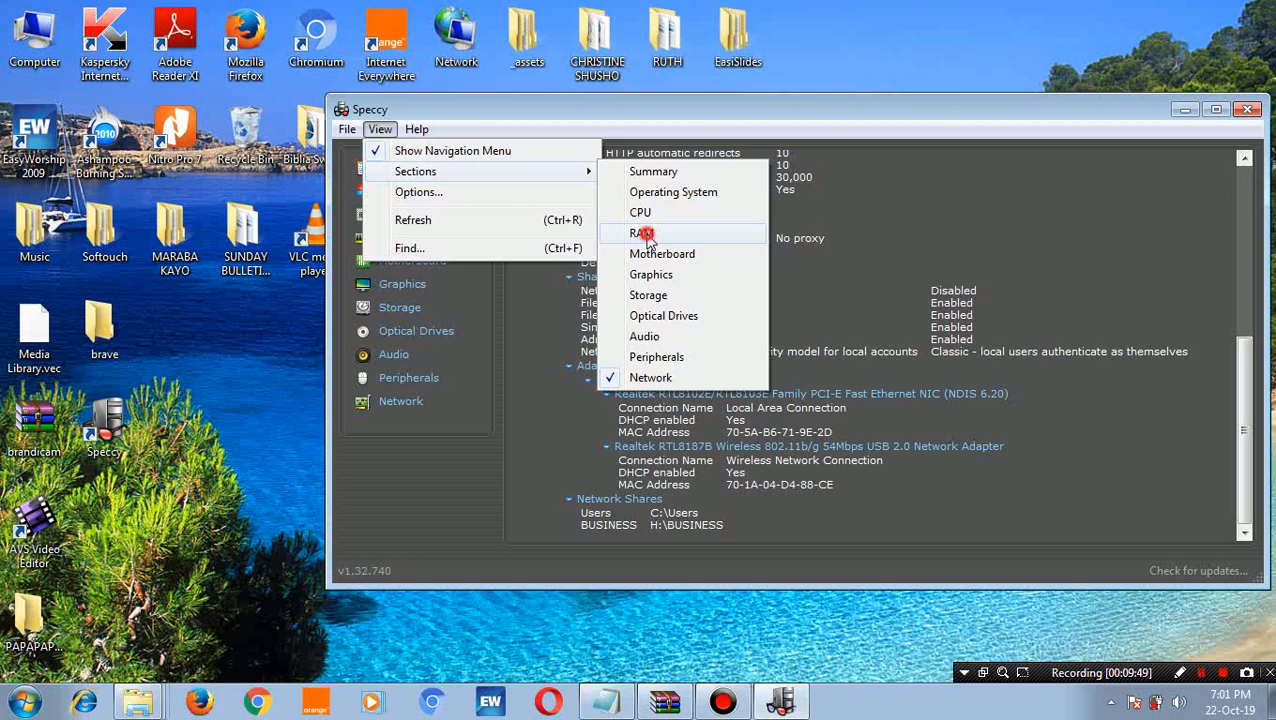
{"action": "left_click", "coordinate": [642, 233]}
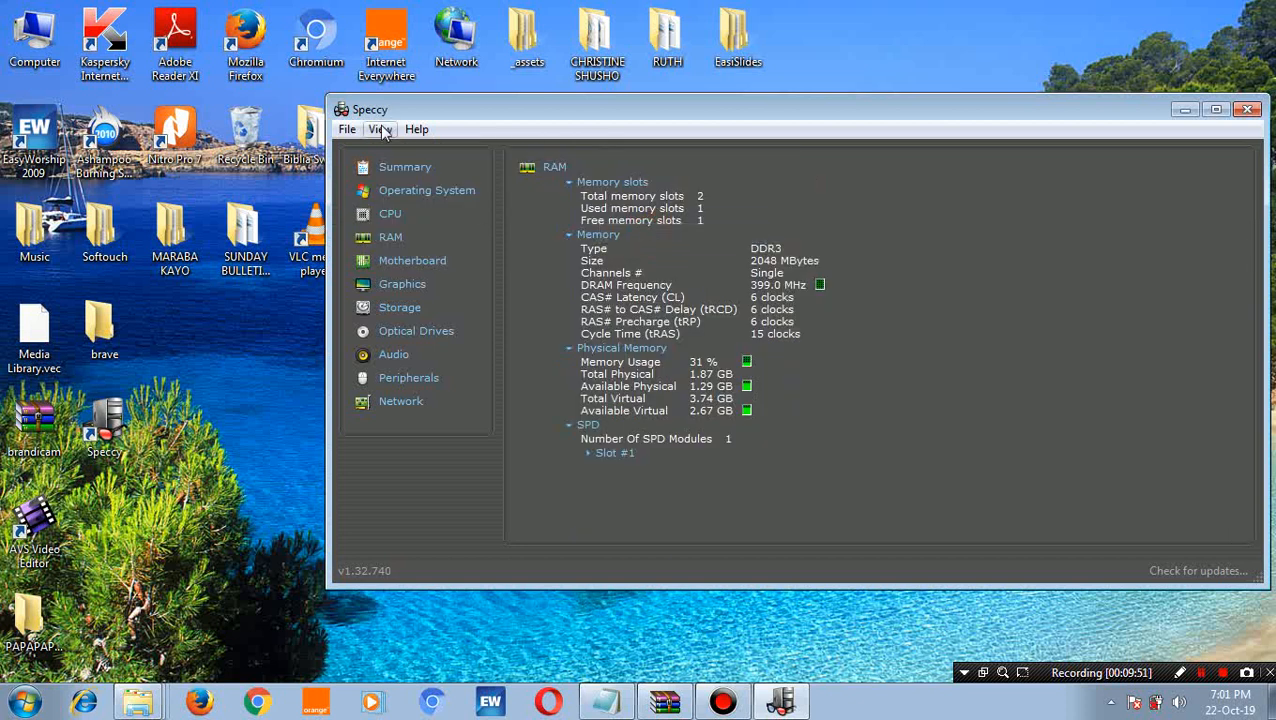
- Jump to Optical Drives via View > Sections, then browse the Help and File menus
{"action": "left_click", "coordinate": [379, 129]}
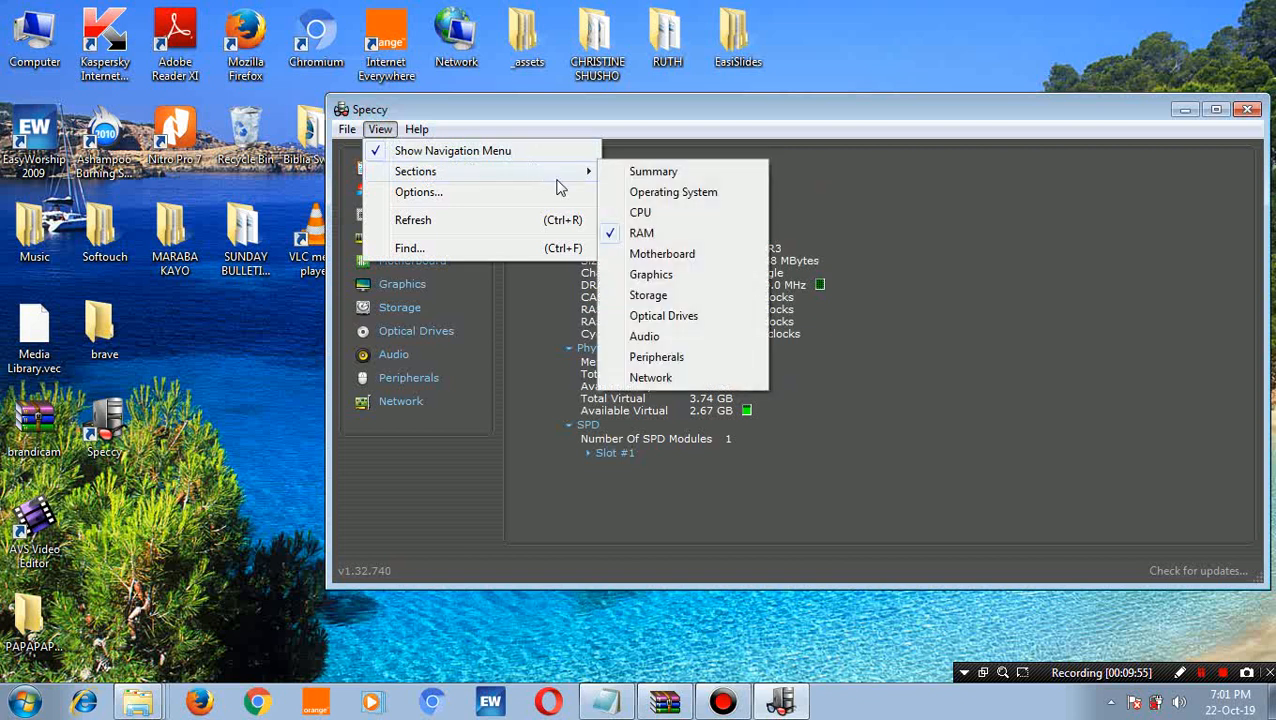
{"action": "mouse_move", "coordinate": [648, 295]}
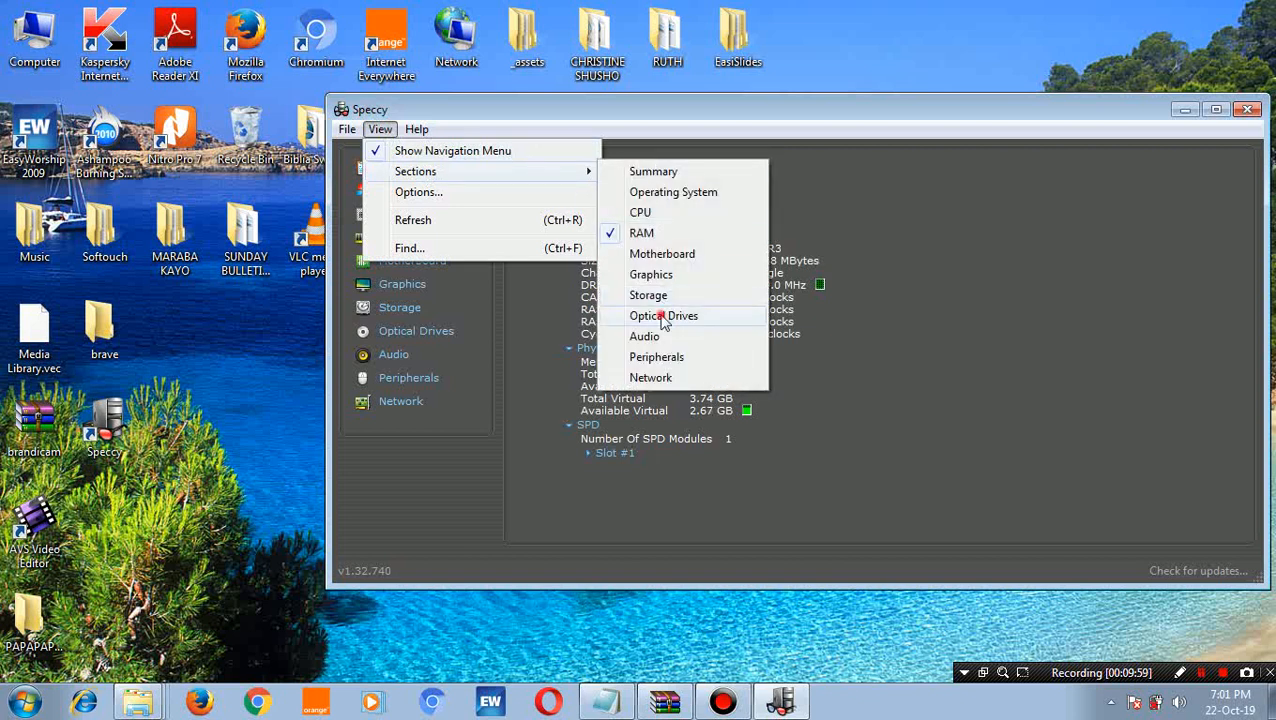
{"action": "left_click", "coordinate": [663, 315]}
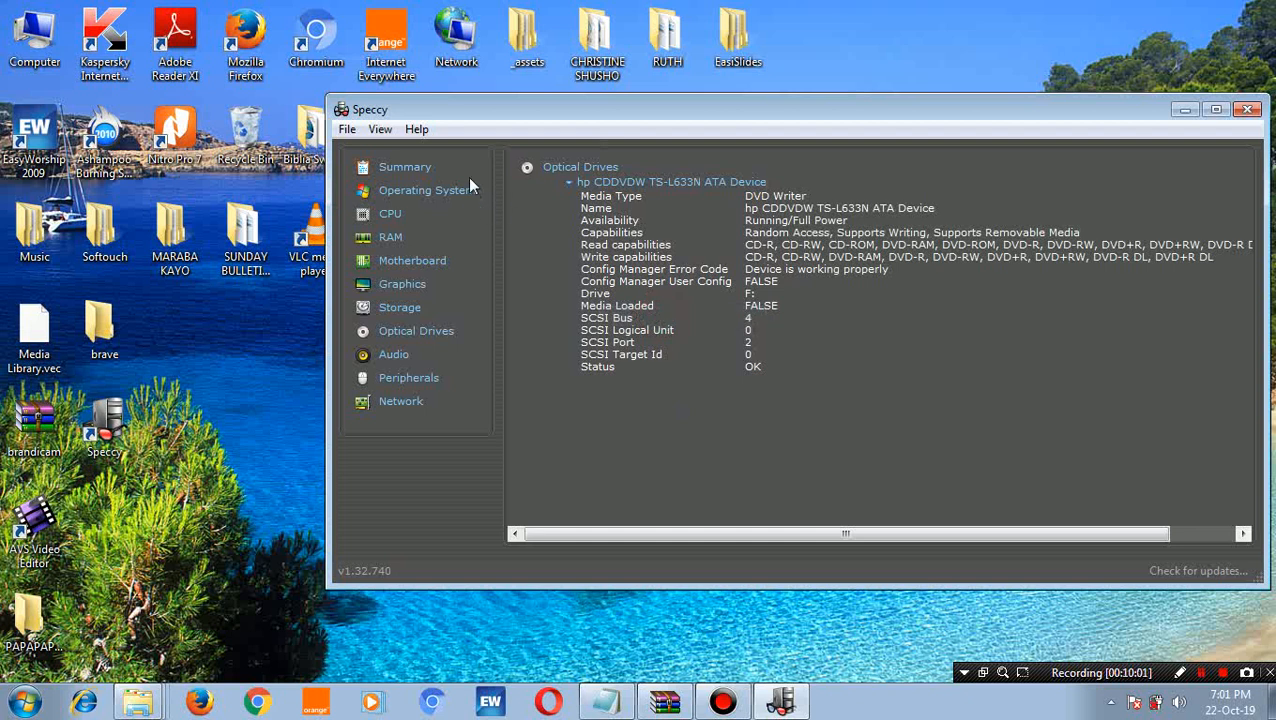
{"action": "left_click", "coordinate": [416, 129]}
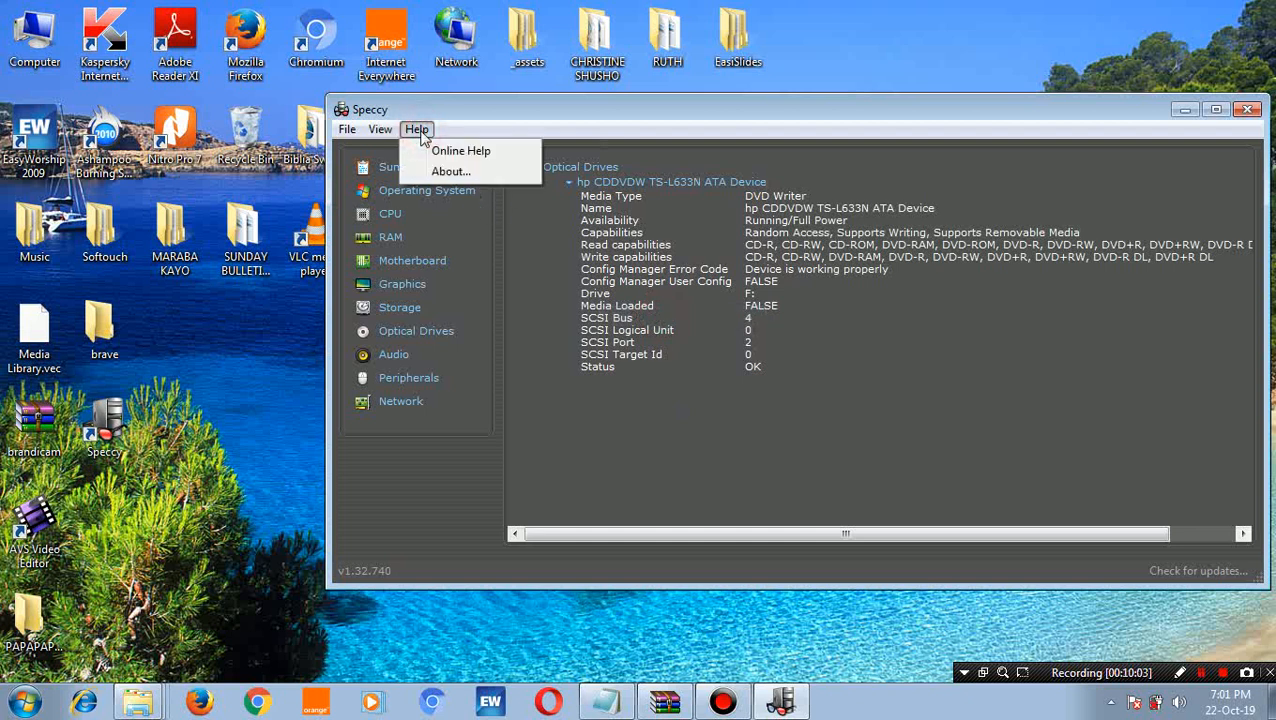
{"action": "mouse_move", "coordinate": [411, 135]}
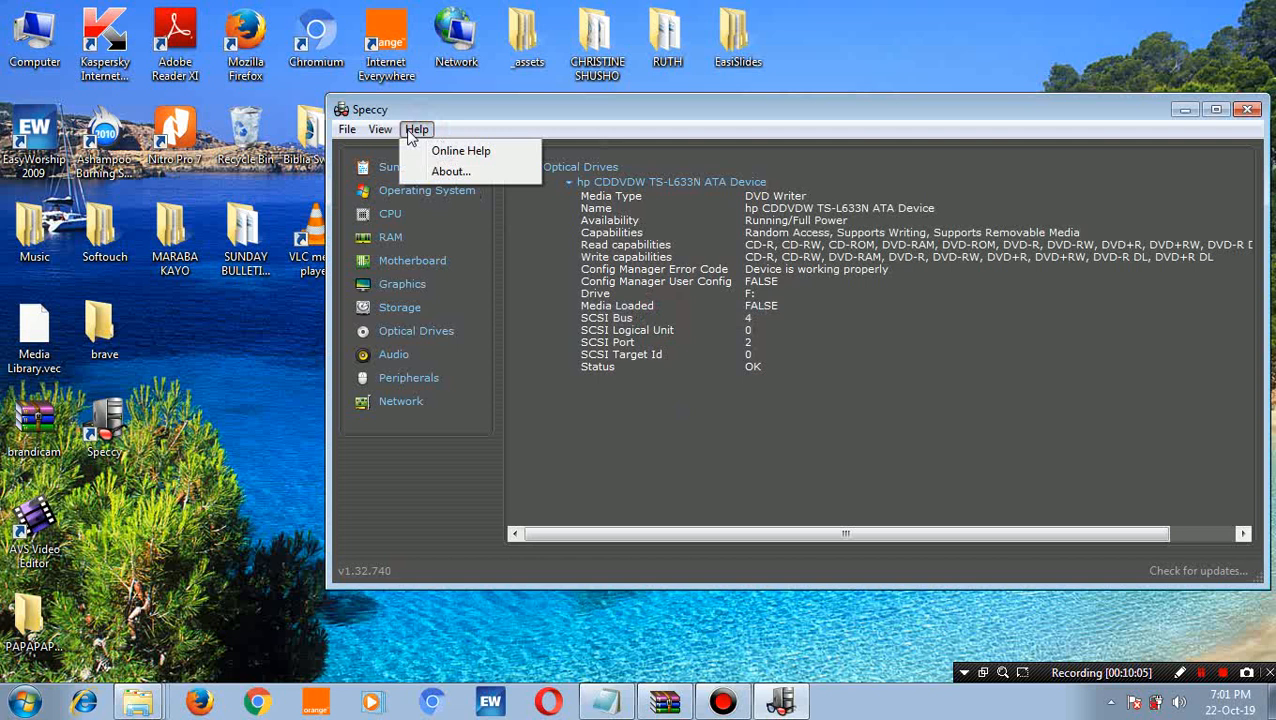
{"action": "mouse_move", "coordinate": [408, 138]}
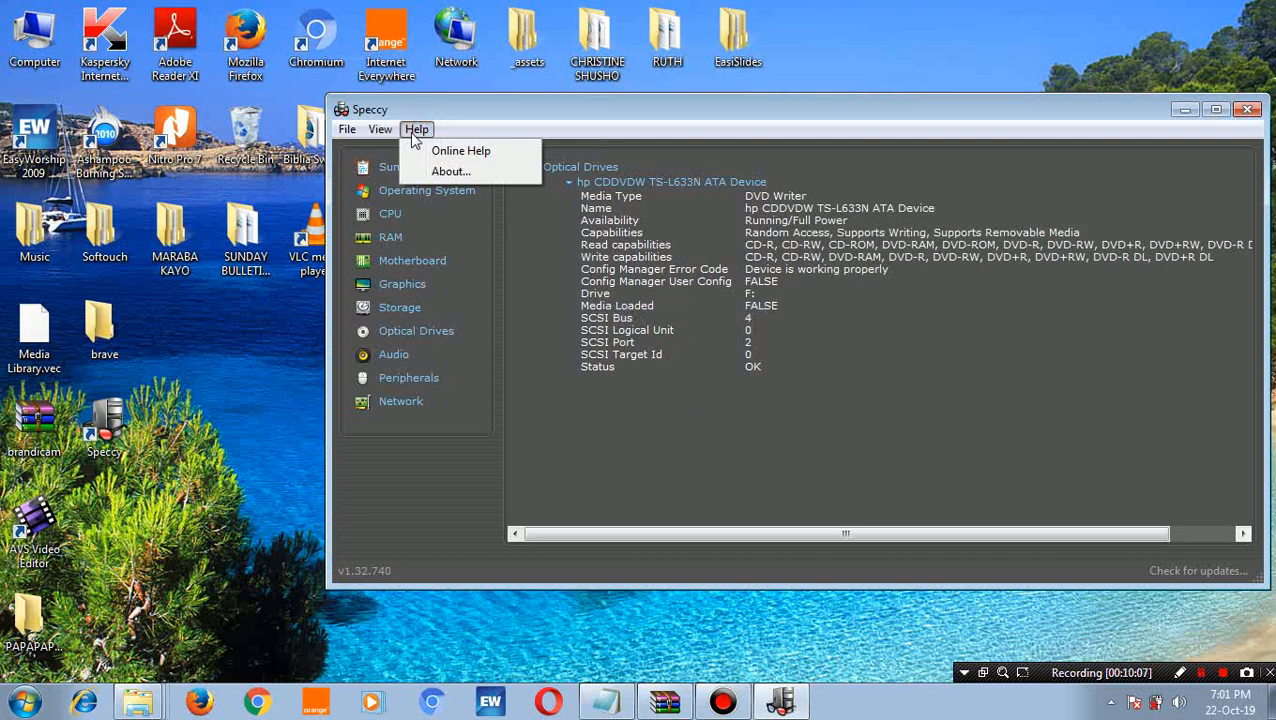
{"action": "mouse_move", "coordinate": [469, 171]}
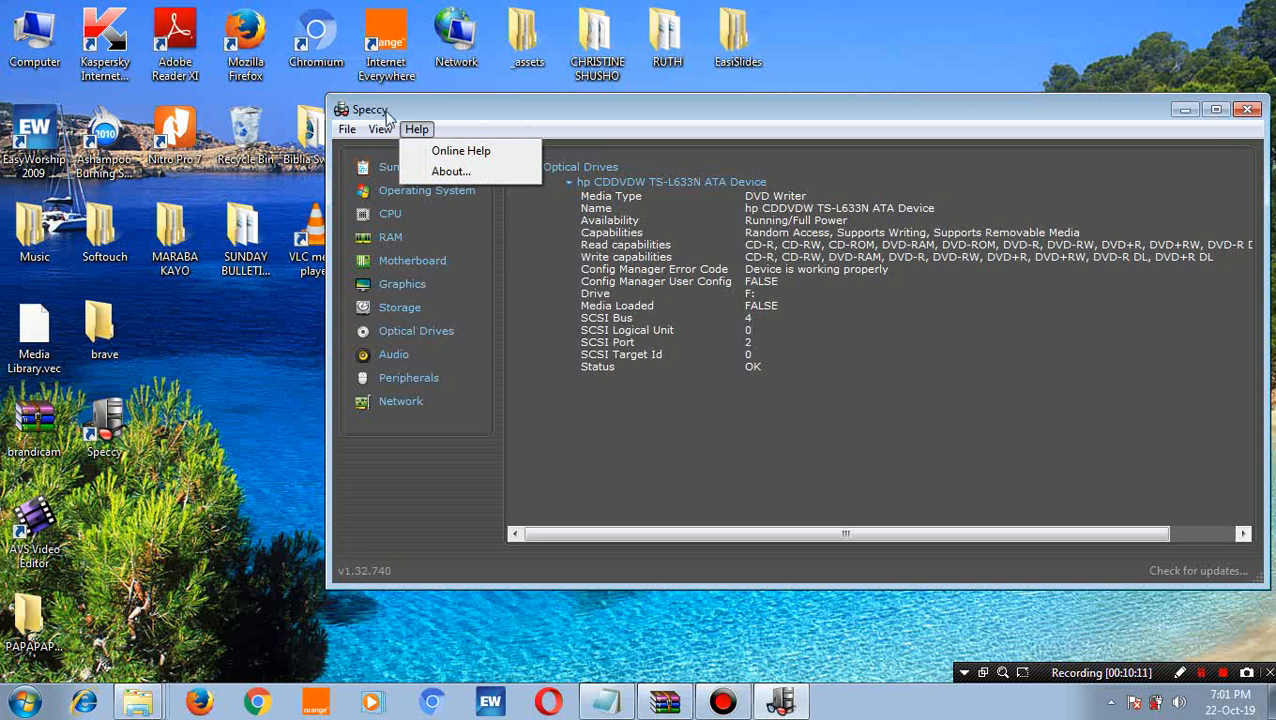
{"action": "left_click", "coordinate": [347, 129]}
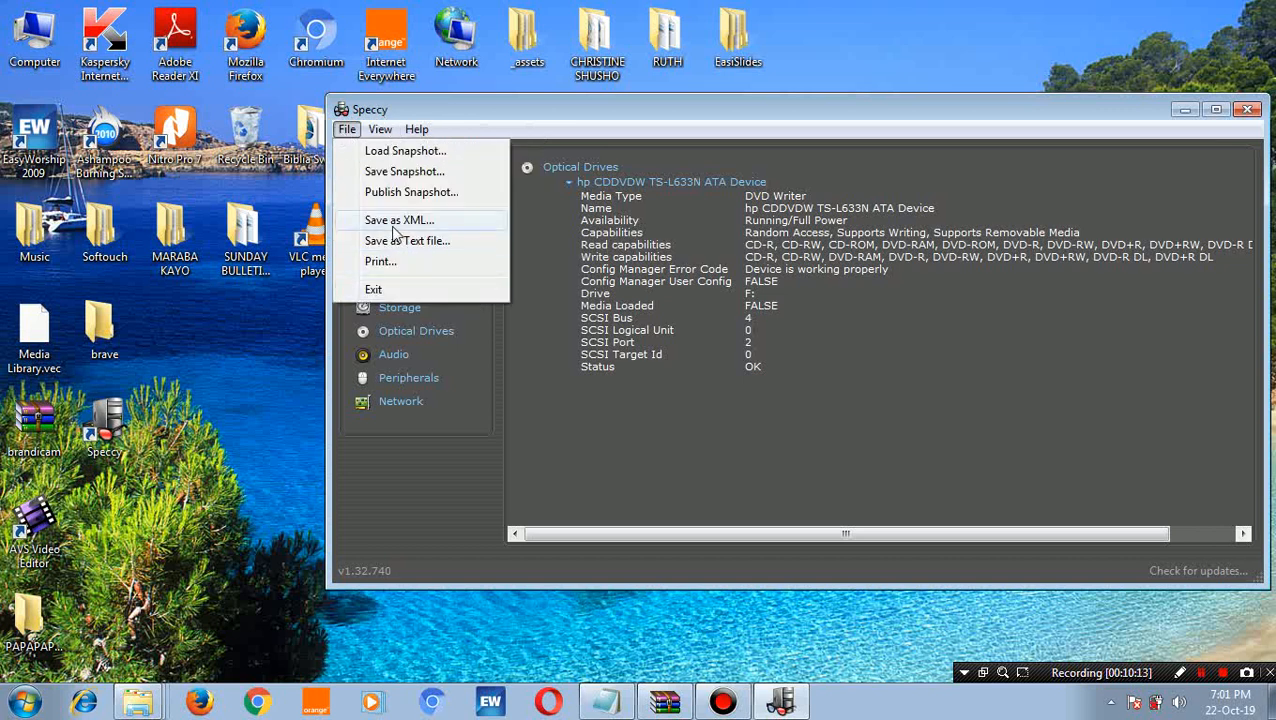
{"action": "mouse_move", "coordinate": [711, 434]}
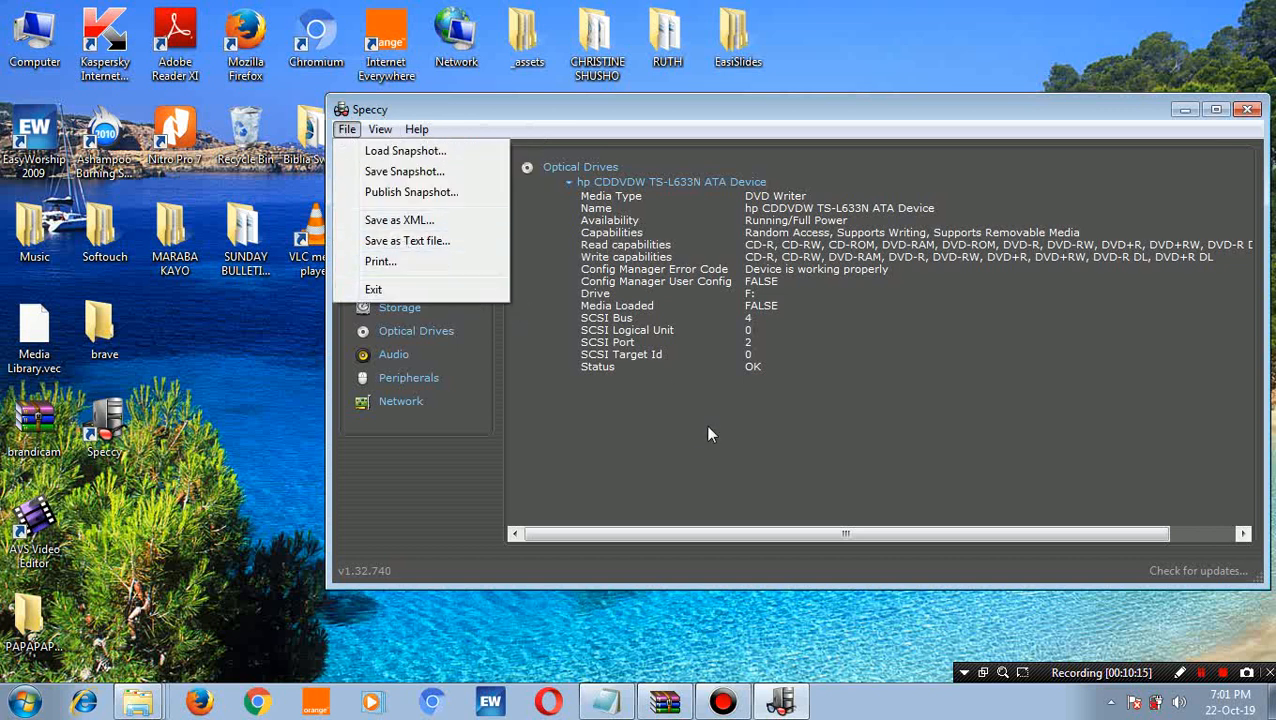